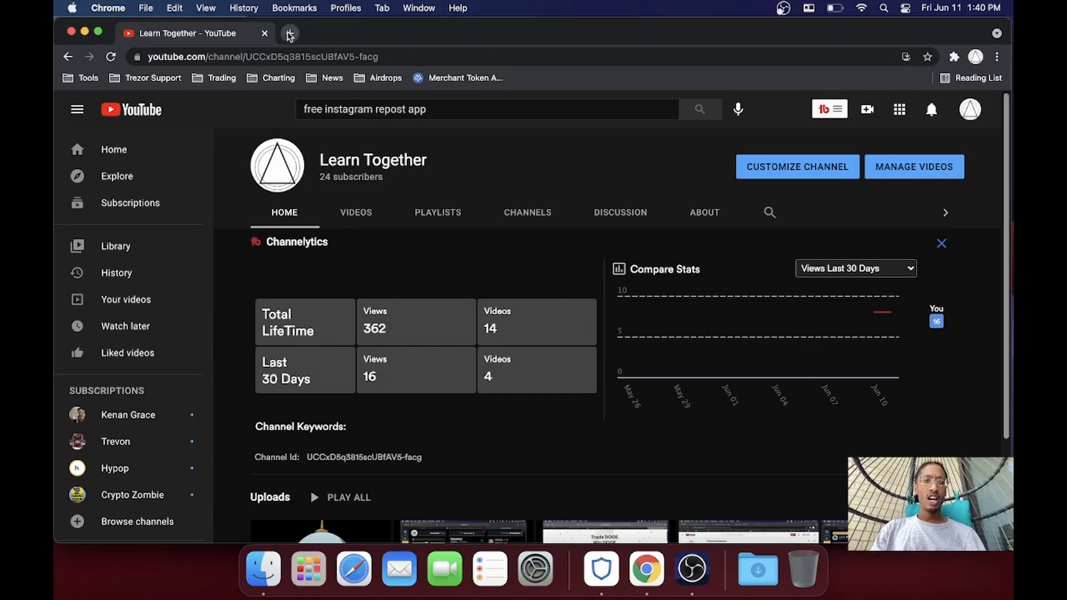
Step: Bring up the Bitcoinist homepage from the News bookmarks in a new tab and skim its top stories
left_click(289, 32)
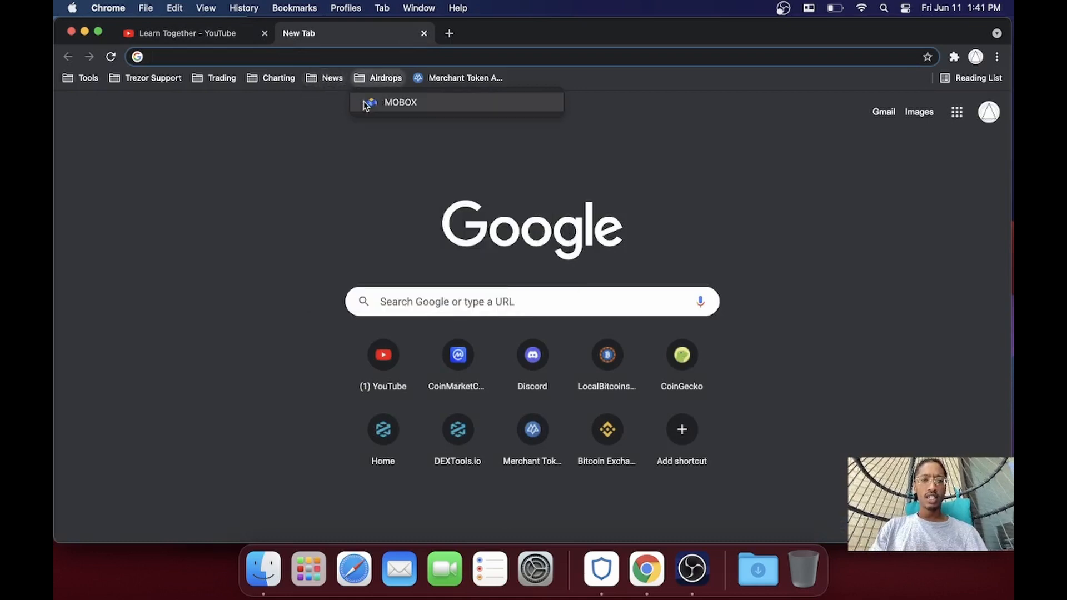
left_click(332, 78)
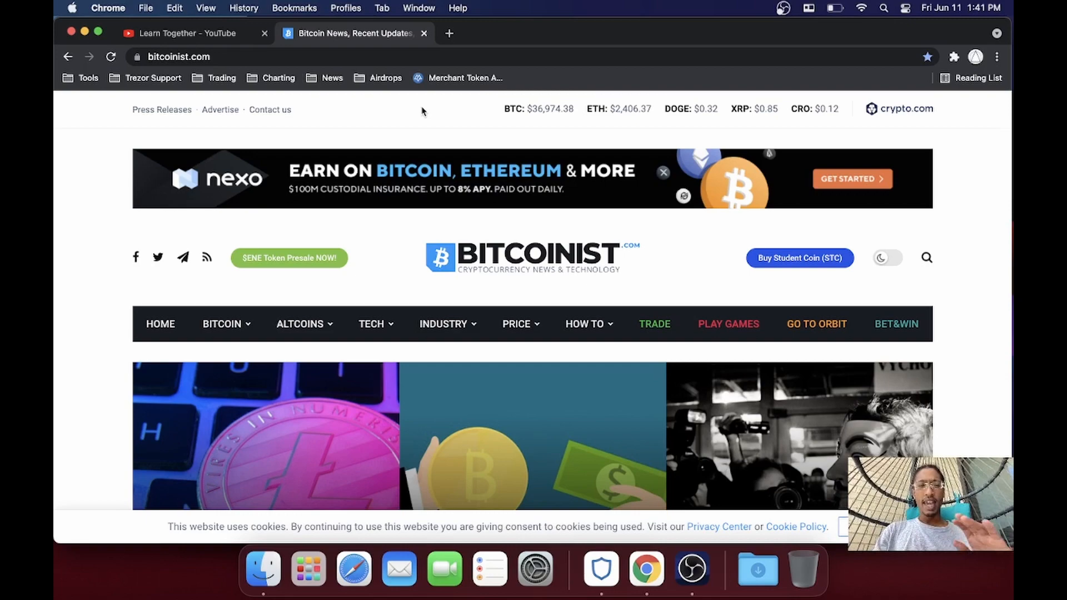
scroll("down", 3)
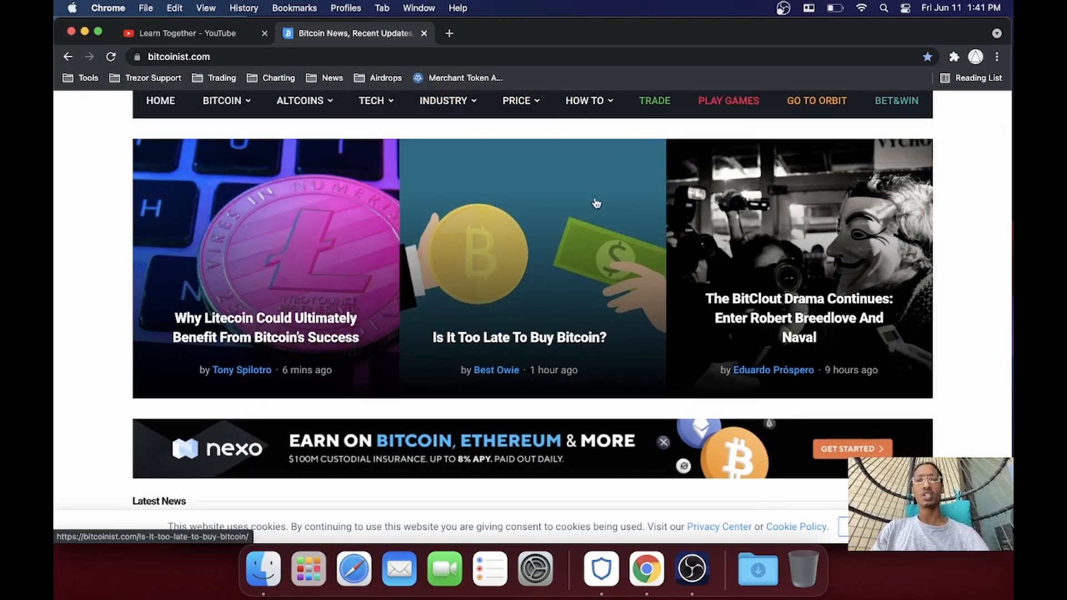
Step: Go to Bitcoinist's How To category and scroll down through its guide articles
left_click(584, 102)
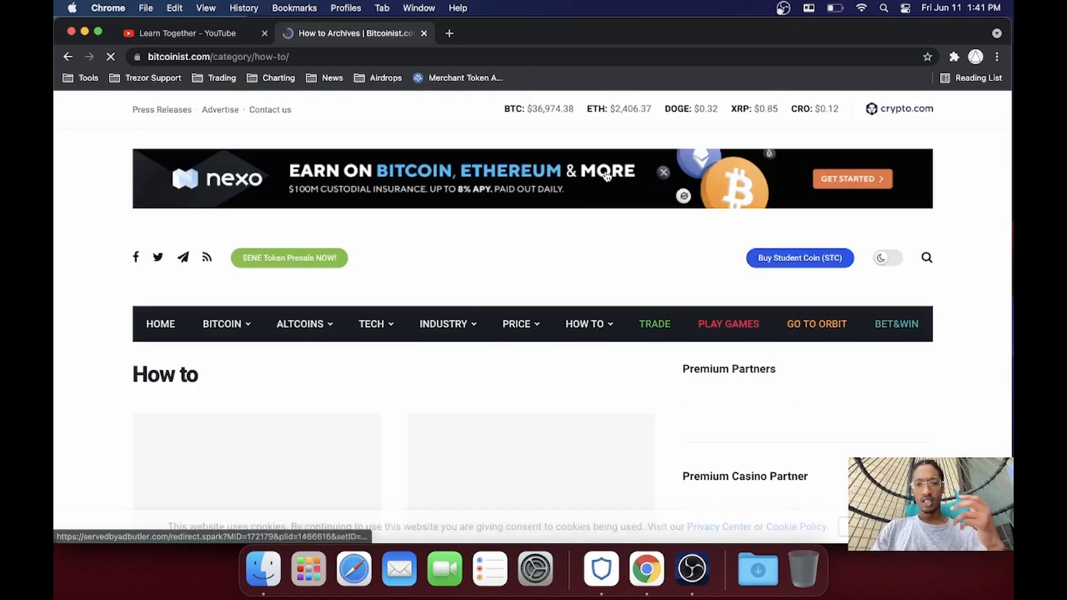
scroll("down", 3)
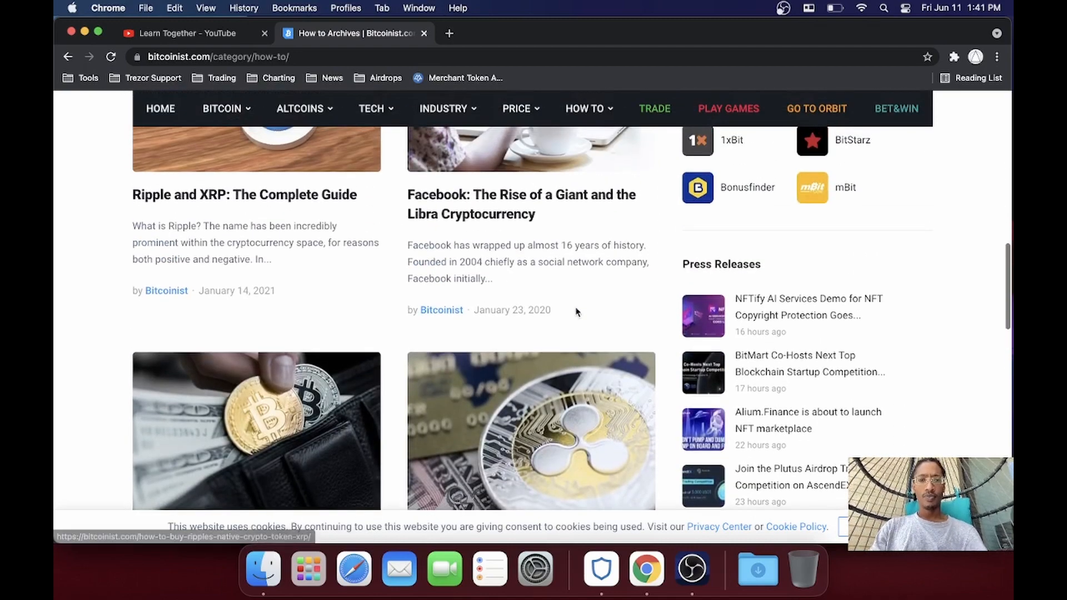
scroll("down", 3)
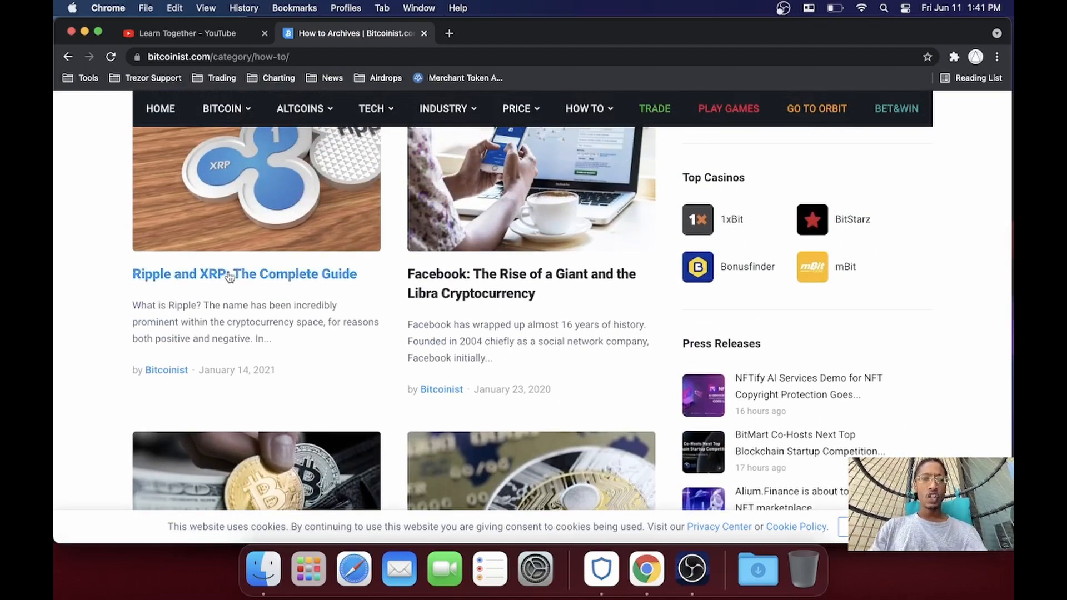
scroll("down", 3)
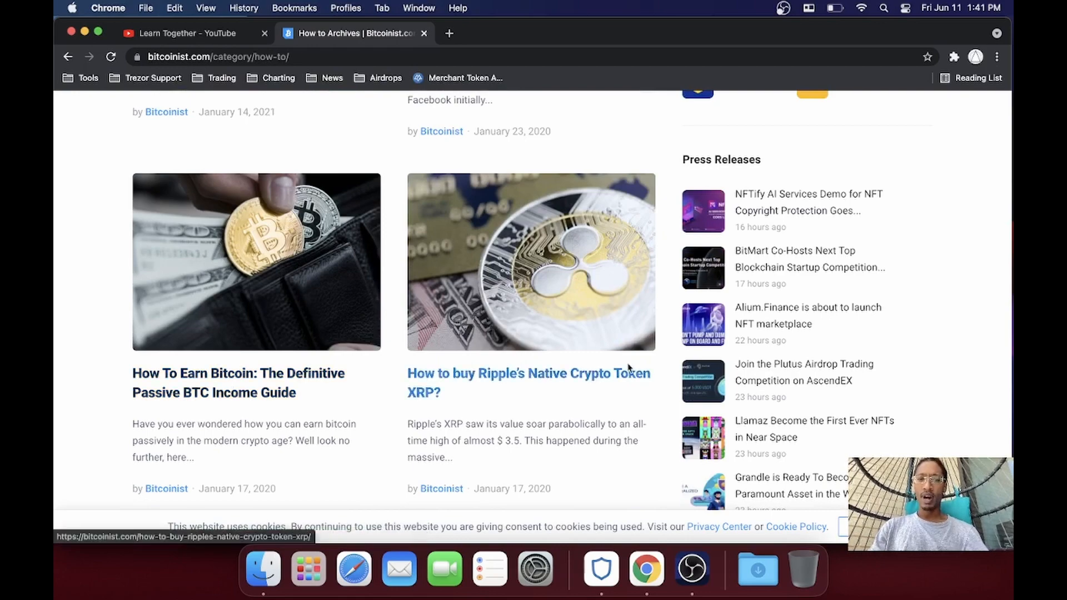
scroll("down", 3)
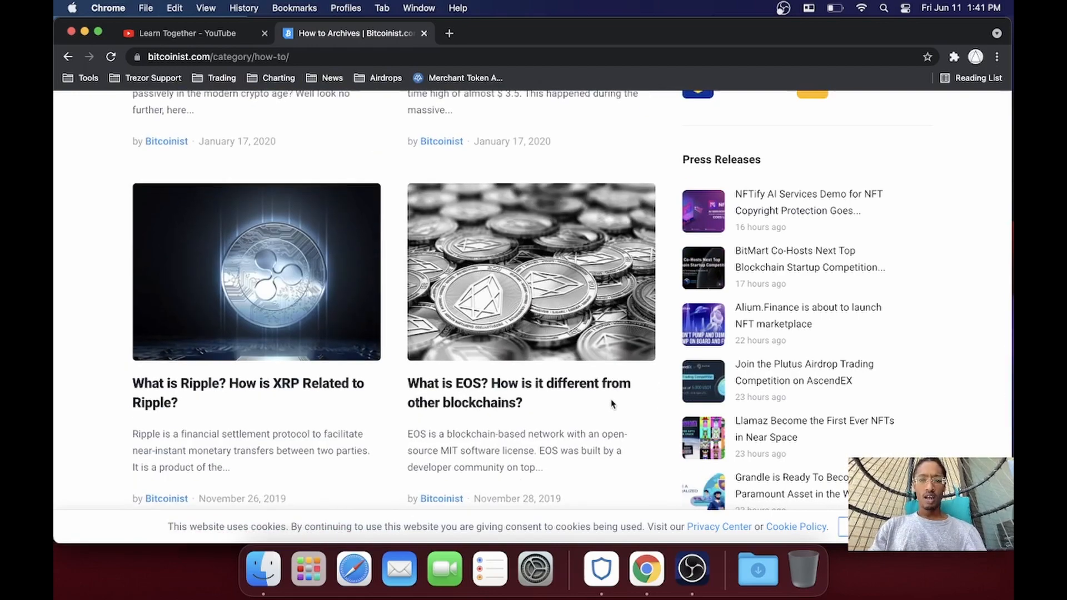
scroll("down", 3)
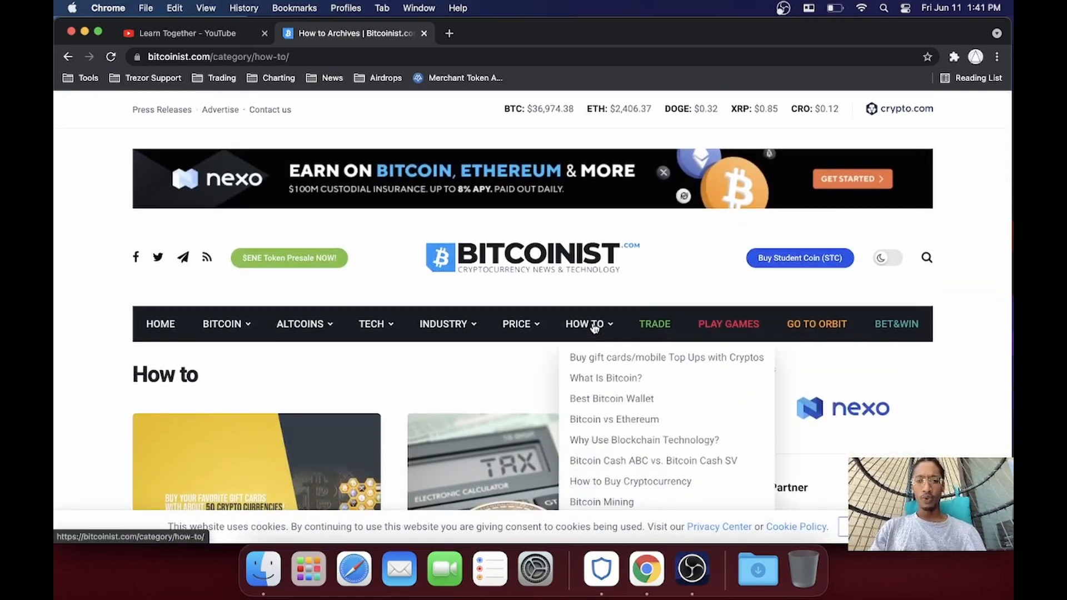
scroll("down", 3)
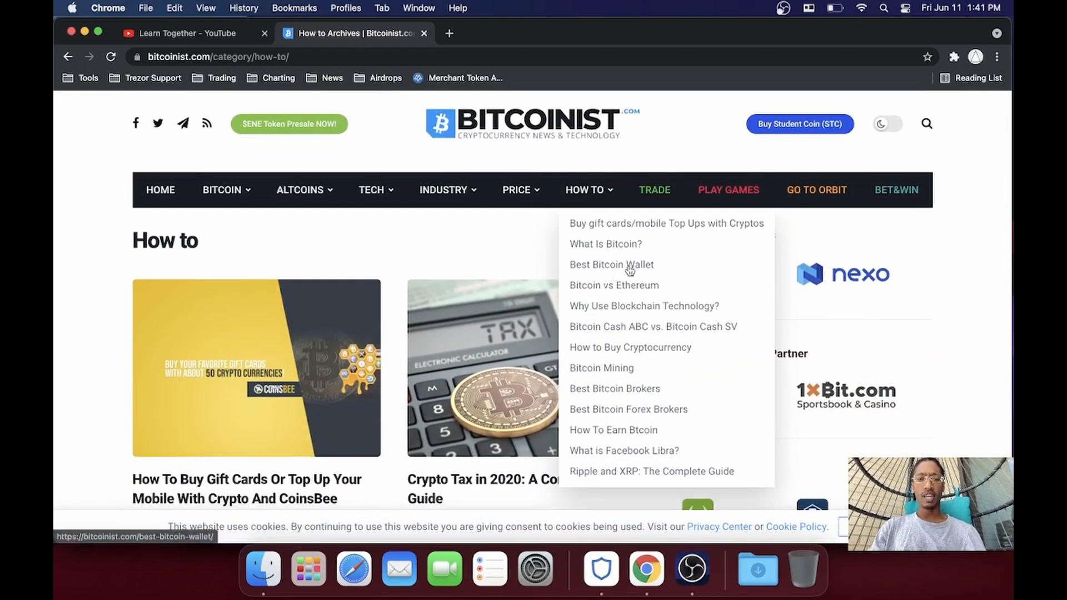
mouse_move(657, 343)
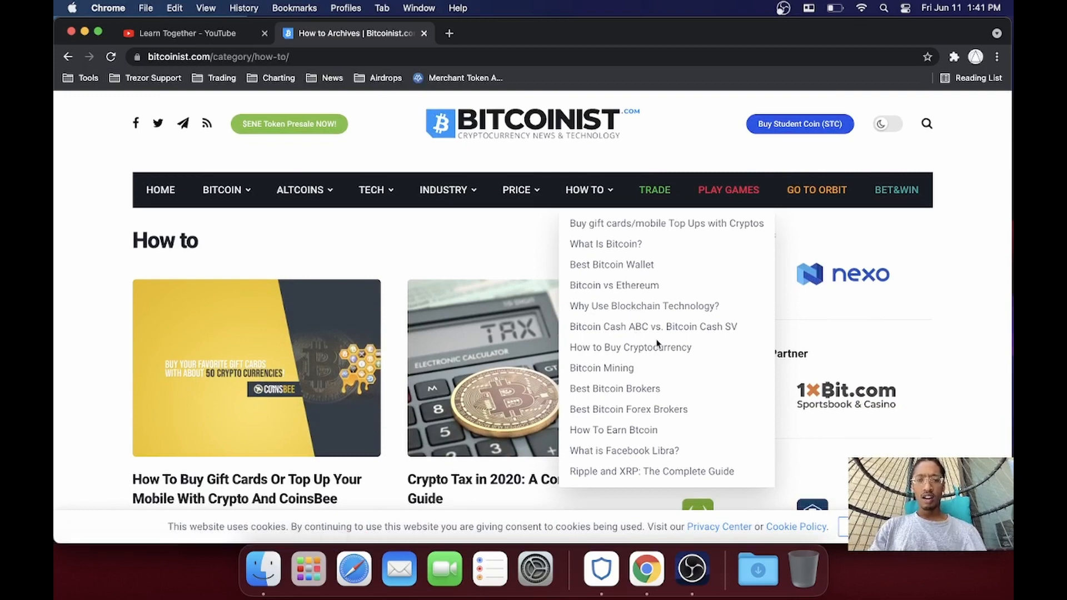
mouse_move(618, 378)
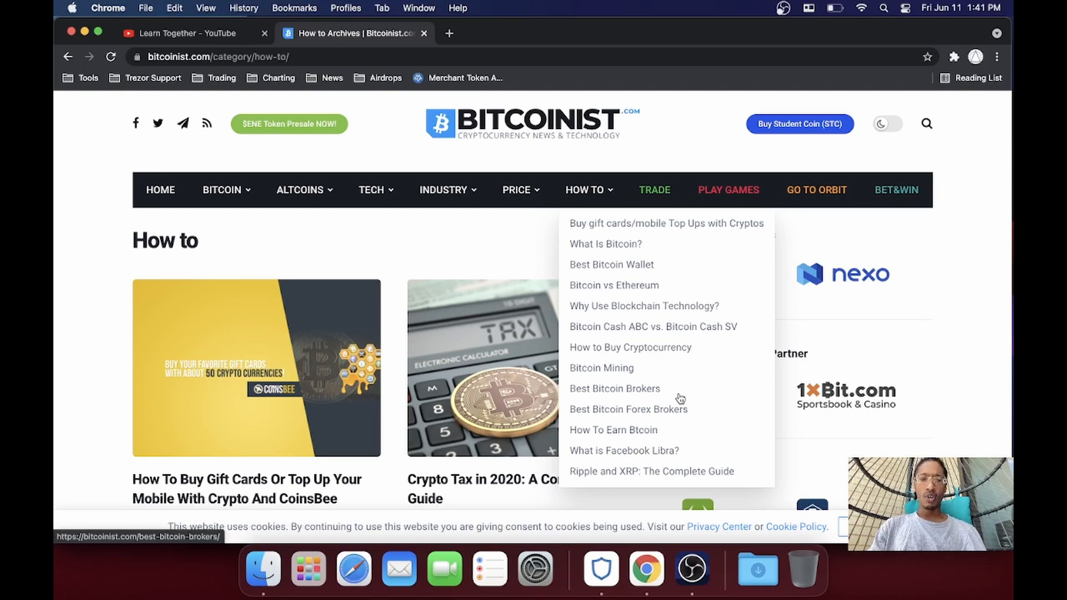
mouse_move(719, 392)
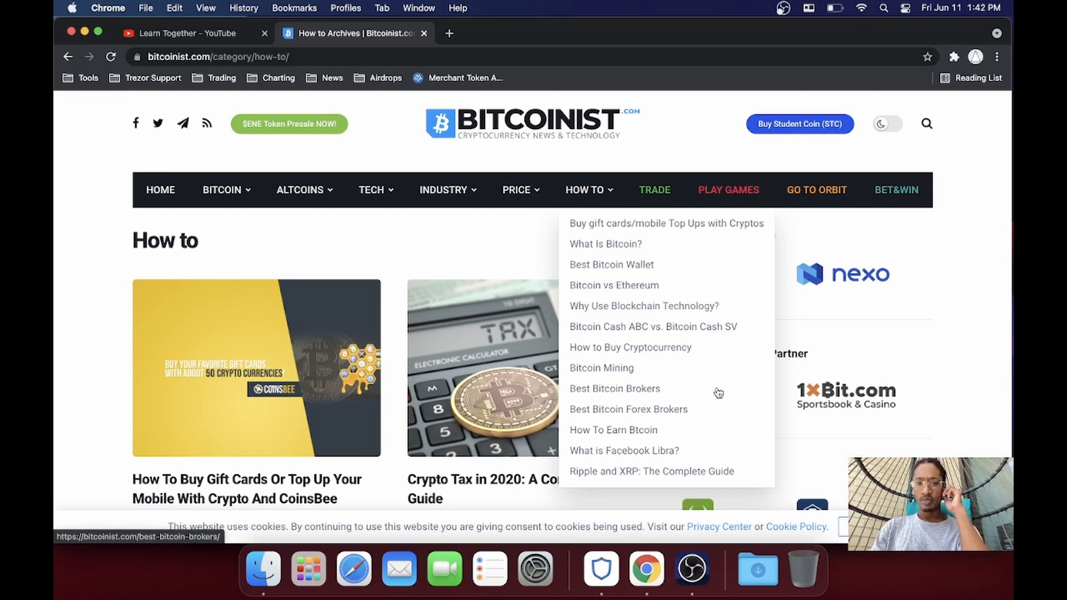
scroll("down", 3)
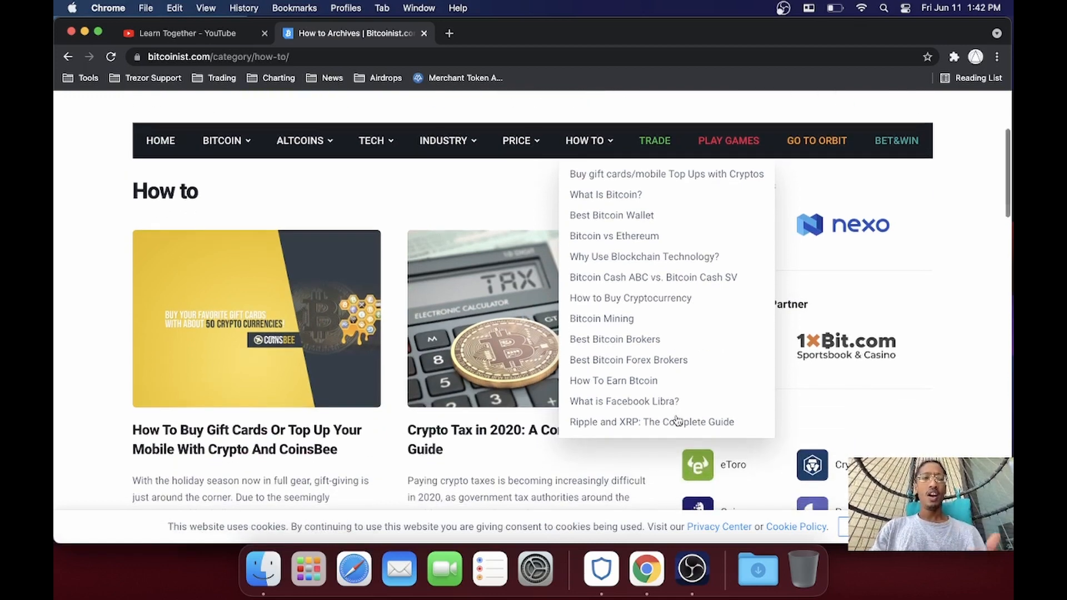
mouse_move(633, 282)
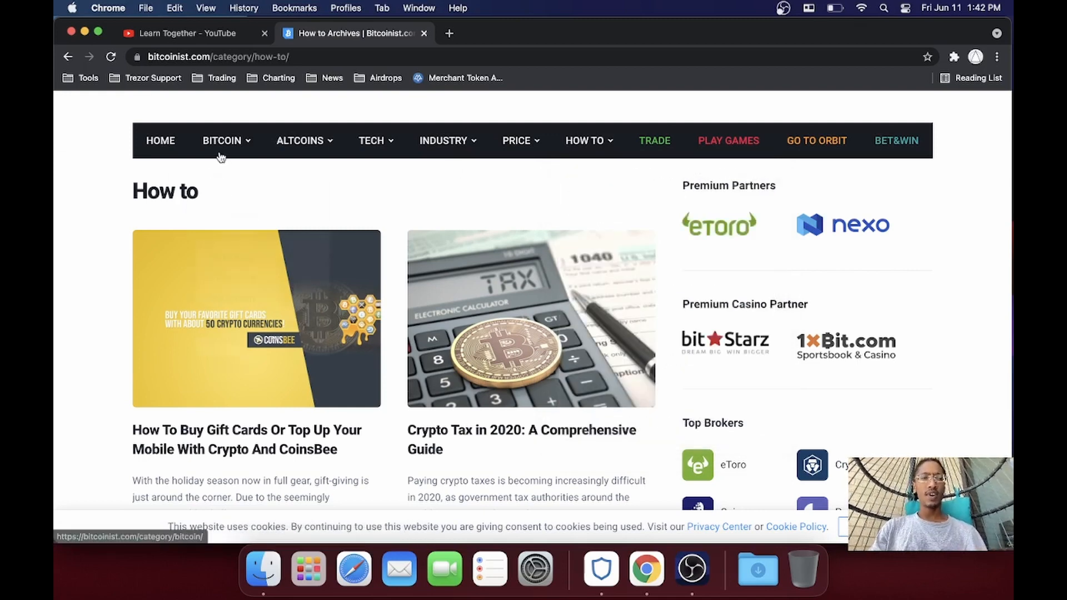
Step: Go to the Bitcoin Acceptance subcategory from the Bitcoin menu and scroll its articles
left_click(222, 140)
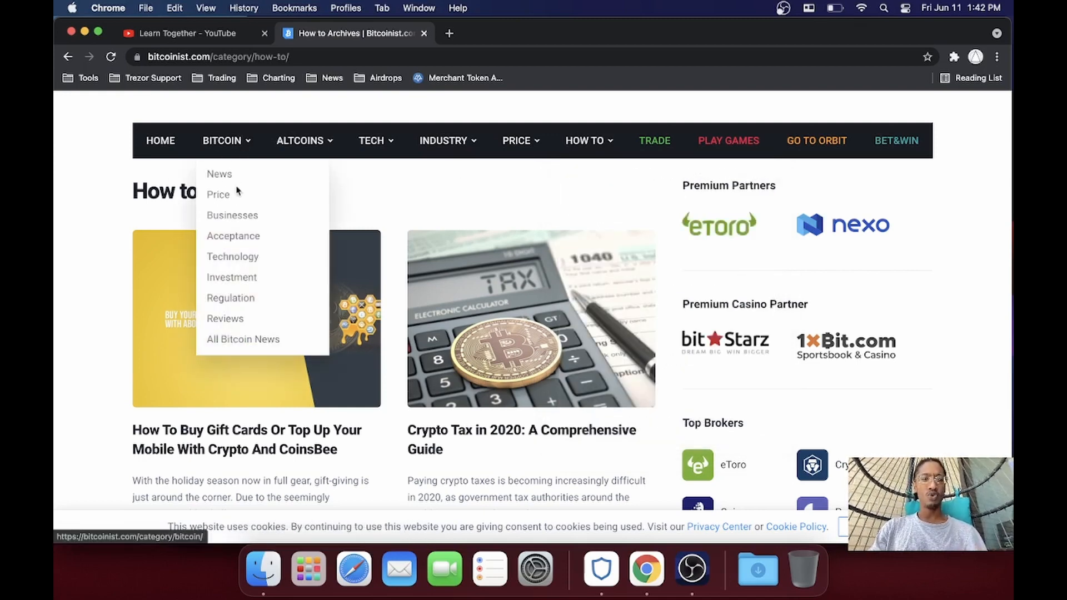
left_click(232, 236)
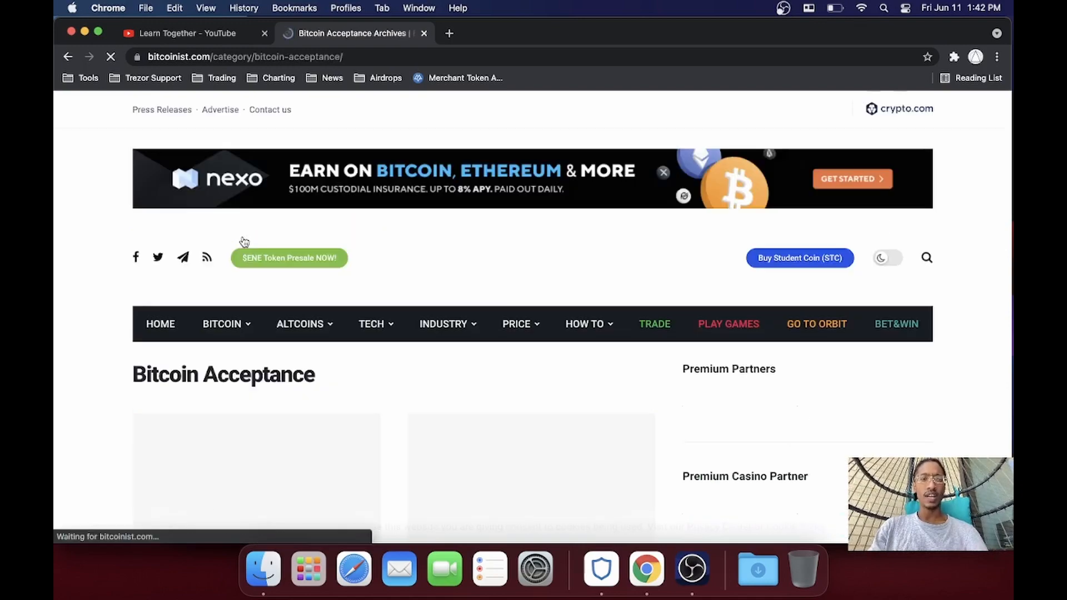
scroll("down", 3)
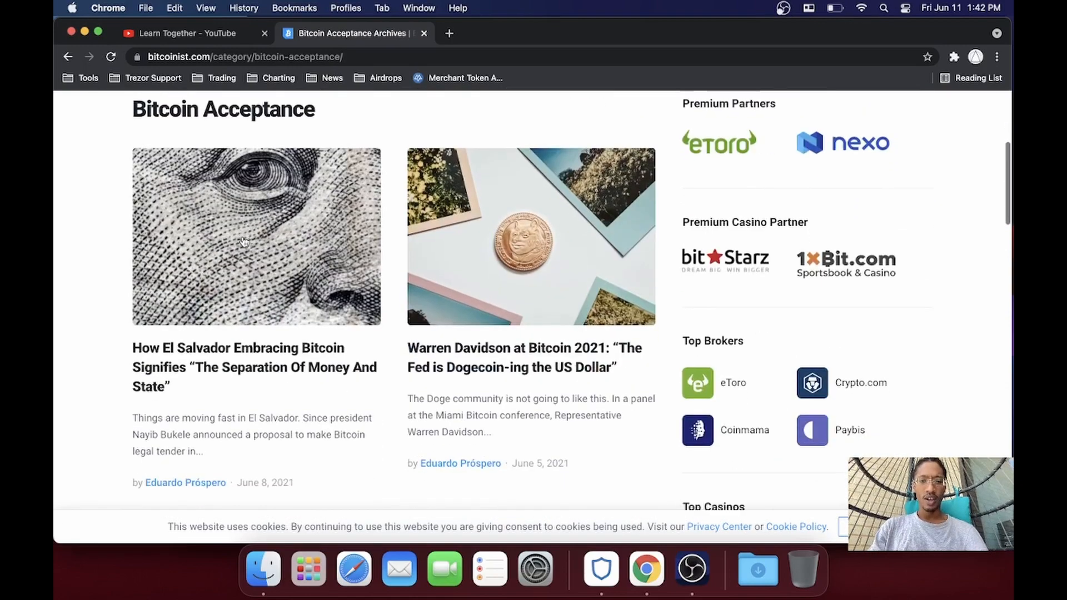
scroll("down", 3)
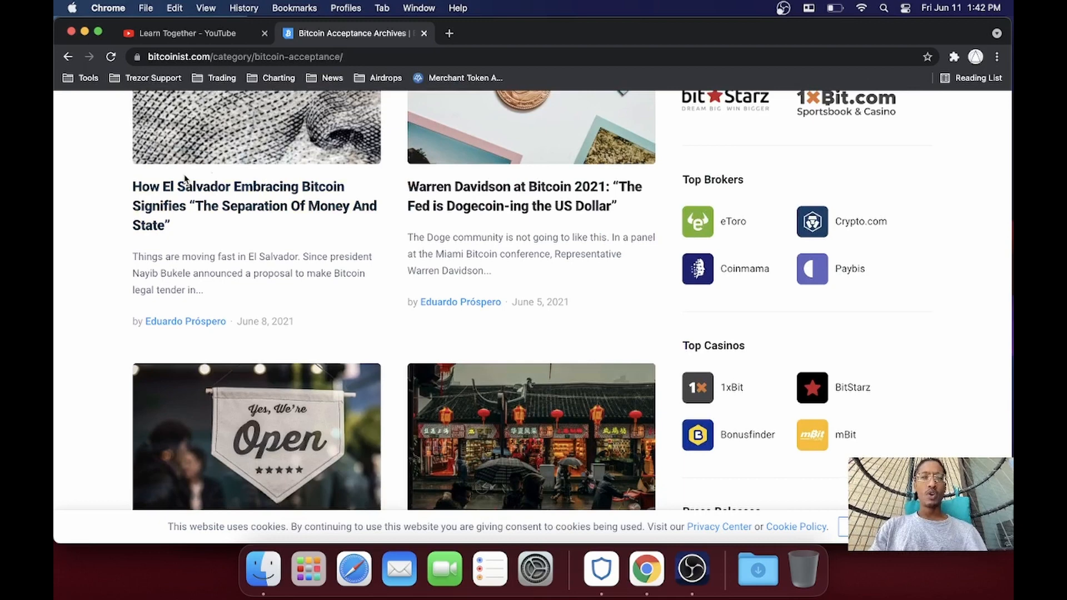
mouse_move(254, 205)
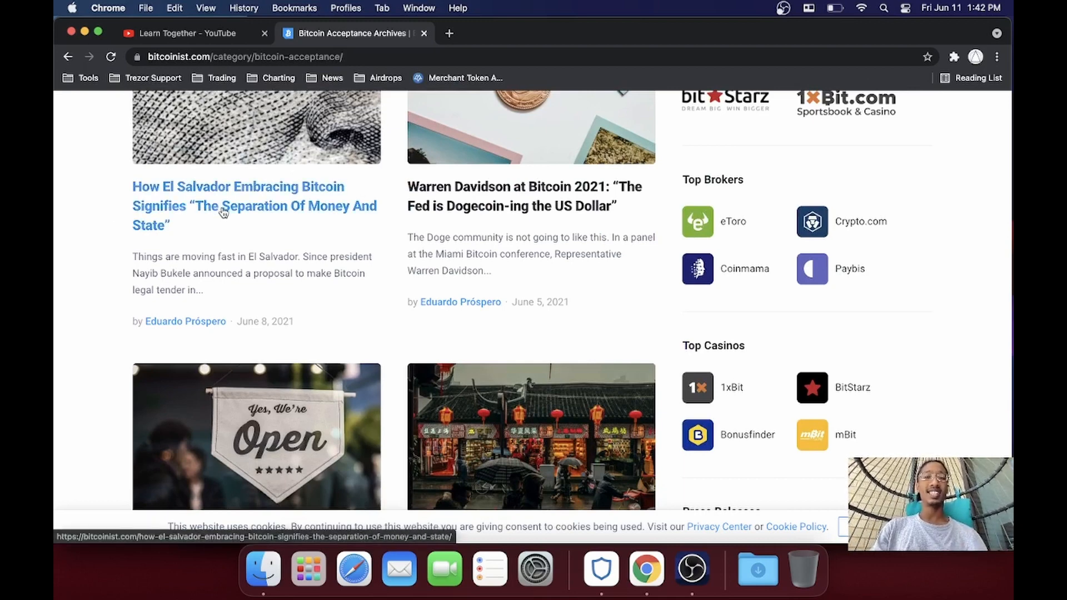
scroll("up", 3)
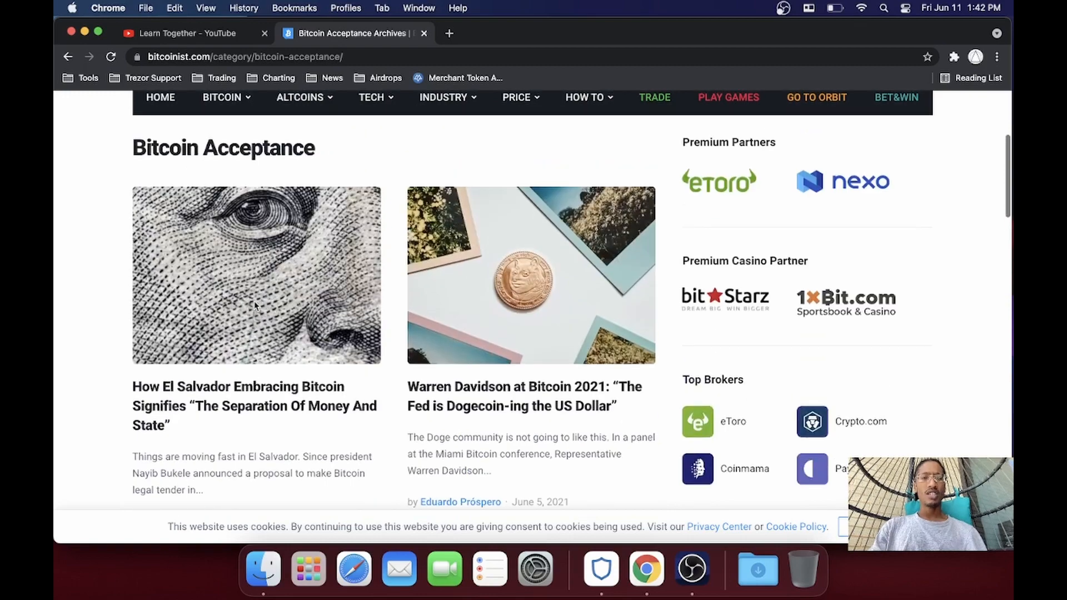
scroll("down", 3)
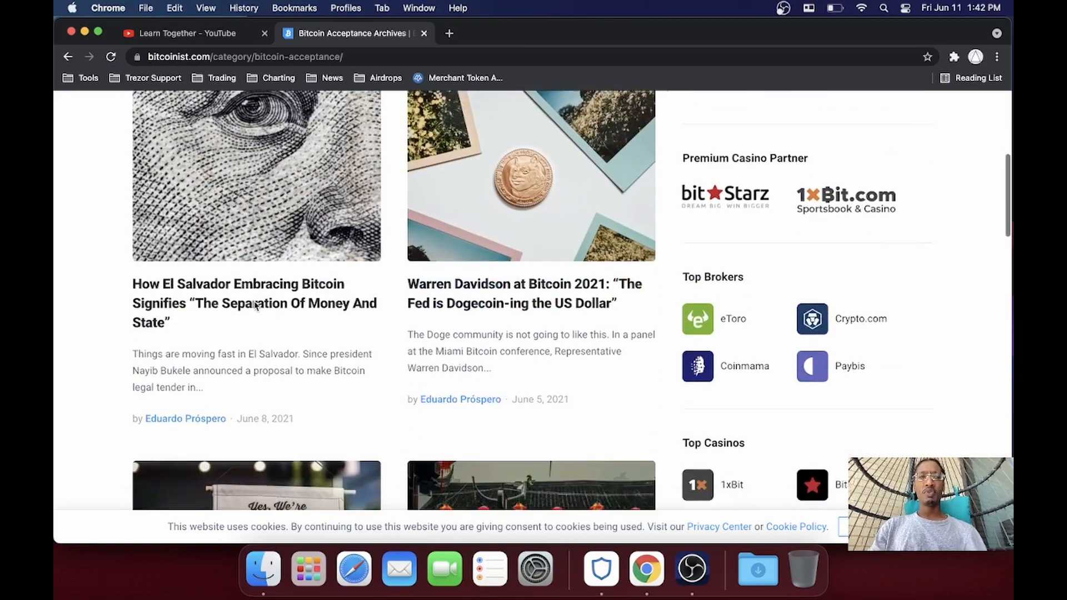
scroll("down", 3)
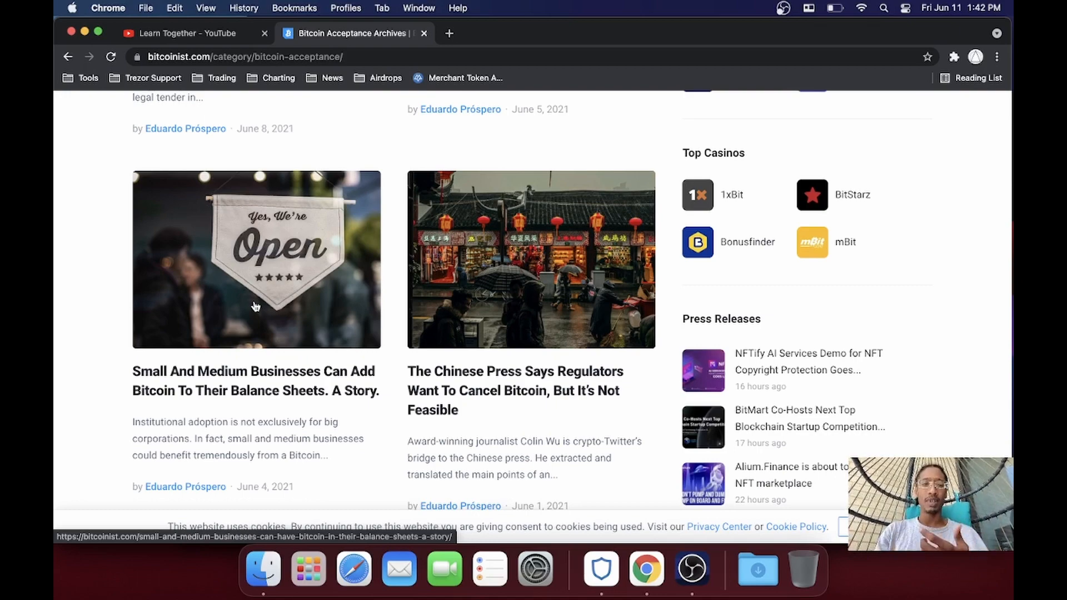
Step: Continue browsing the Bitcoin Acceptance articles and return to the top of the page
scroll("down", 3)
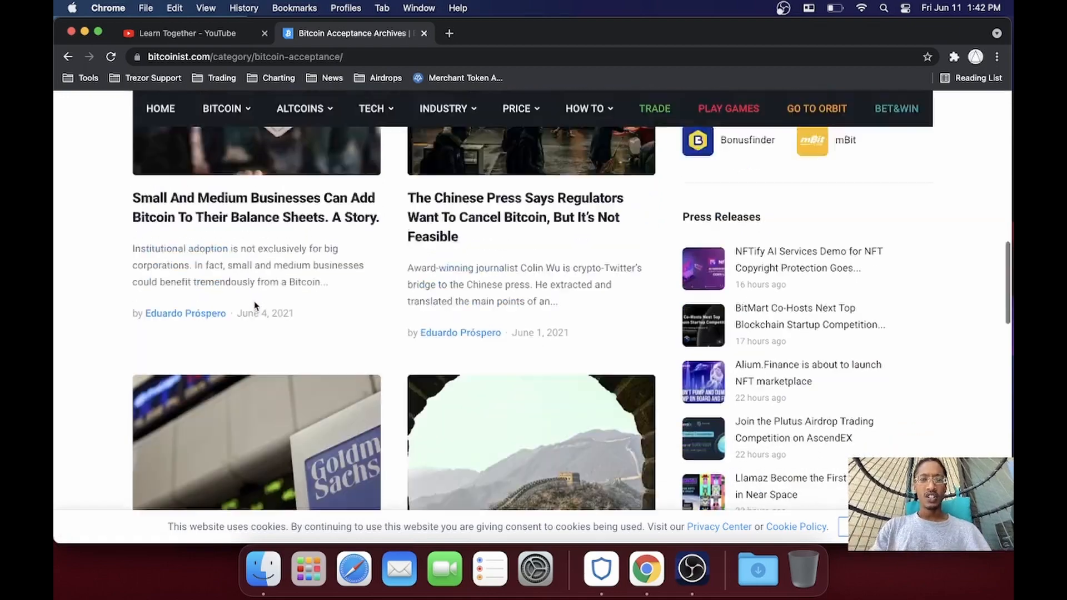
scroll("up", 3)
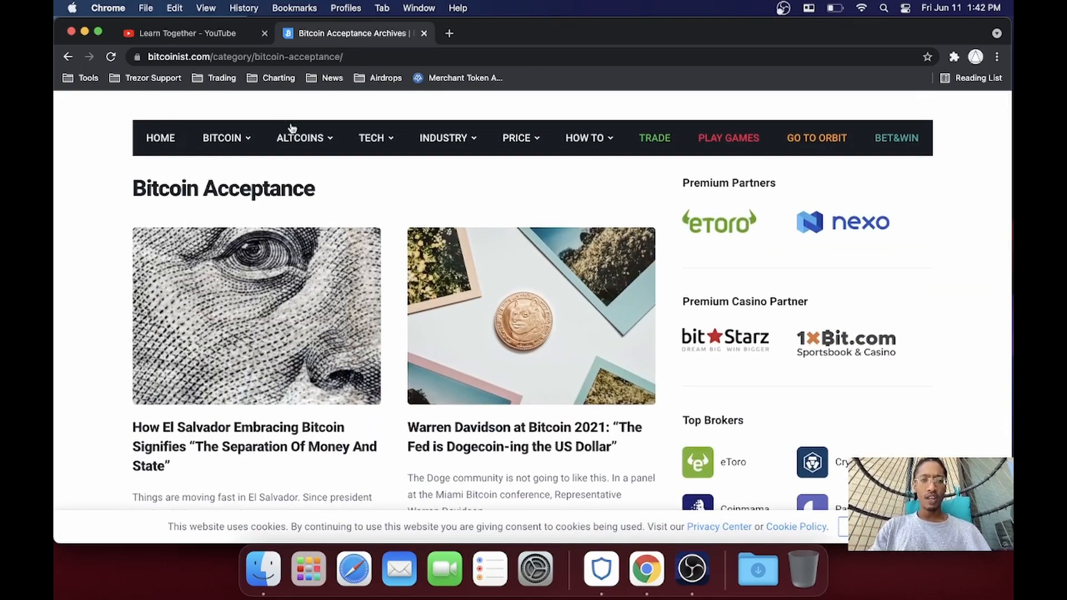
left_click(300, 138)
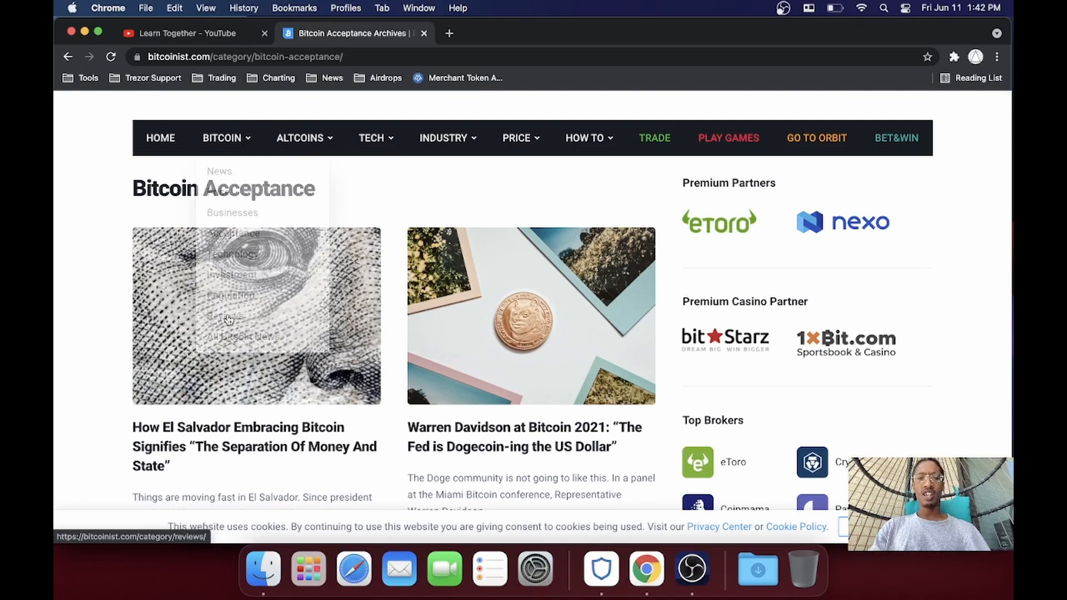
scroll("down", 3)
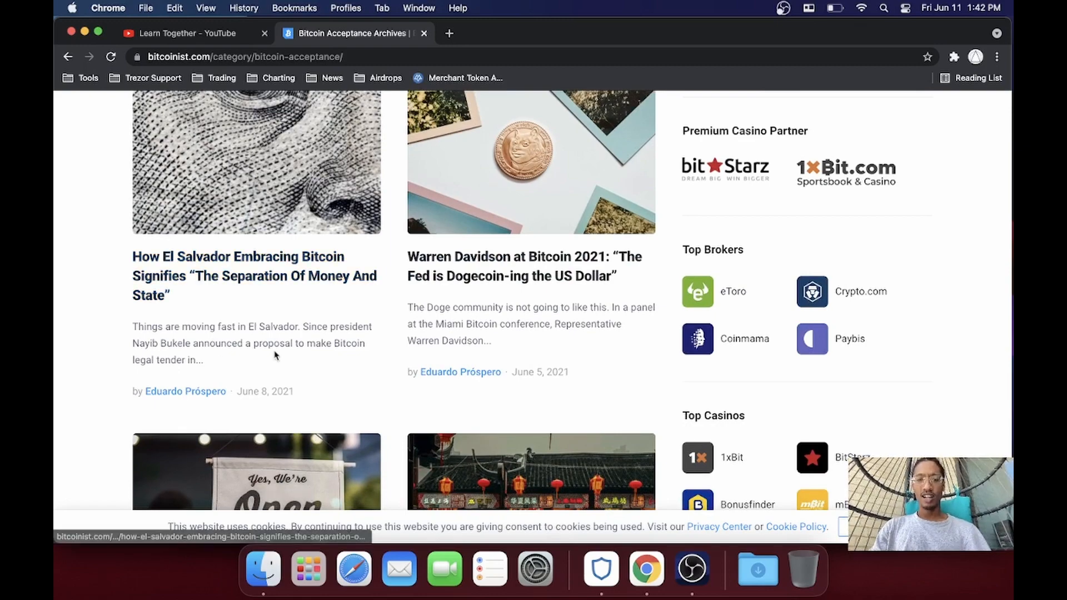
scroll("up", 3)
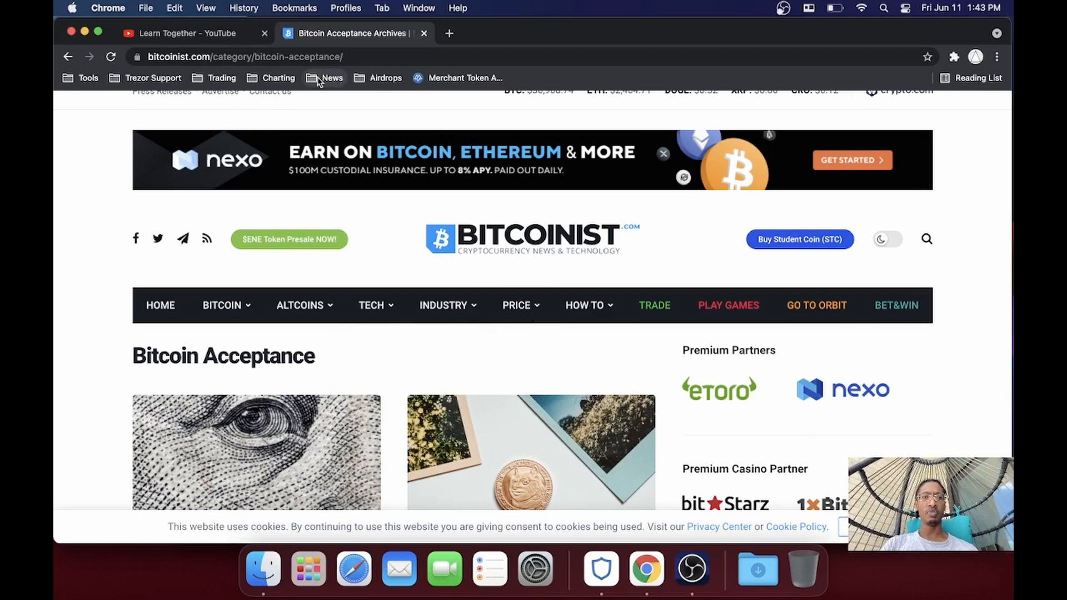
Step: Load Bitcoin Magazine from the News bookmarks, skim its top stories and return to the top
left_click(333, 78)
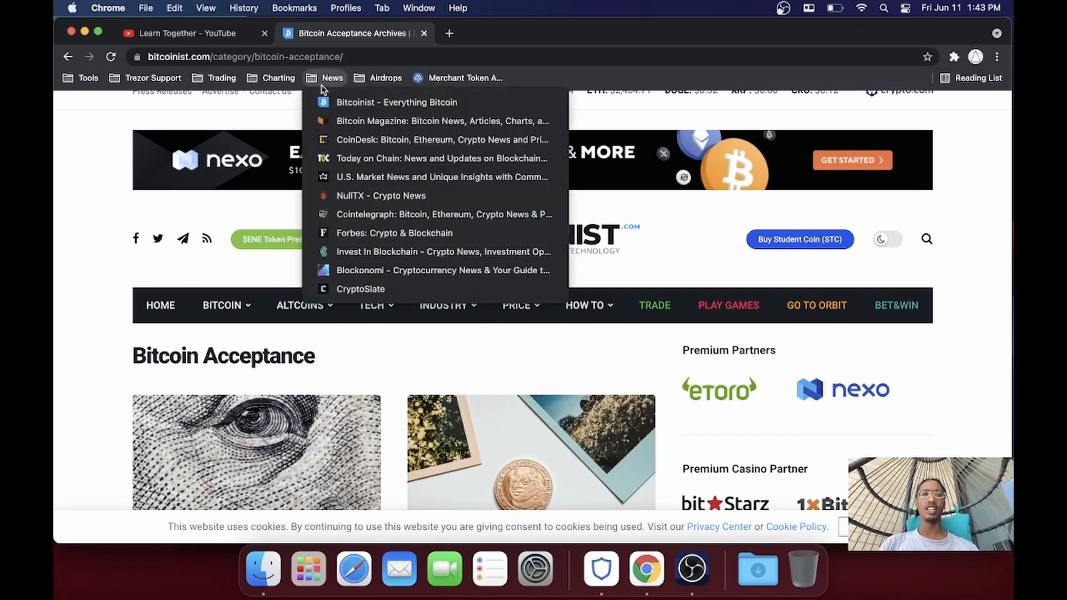
mouse_move(392, 121)
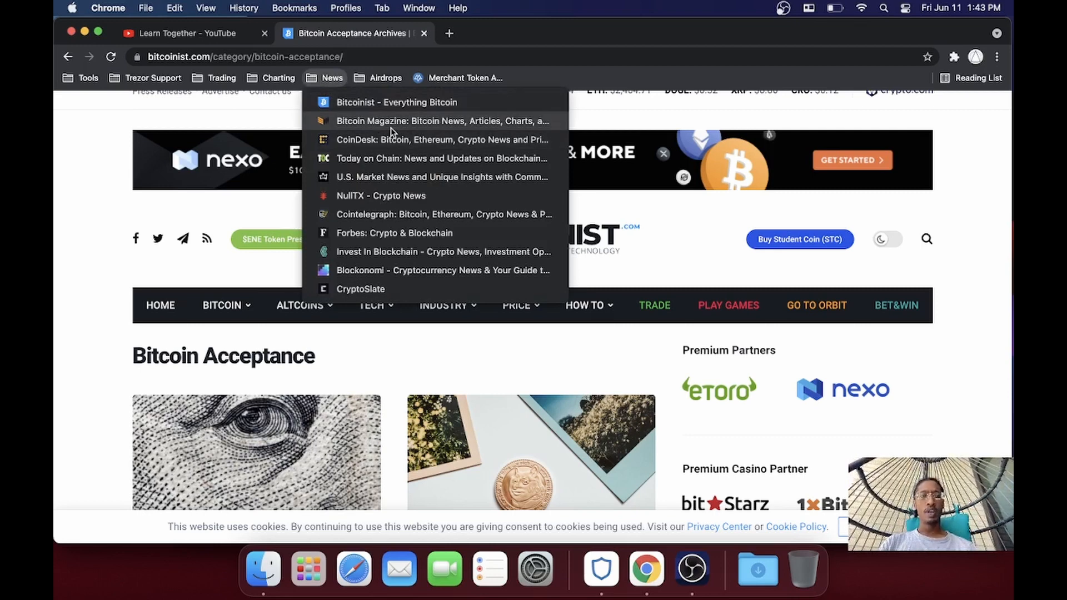
left_click(444, 120)
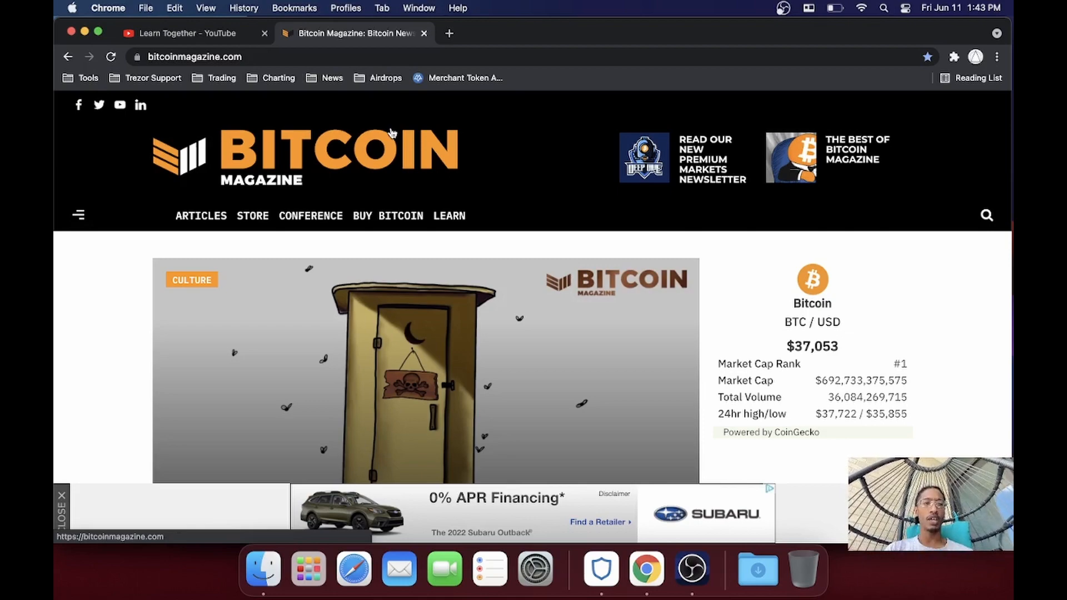
scroll("down", 3)
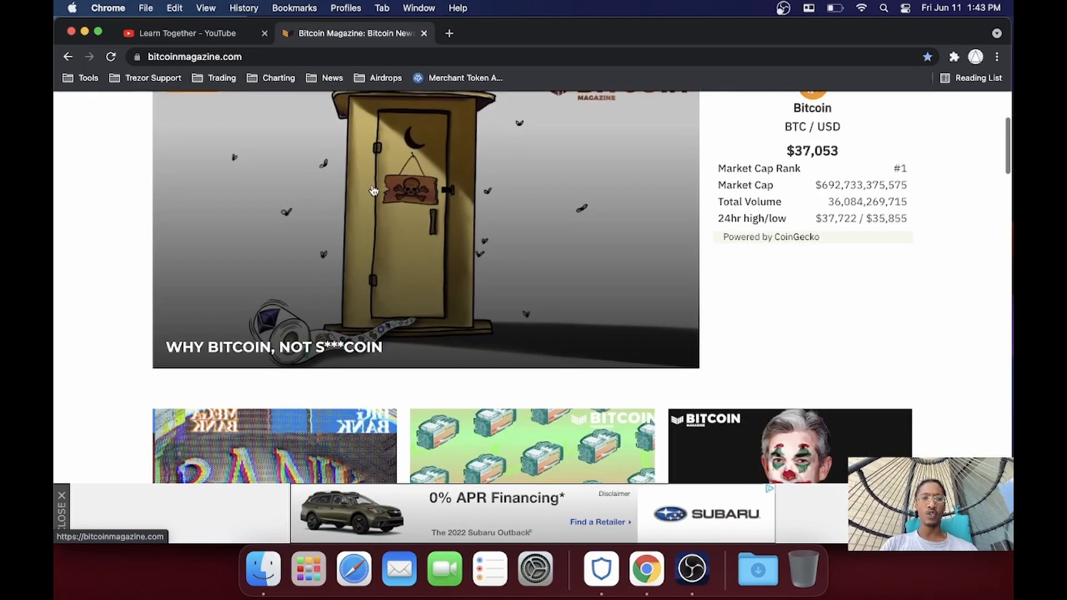
scroll("down", 3)
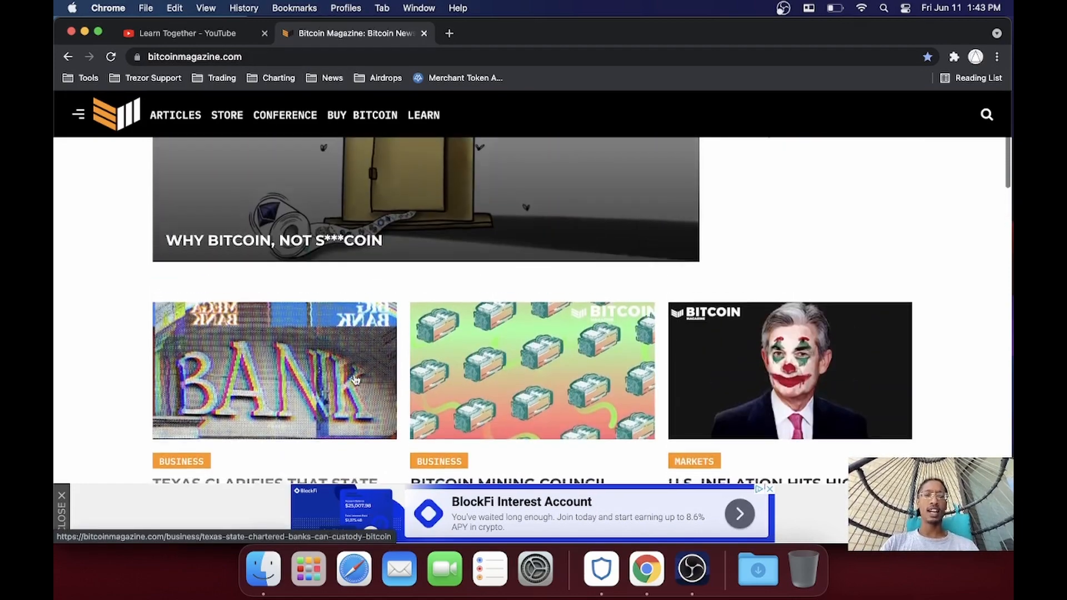
scroll("up", 3)
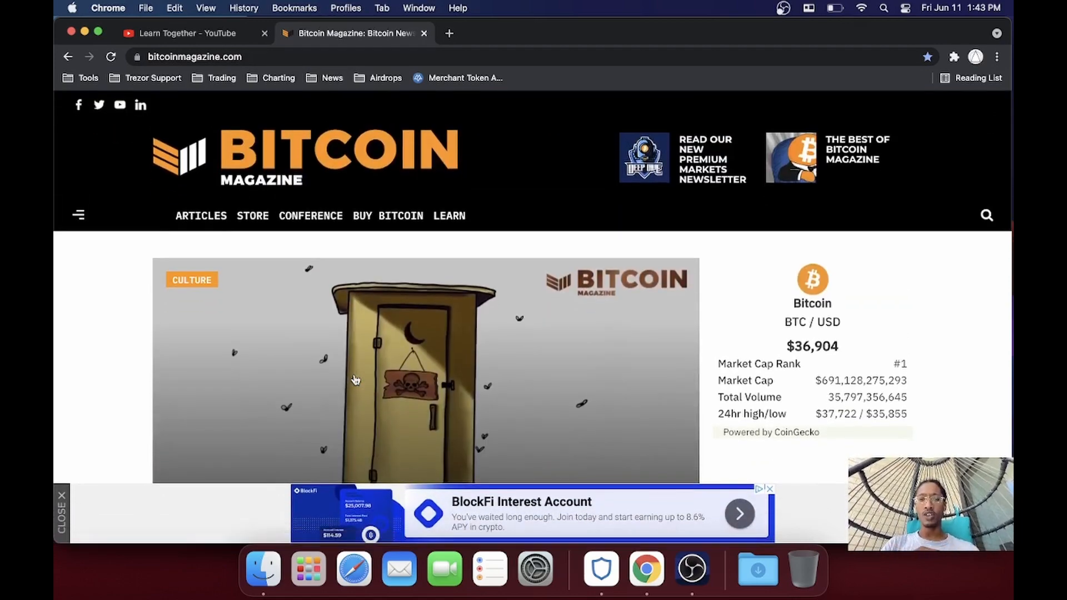
mouse_move(201, 215)
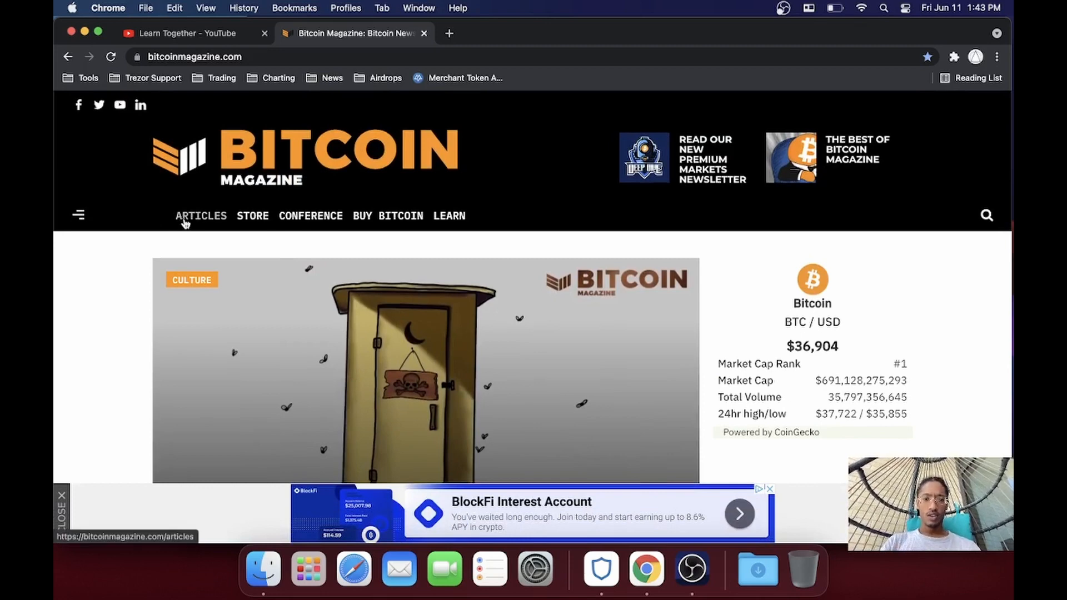
Step: Go to Bitcoin Magazine's Articles page and scroll far down through dozens of recent stories
left_click(202, 215)
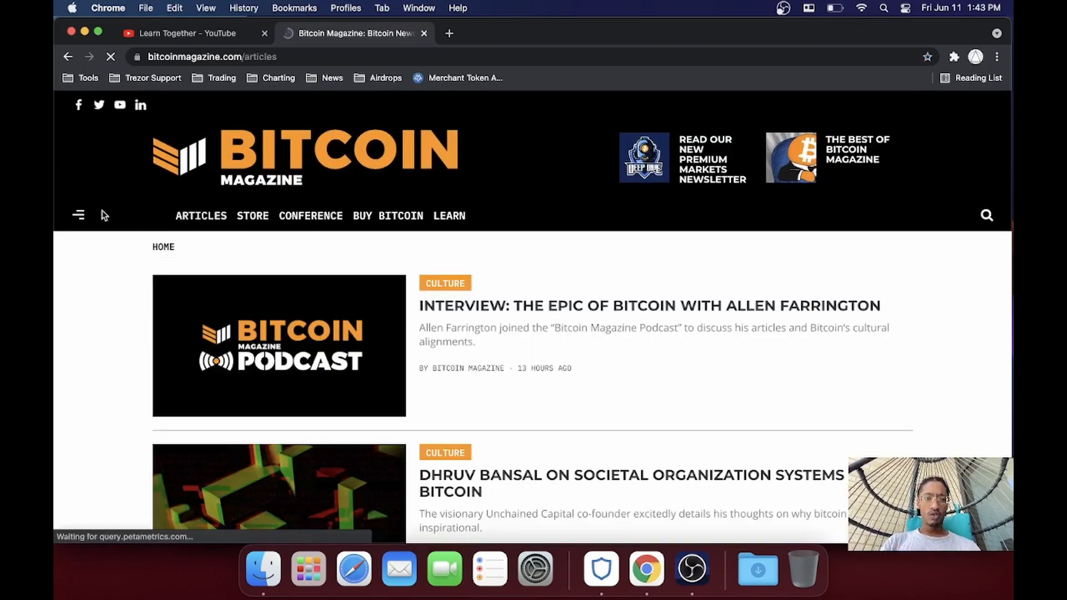
scroll("down", 3)
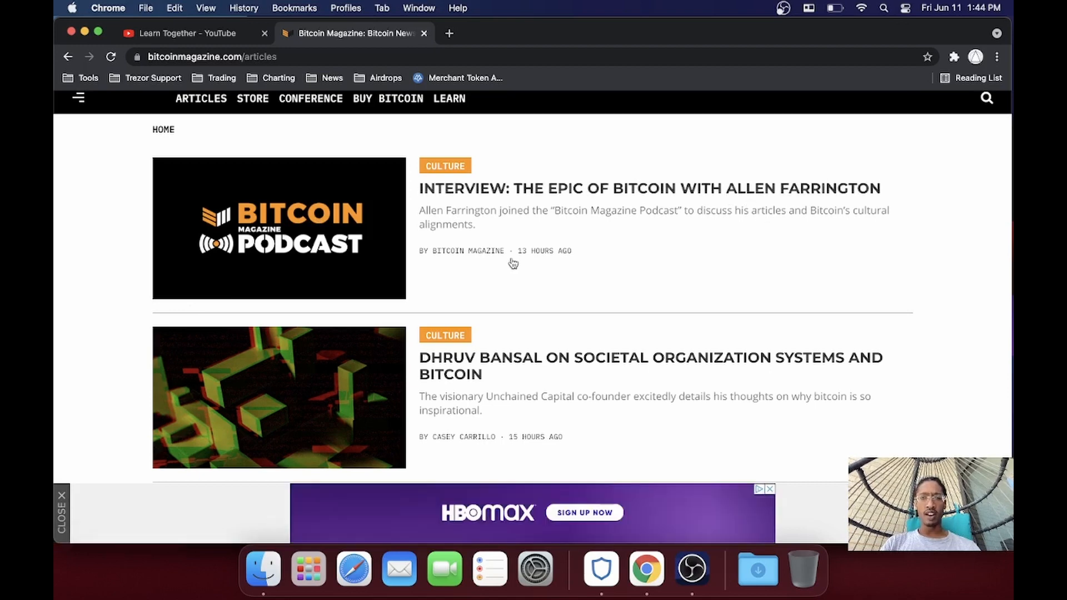
scroll("down", 3)
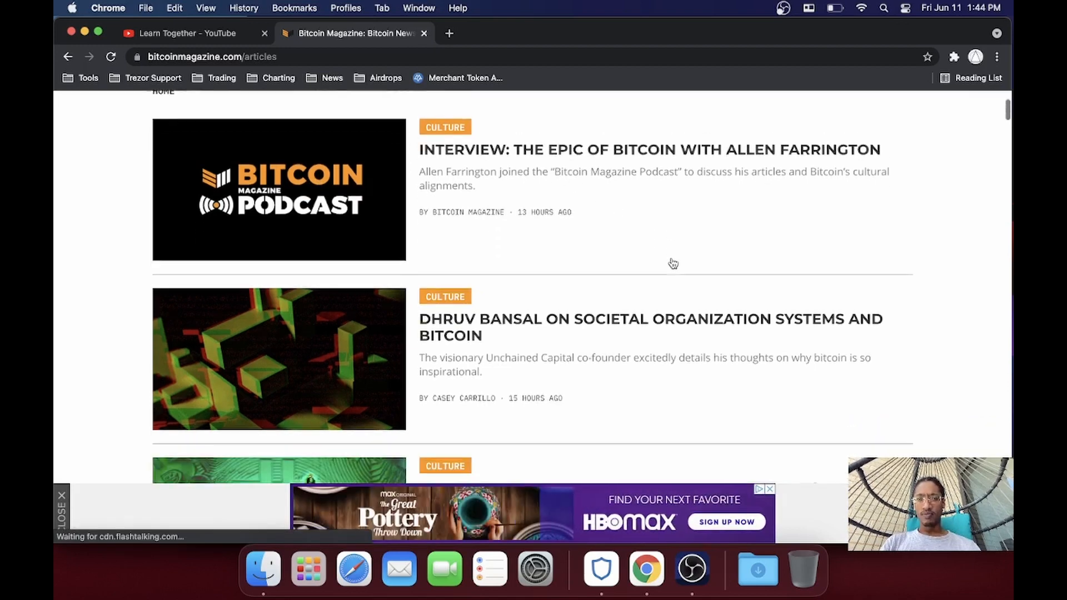
scroll("down", 3)
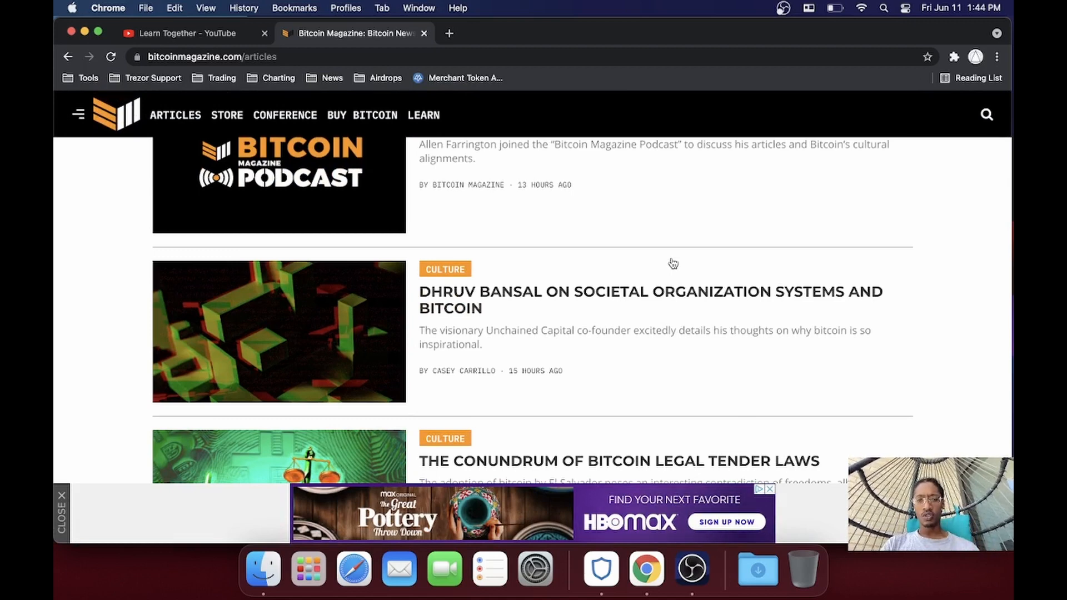
scroll("down", 3)
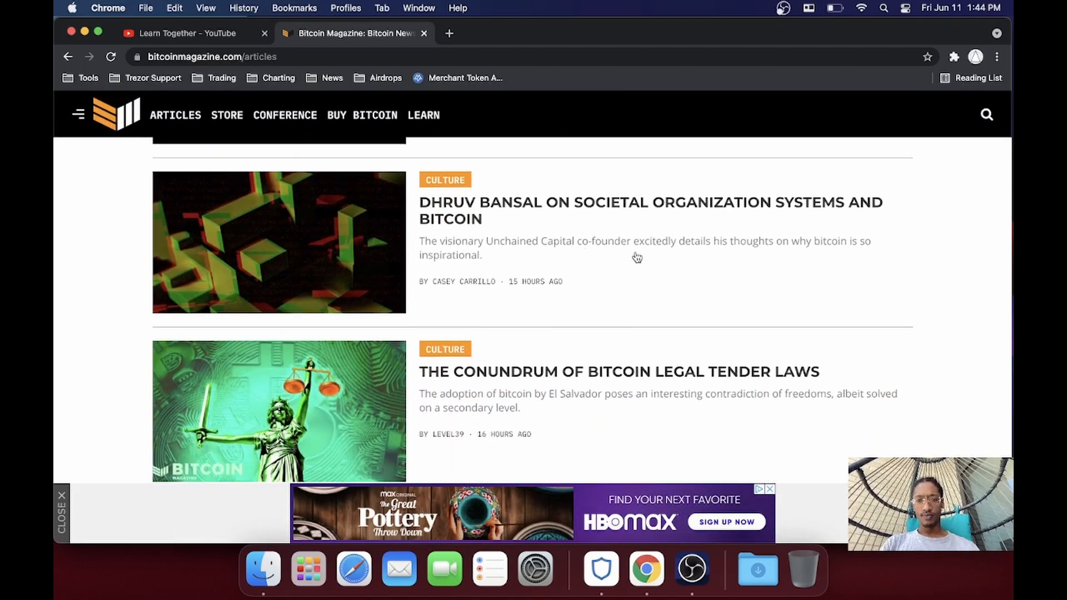
scroll("down", 3)
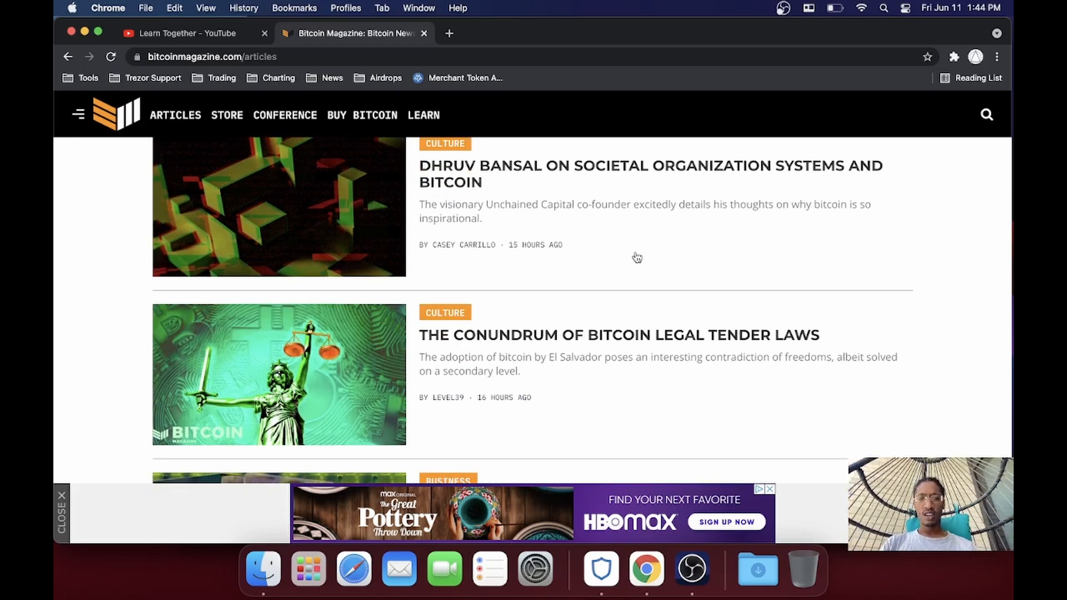
mouse_move(507, 180)
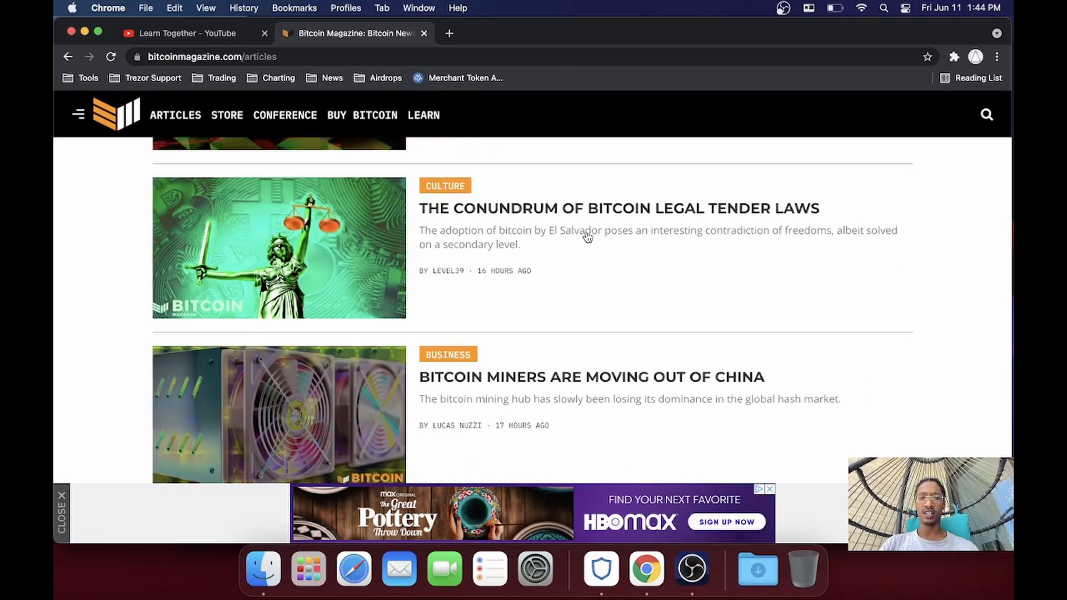
scroll("down", 3)
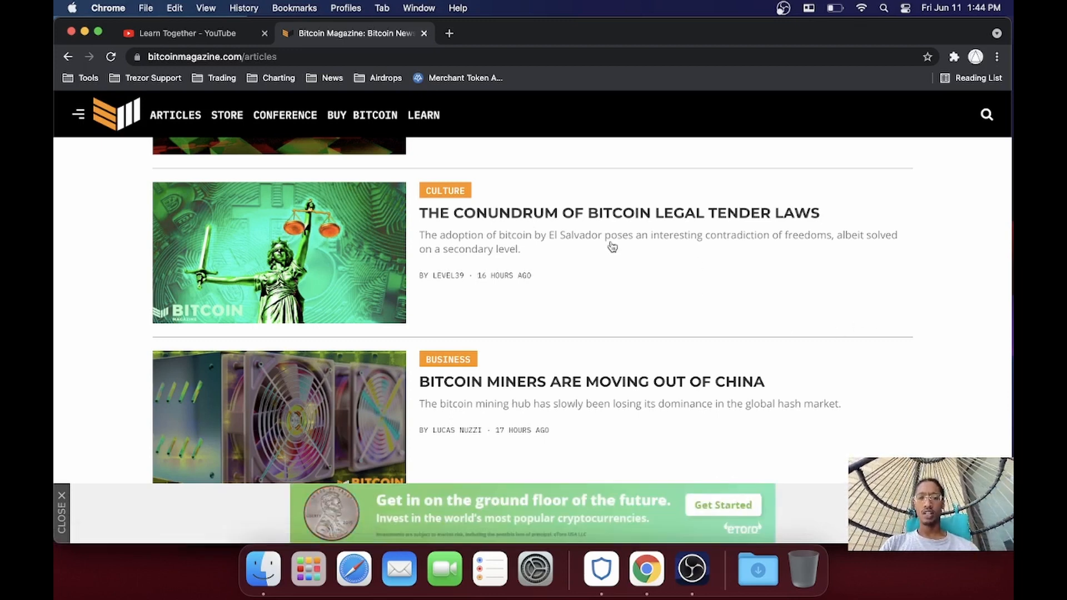
scroll("down", 3)
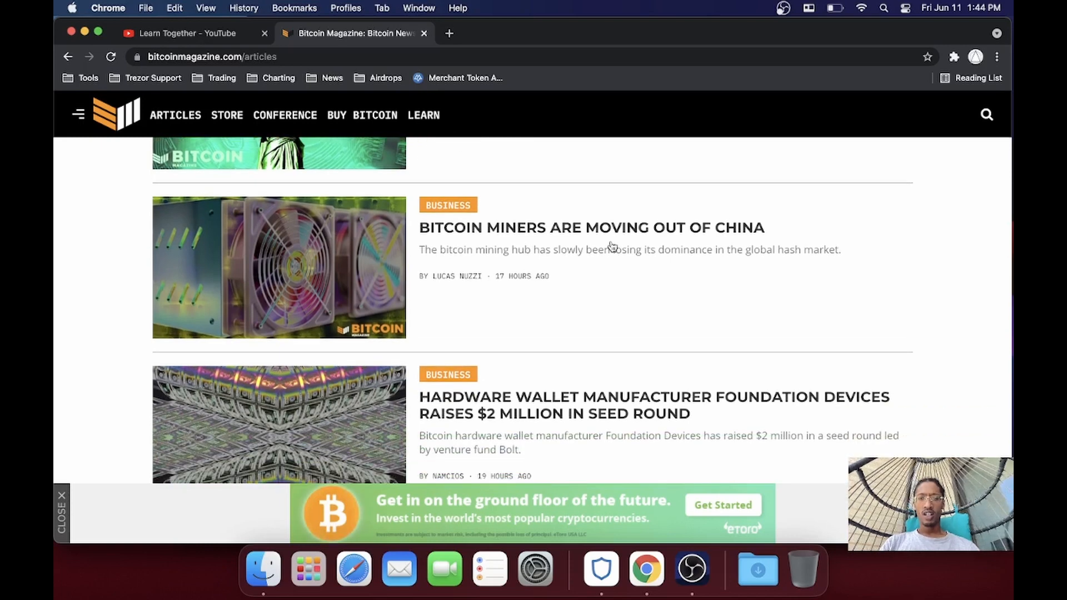
mouse_move(640, 306)
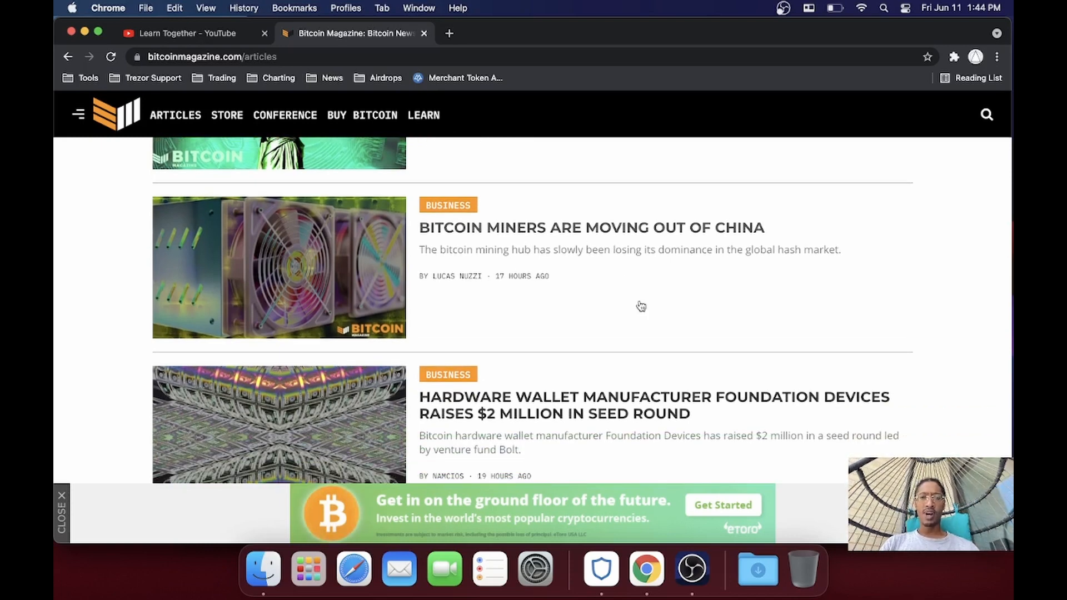
scroll("down", 3)
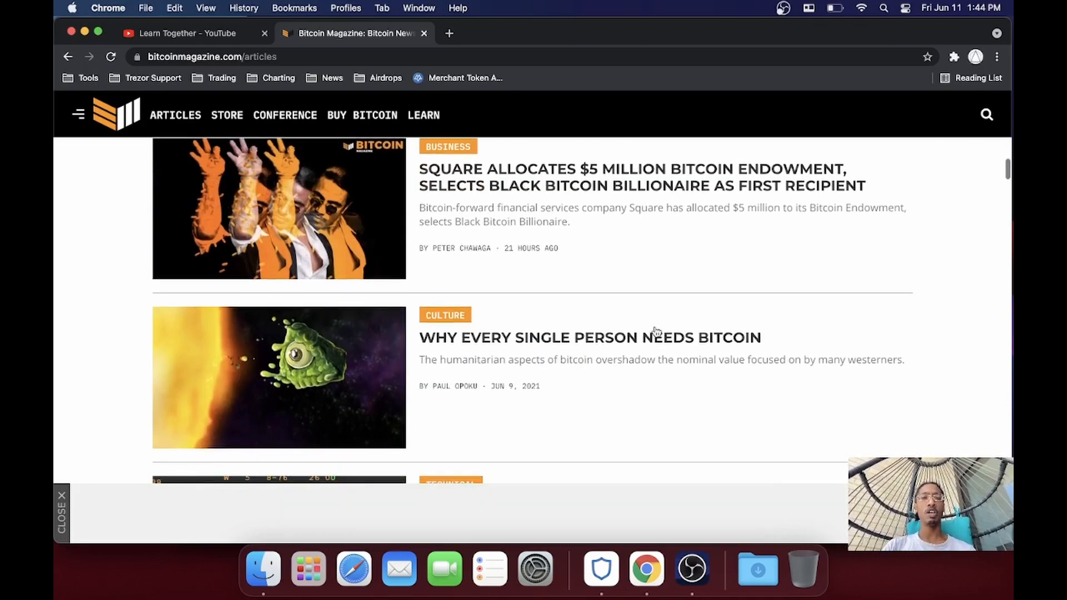
scroll("down", 3)
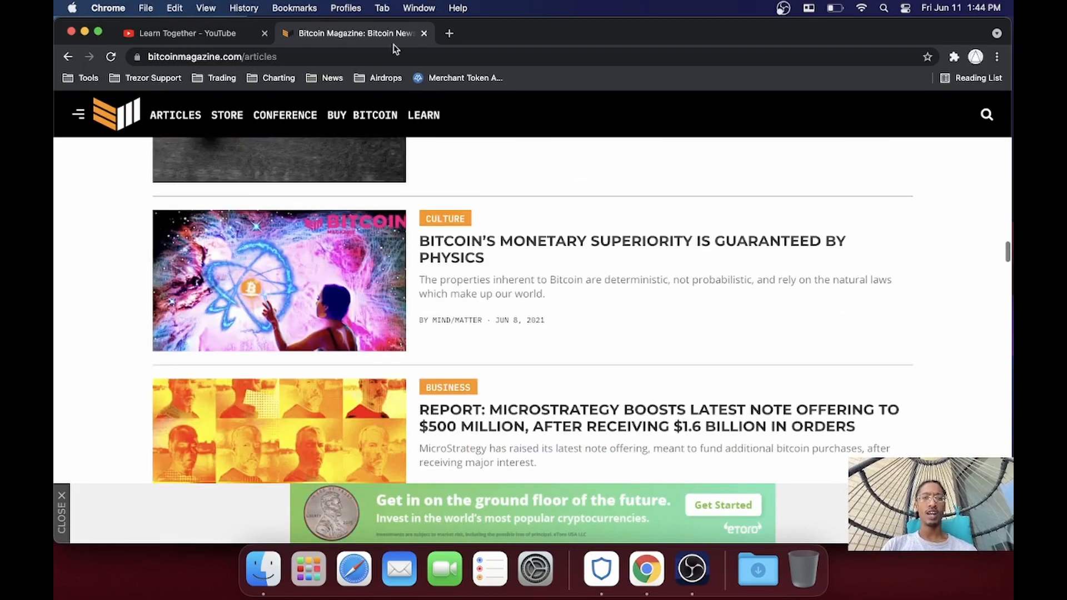
Step: Load CoinDesk from the News bookmarks, skim the homepage, then go to The CoinDesk 20 page
left_click(331, 78)
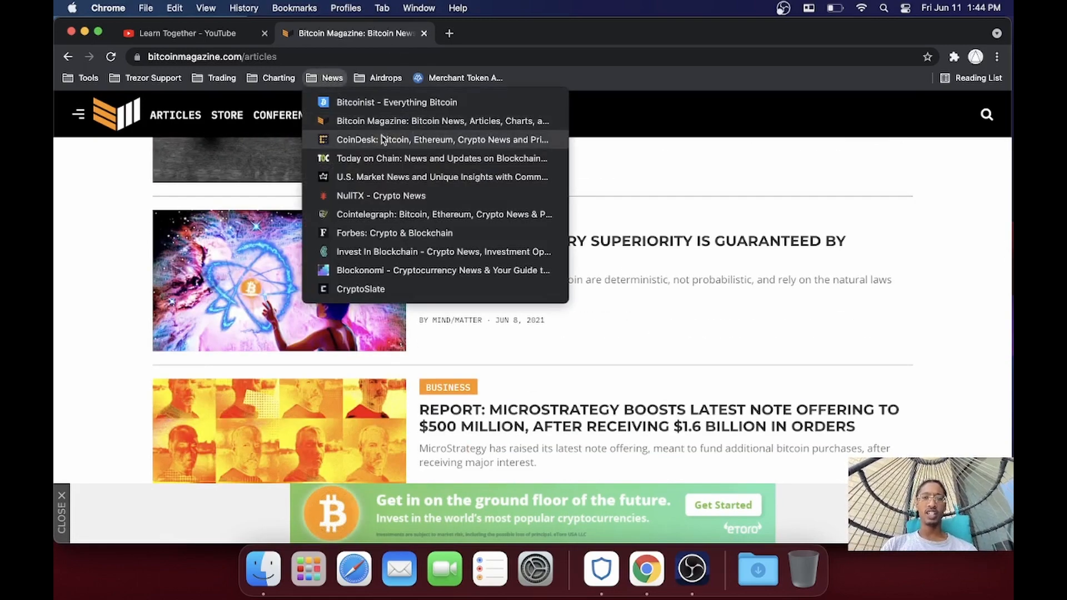
left_click(441, 140)
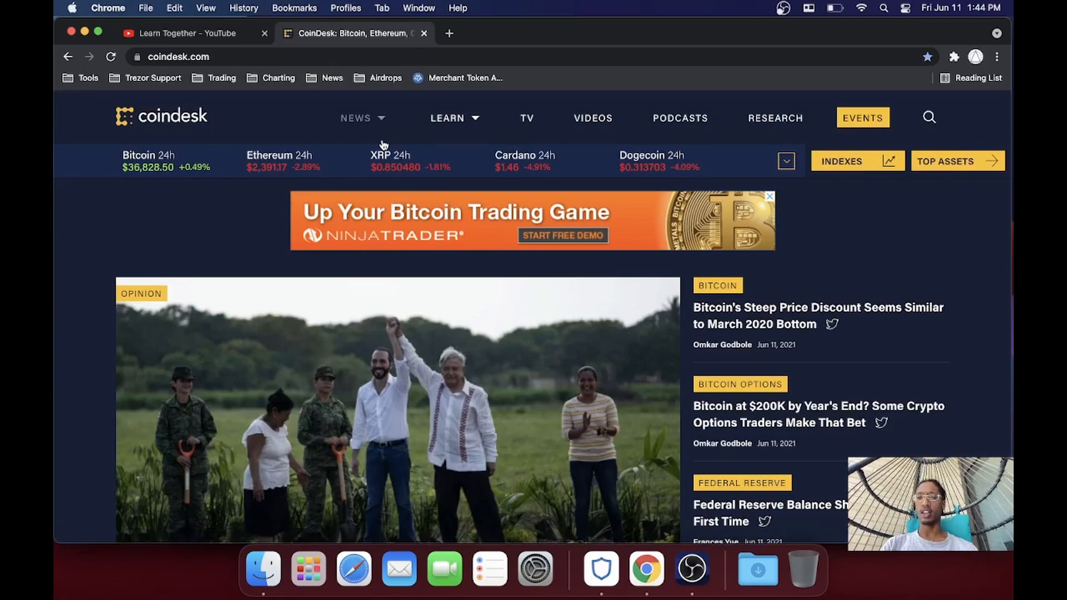
scroll("down", 3)
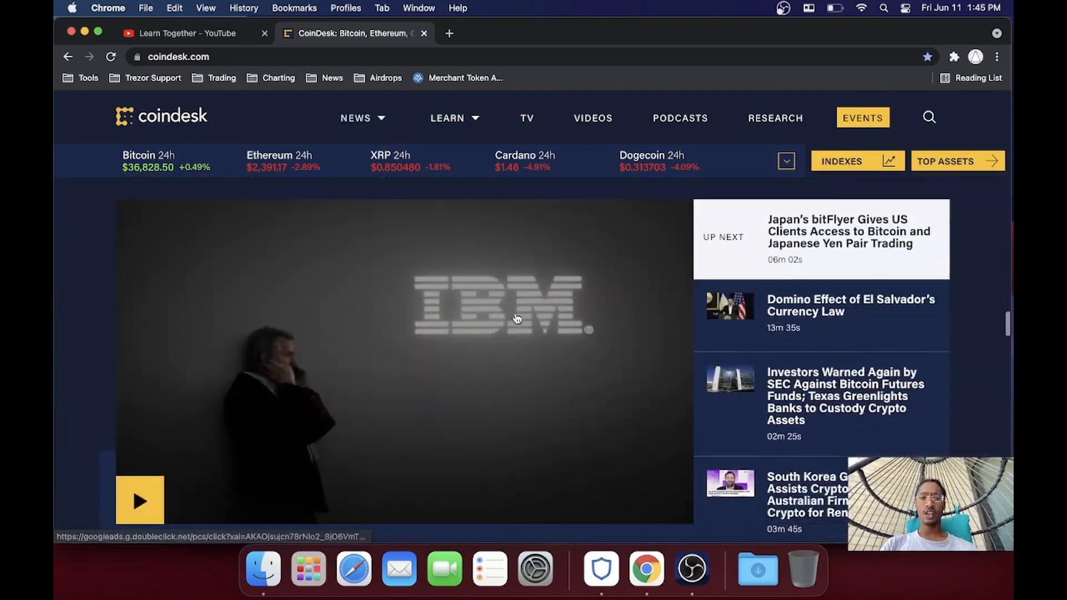
scroll("down", 3)
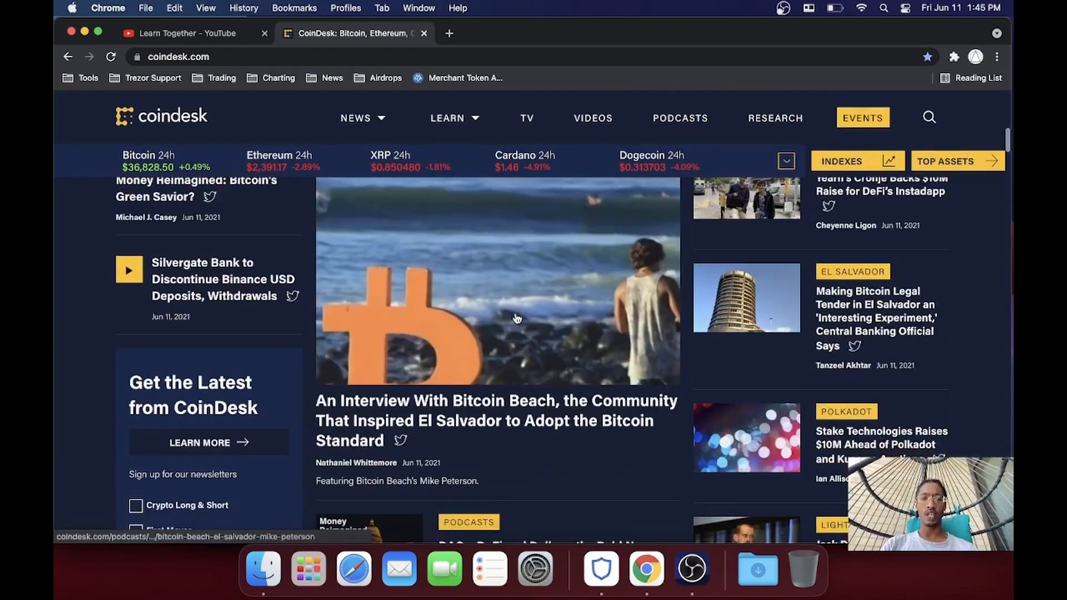
scroll("down", 3)
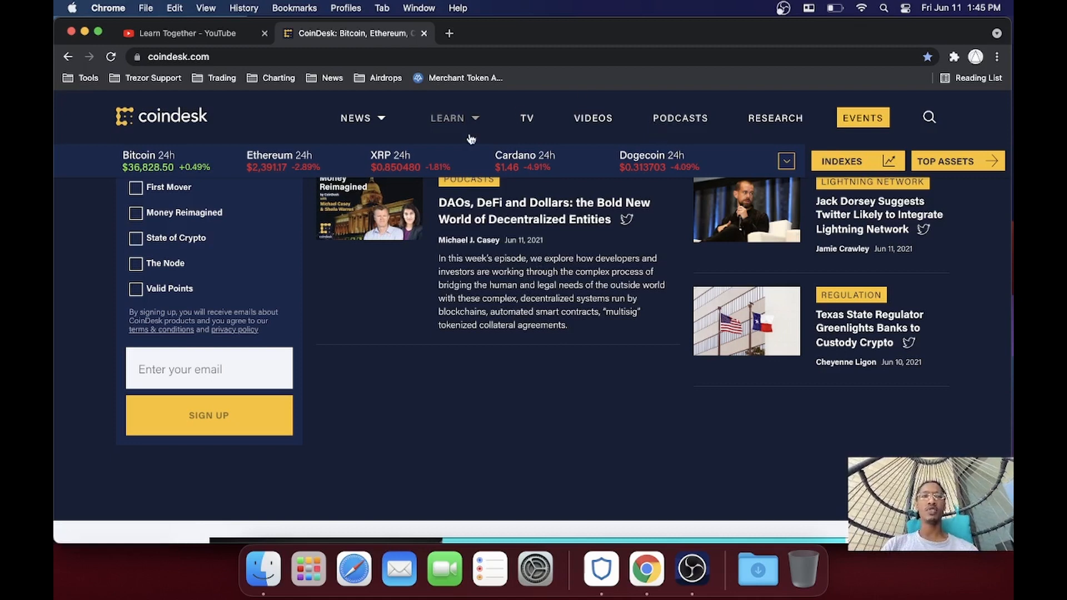
left_click(448, 118)
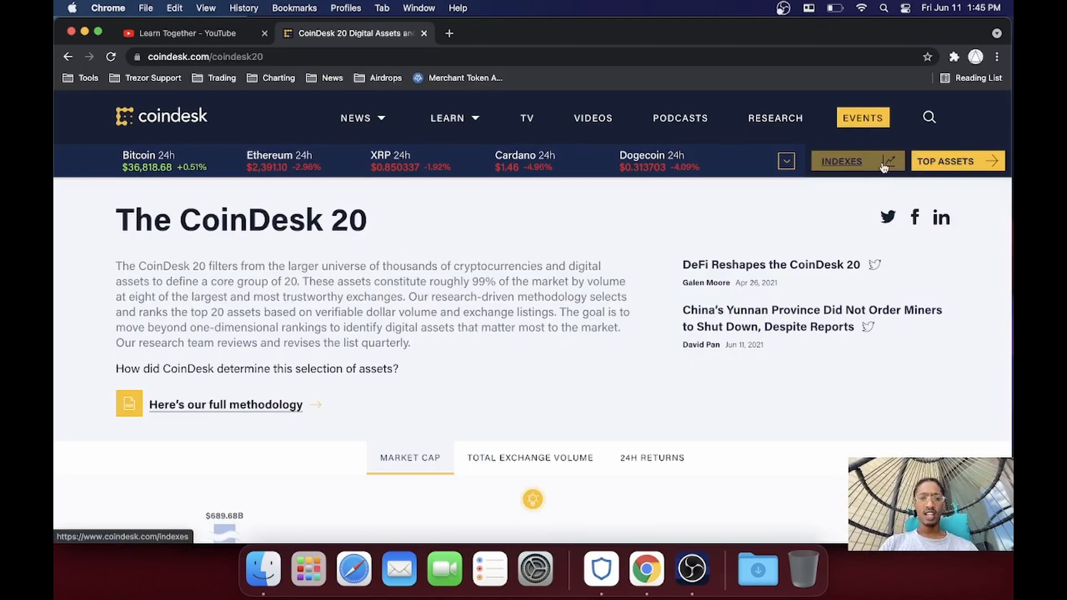
Step: Go to CoinDesk's Ether Price Index (ETX) page and scroll past its chart and licensing form to the overview
left_click(857, 161)
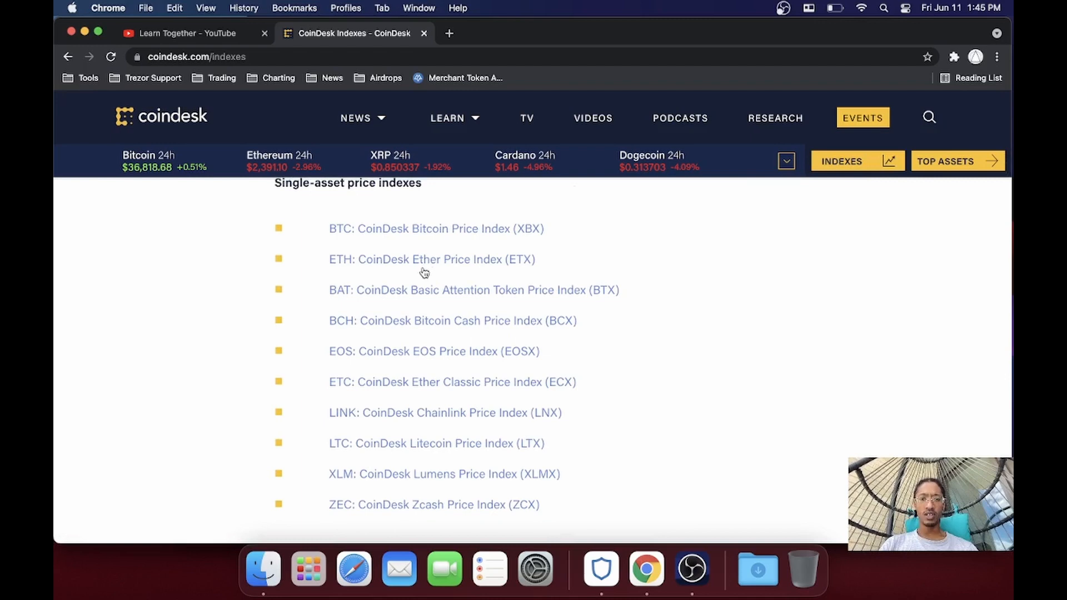
left_click(431, 259)
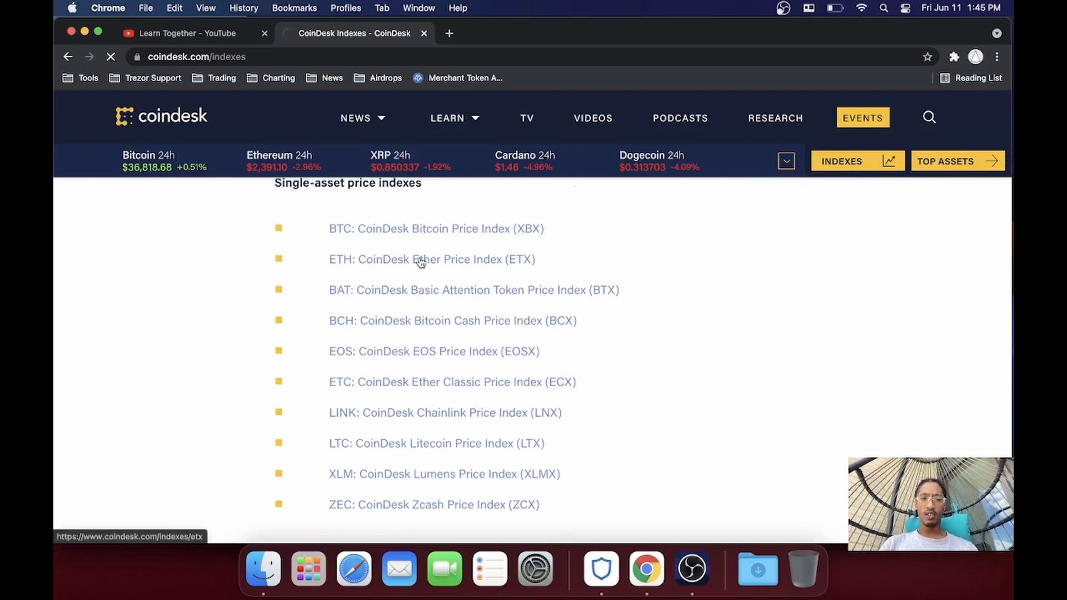
left_click(431, 259)
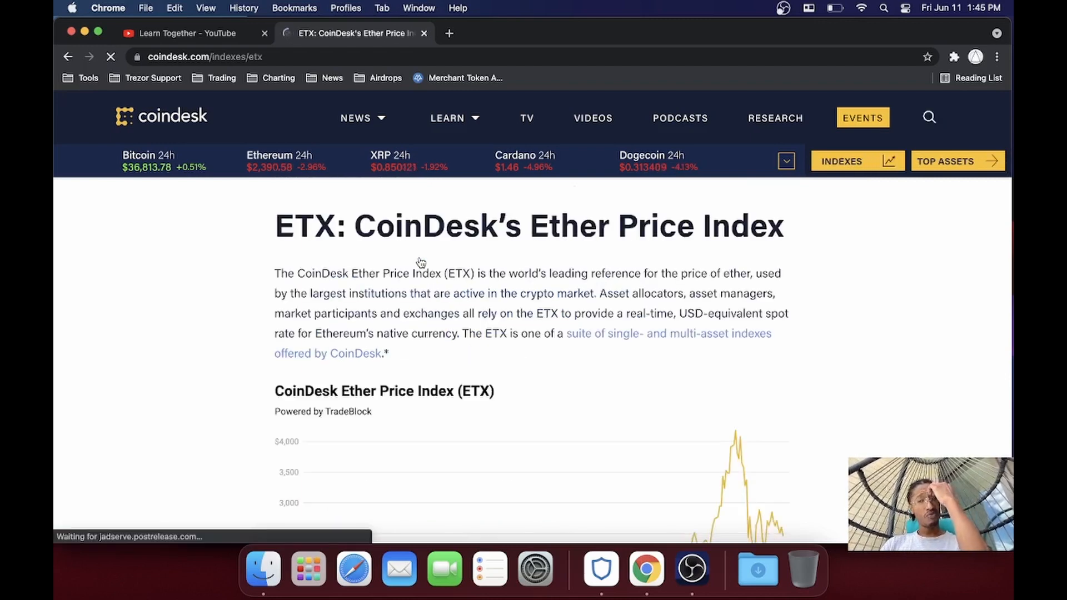
scroll("down", 3)
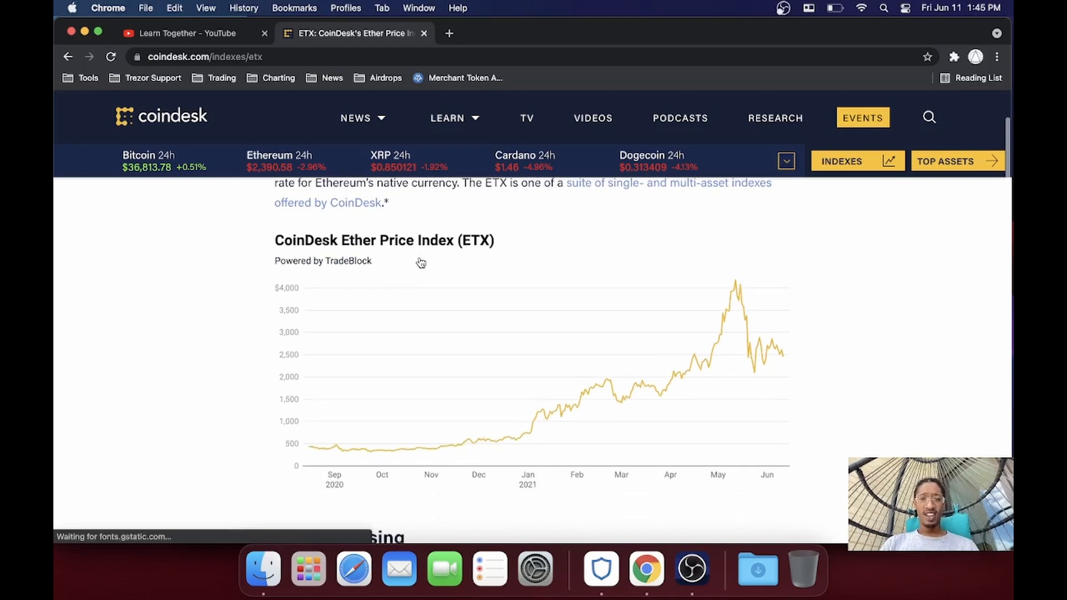
mouse_move(519, 369)
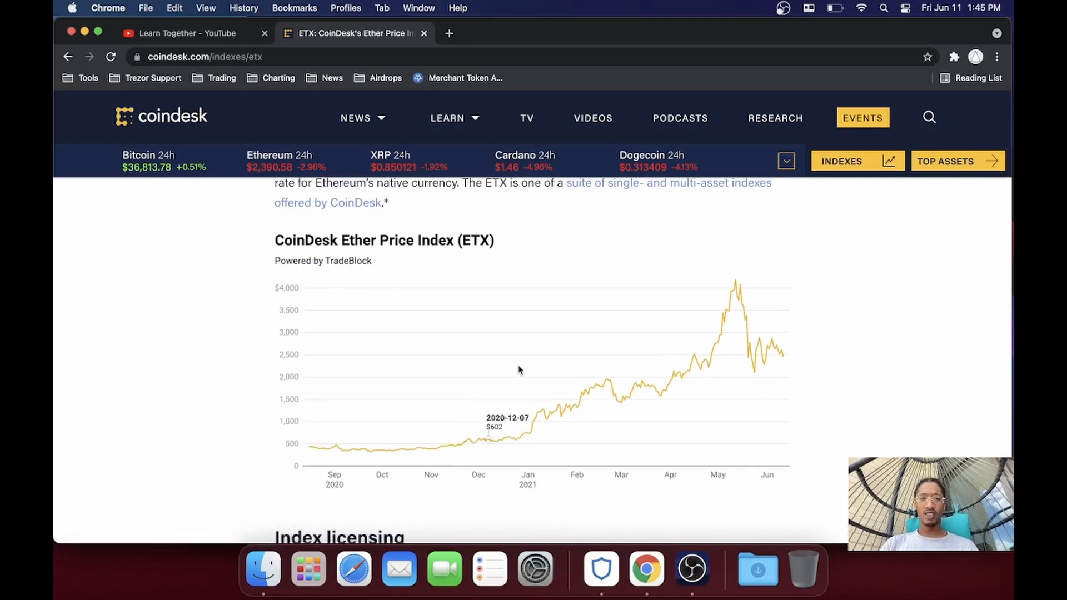
scroll("down", 3)
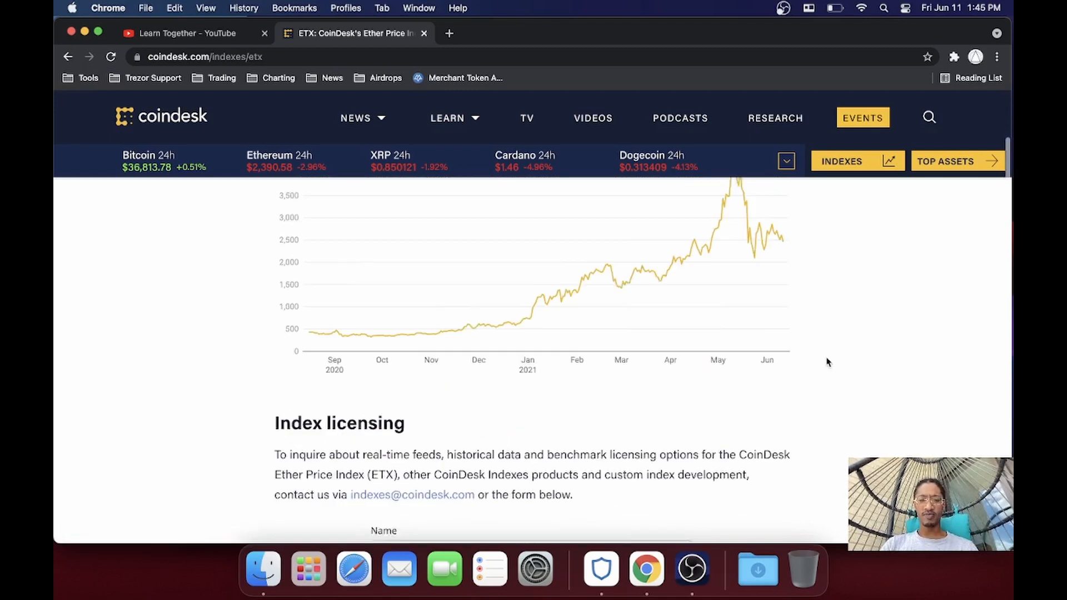
scroll("down", 3)
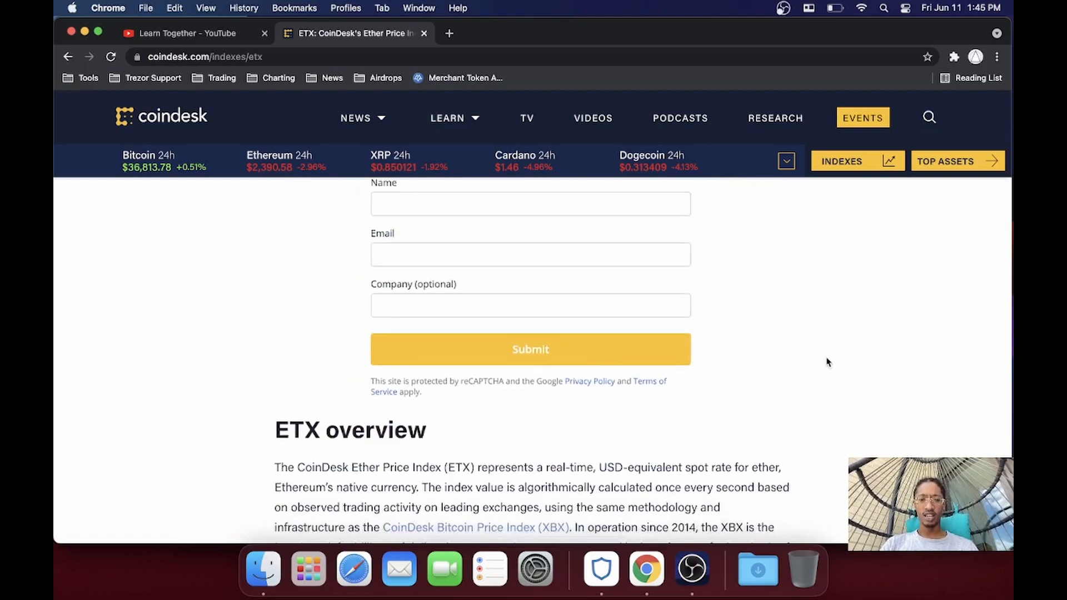
scroll("down", 3)
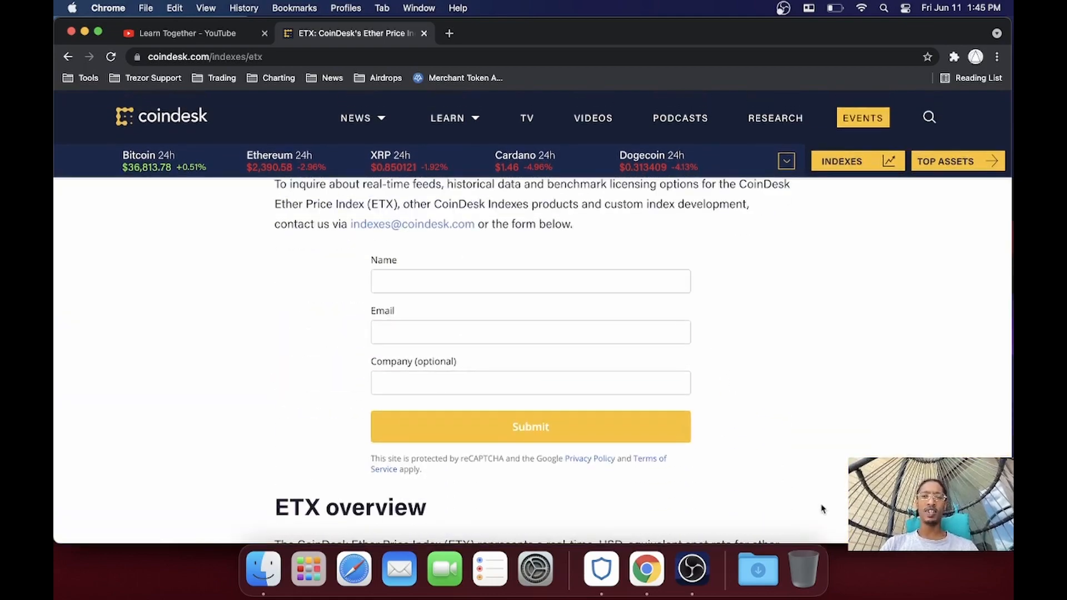
scroll("down", 3)
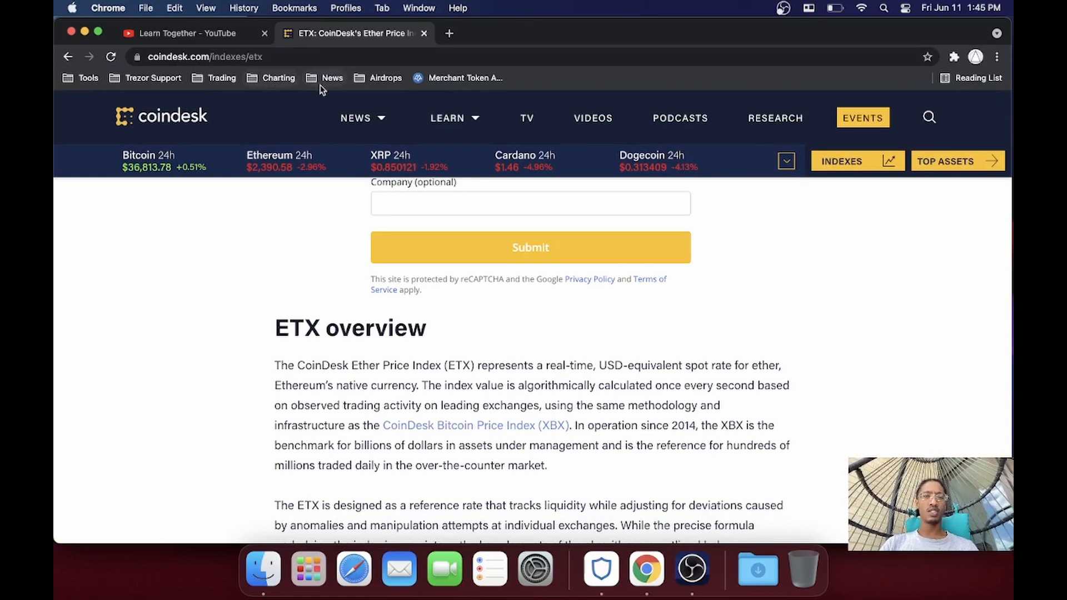
Step: Load Today on Chain from the News bookmarks and scroll through its news feed and price table
left_click(332, 77)
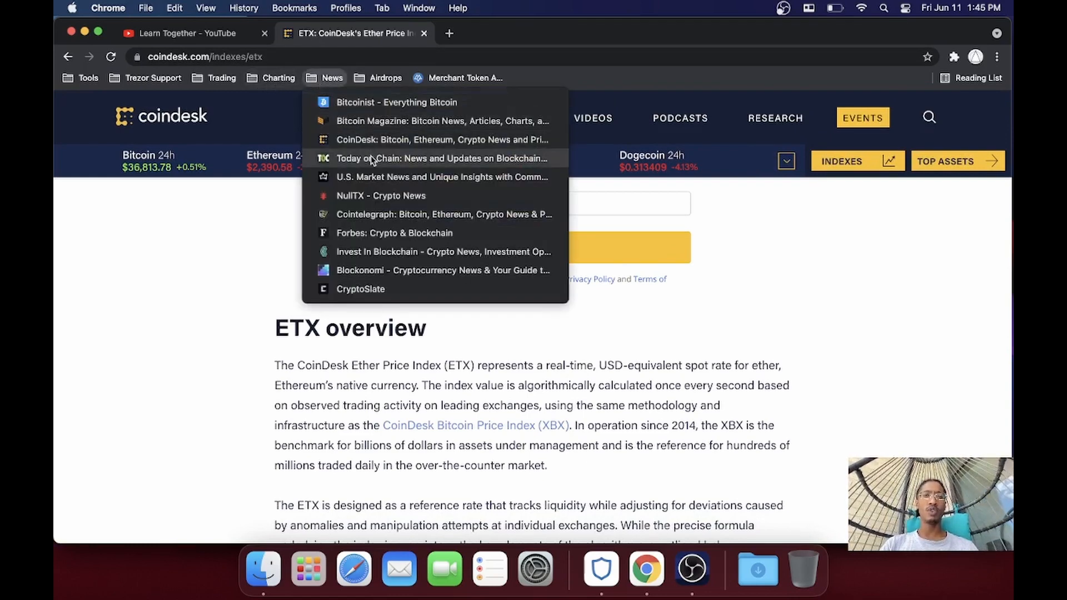
left_click(441, 158)
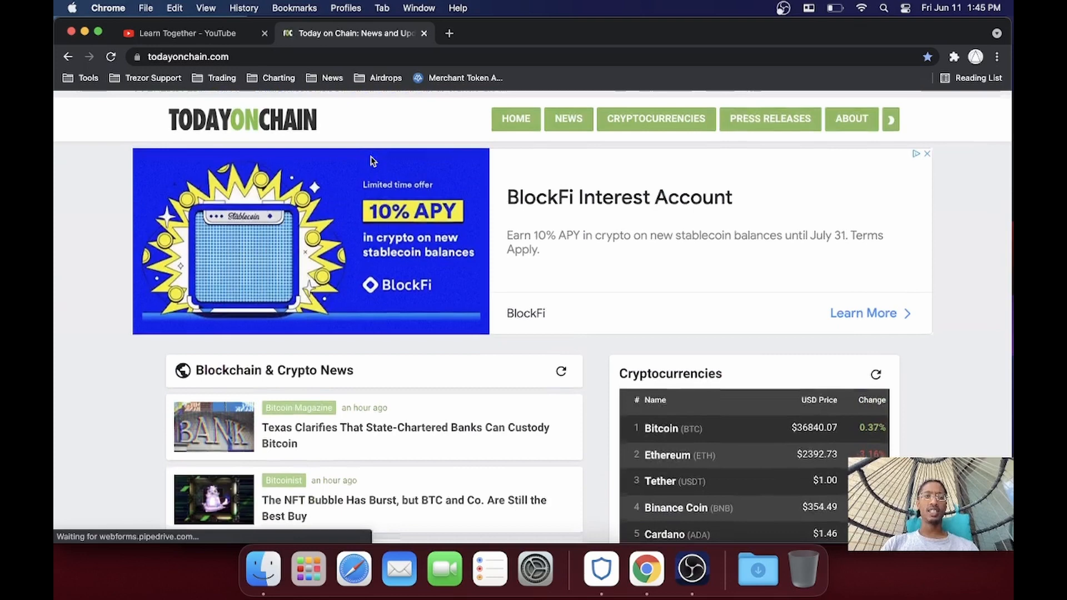
scroll("down", 3)
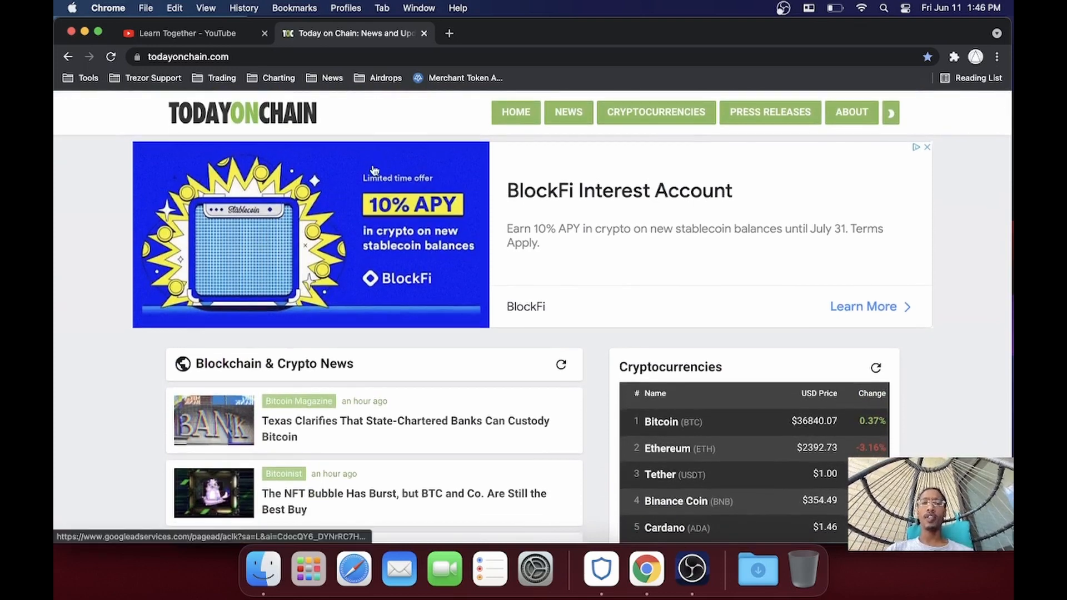
mouse_move(307, 351)
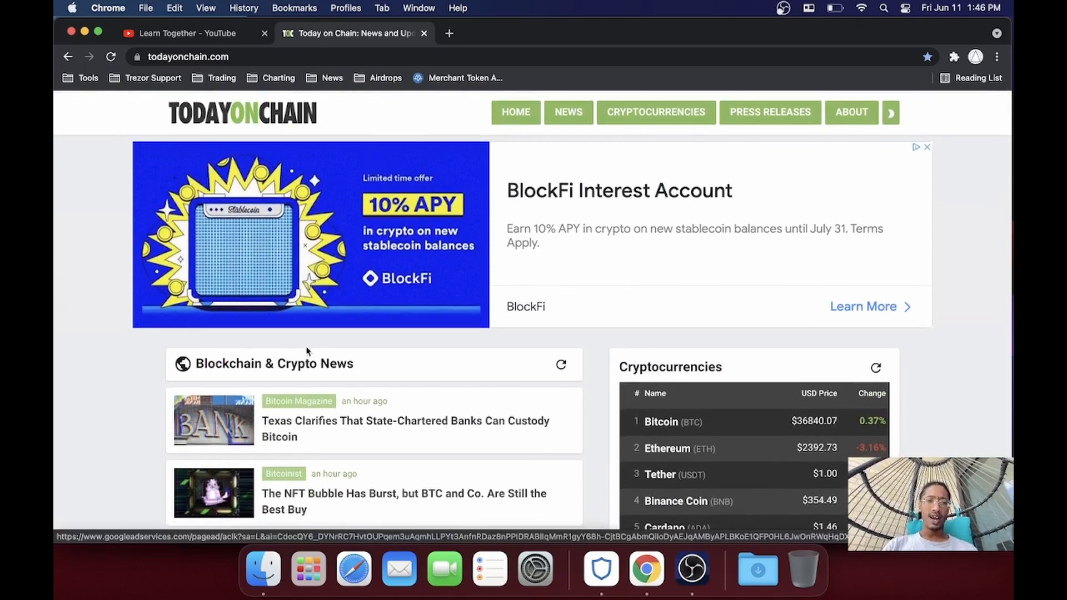
scroll("down", 3)
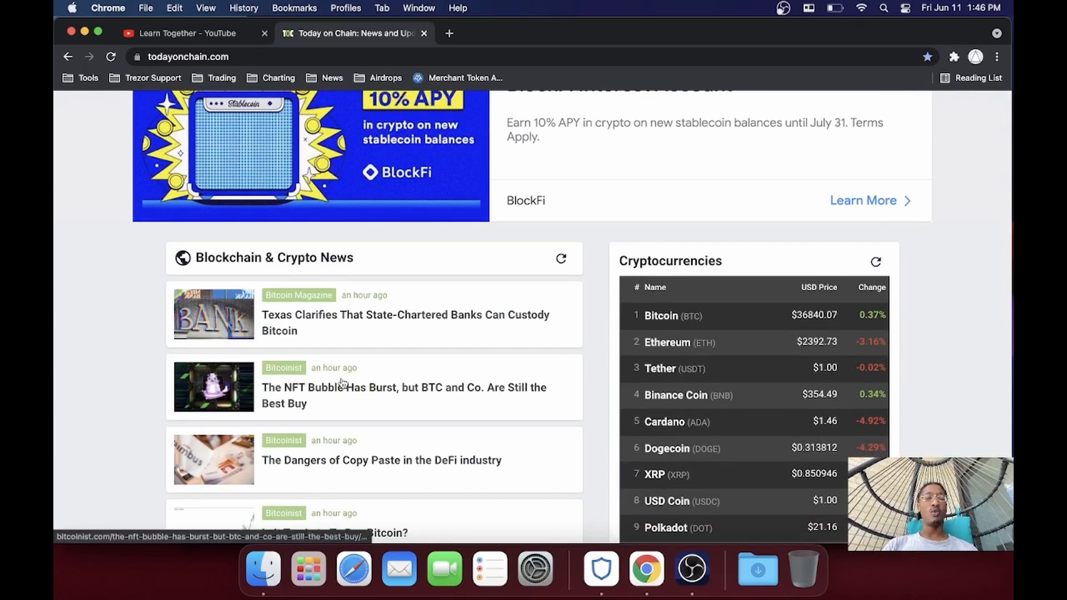
scroll("down", 3)
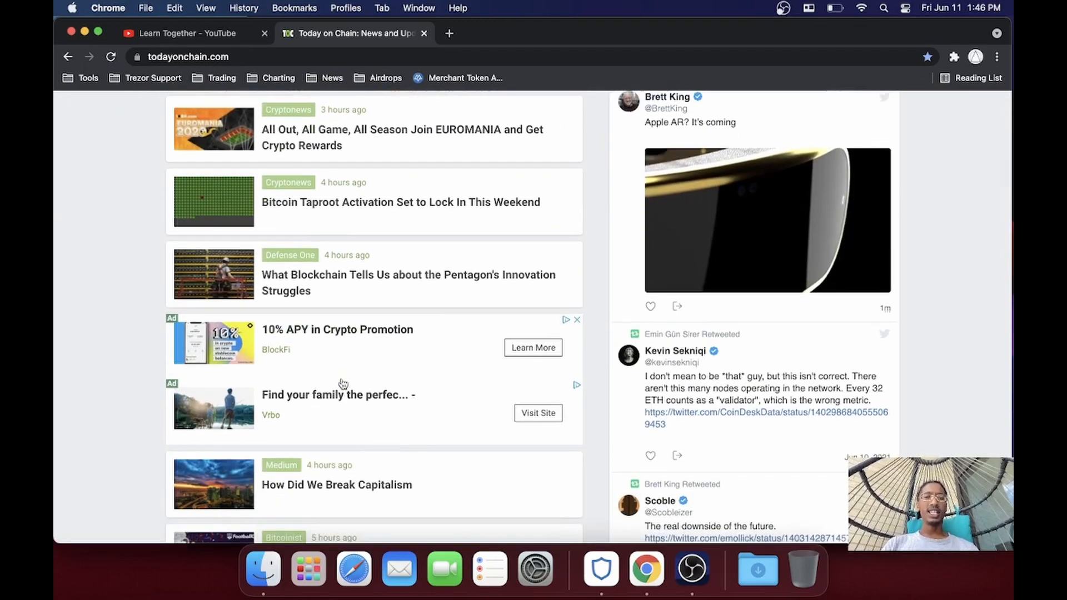
scroll("up", 3)
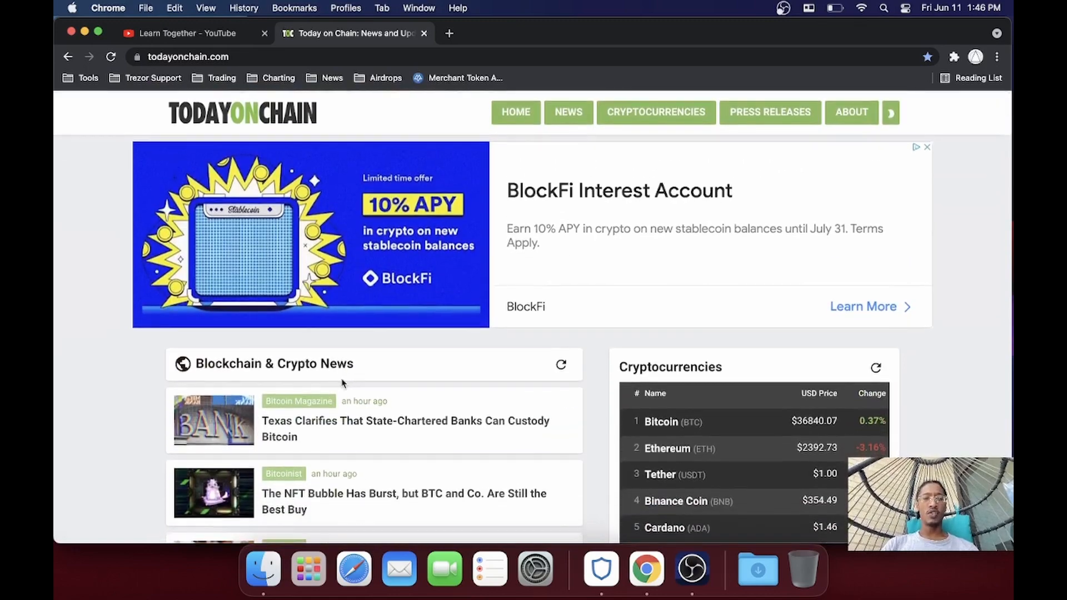
scroll("down", 3)
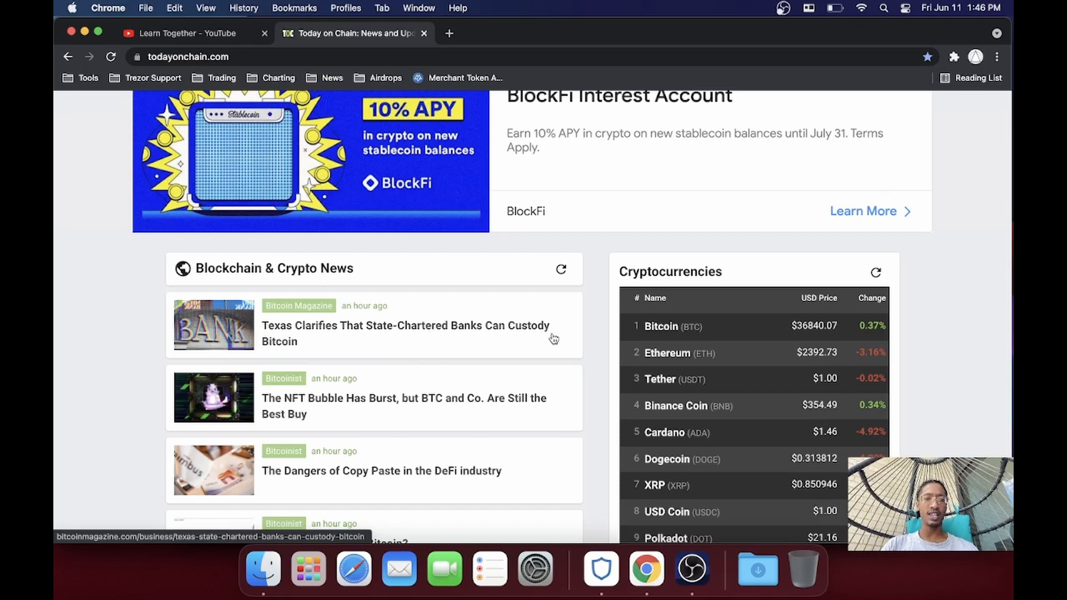
mouse_move(315, 319)
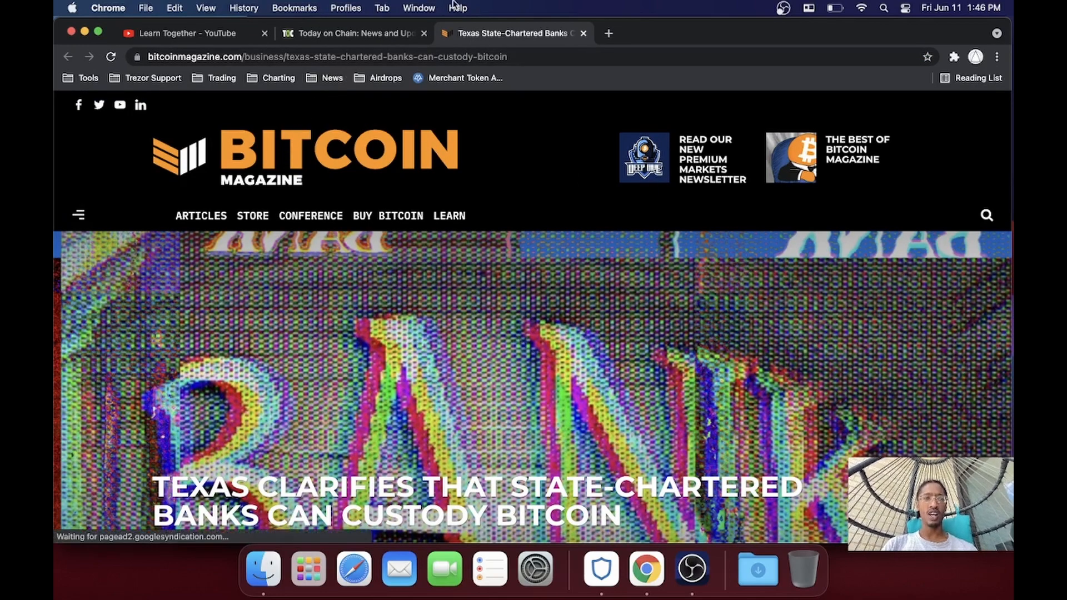
Step: Switch between the Today on Chain feed tab and the Texas bank custody article tab
left_click(350, 32)
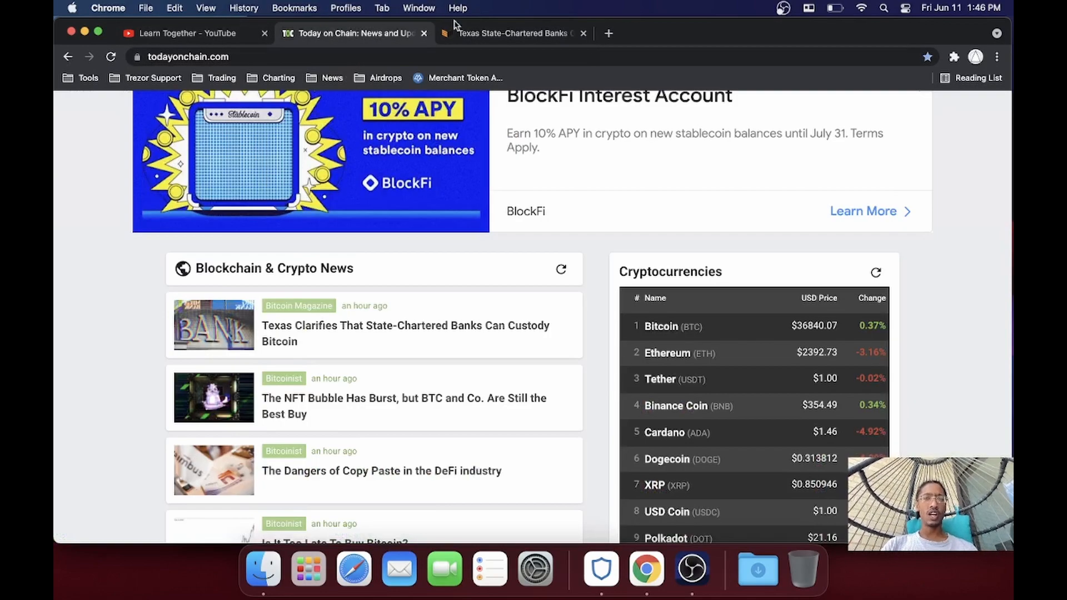
left_click(513, 32)
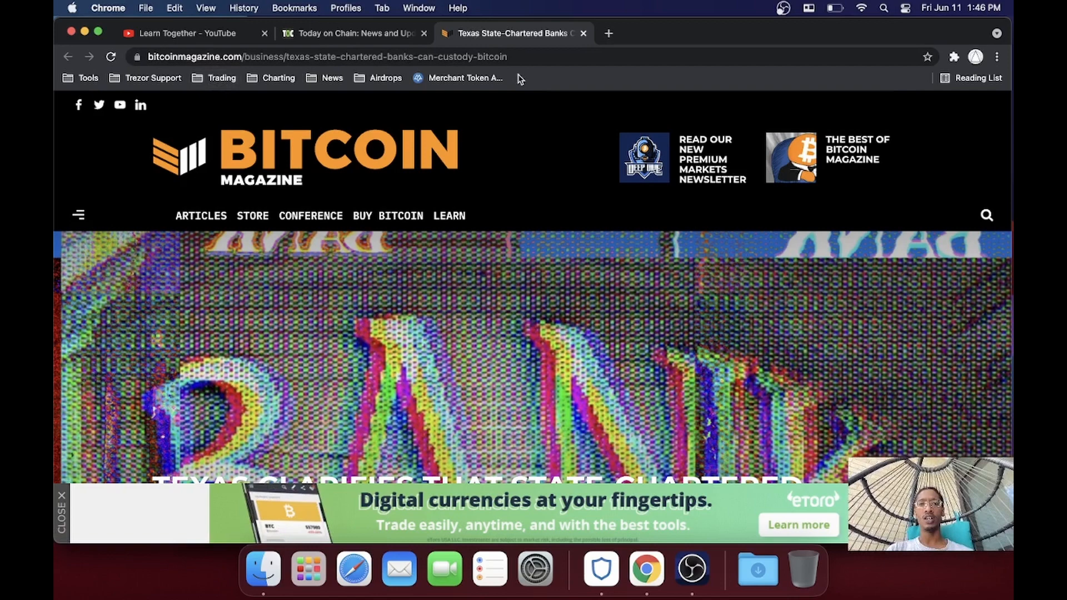
mouse_move(581, 44)
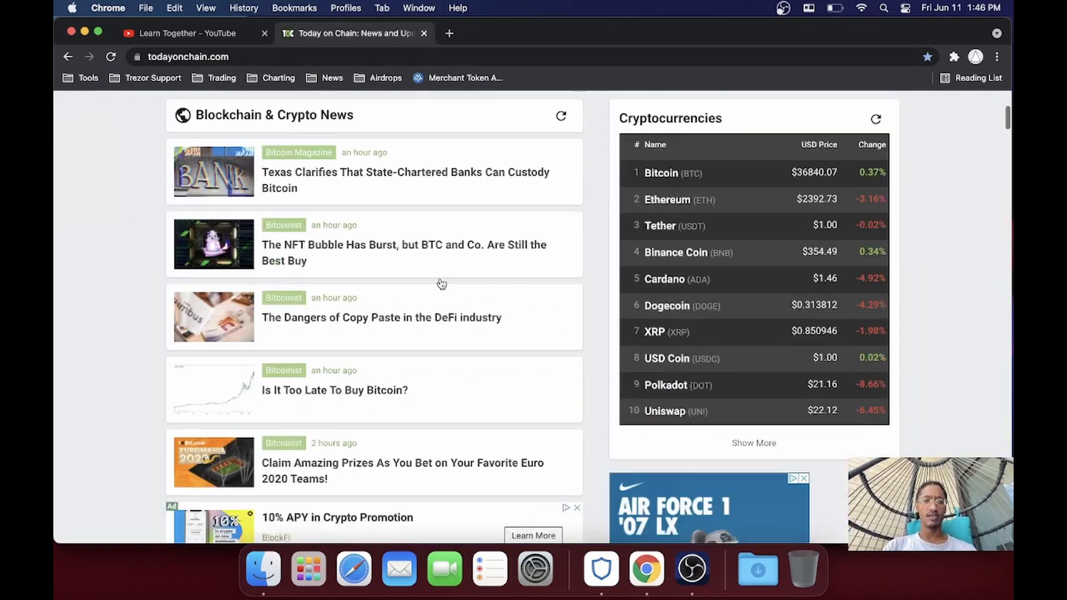
scroll("down", 3)
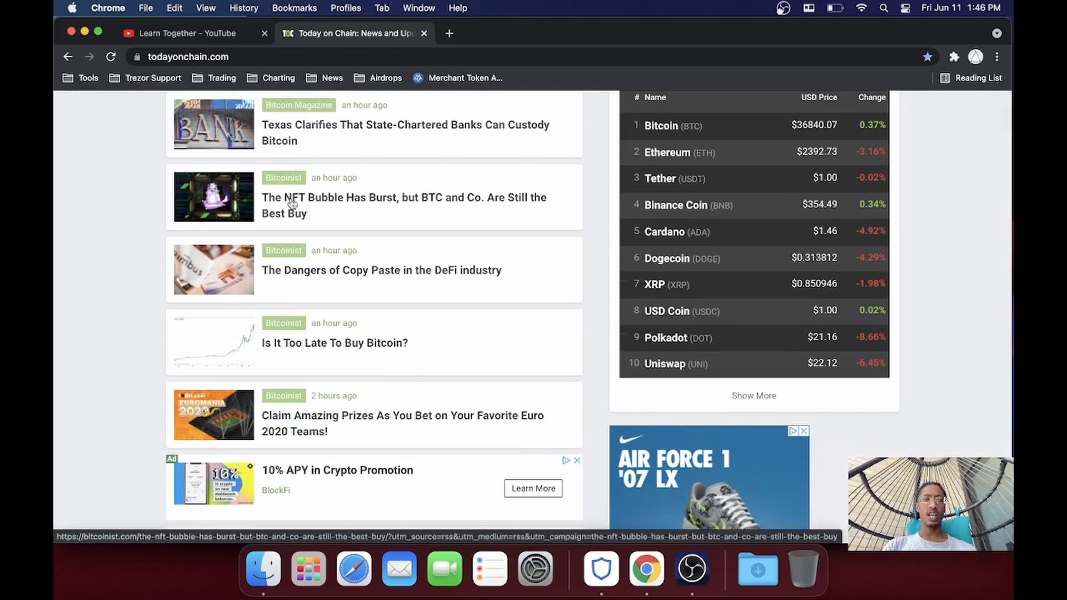
mouse_move(435, 283)
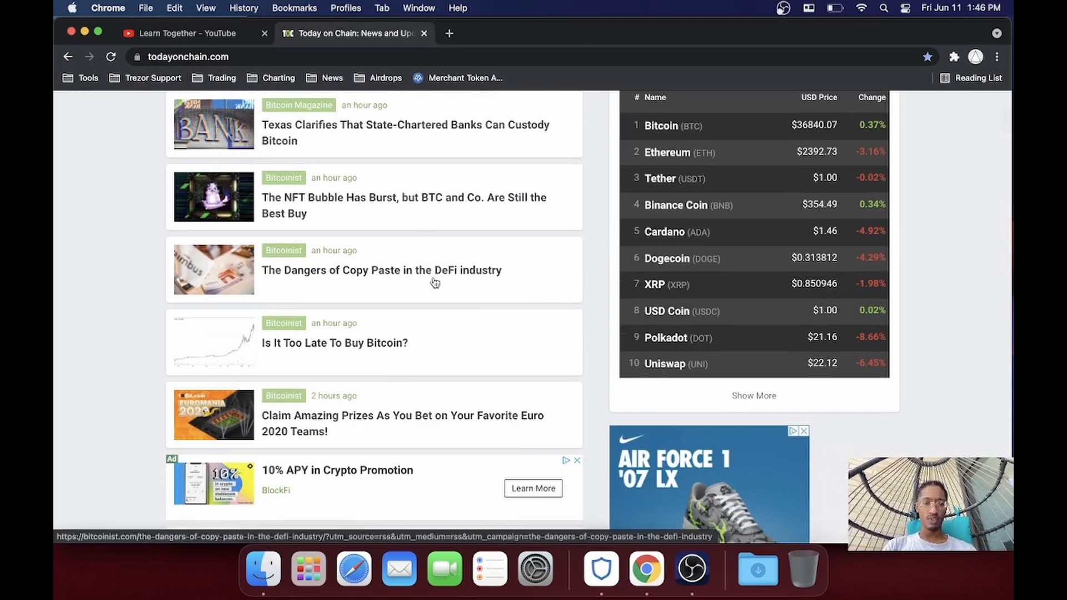
scroll("down", 3)
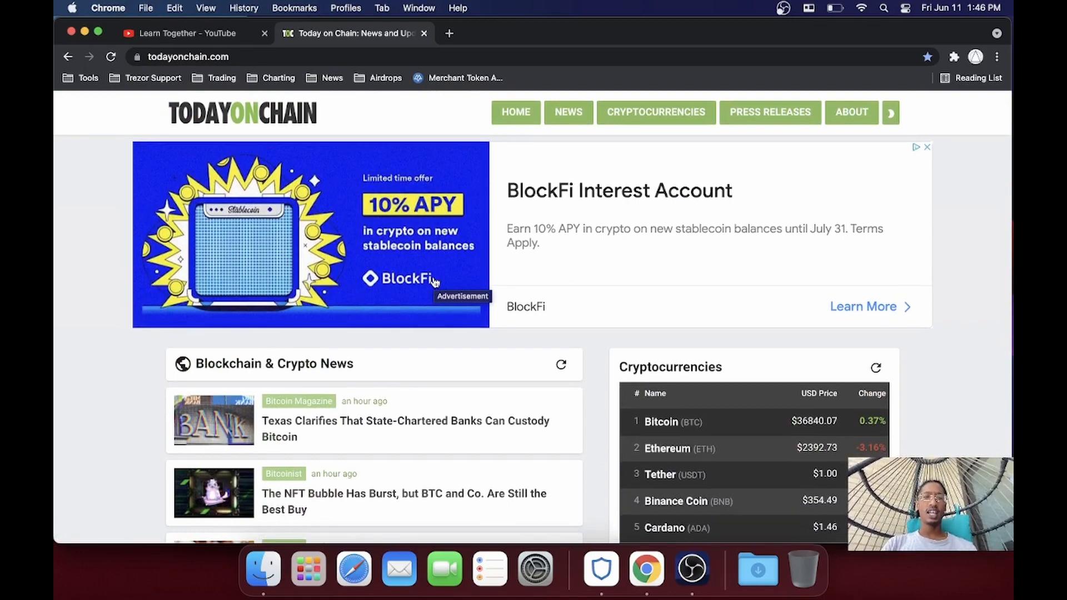
scroll("down", 3)
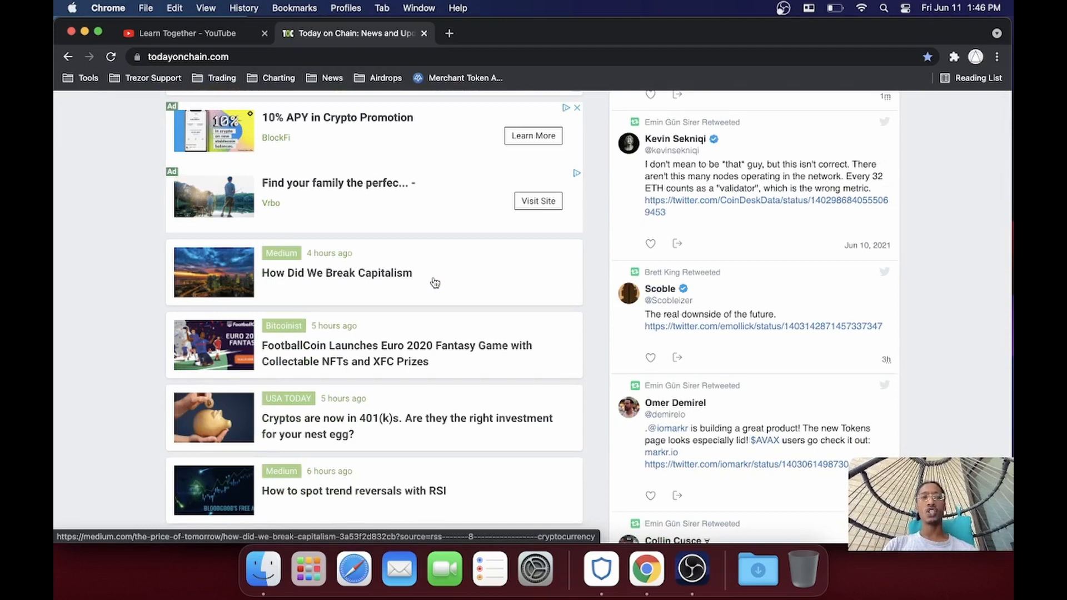
scroll("down", 3)
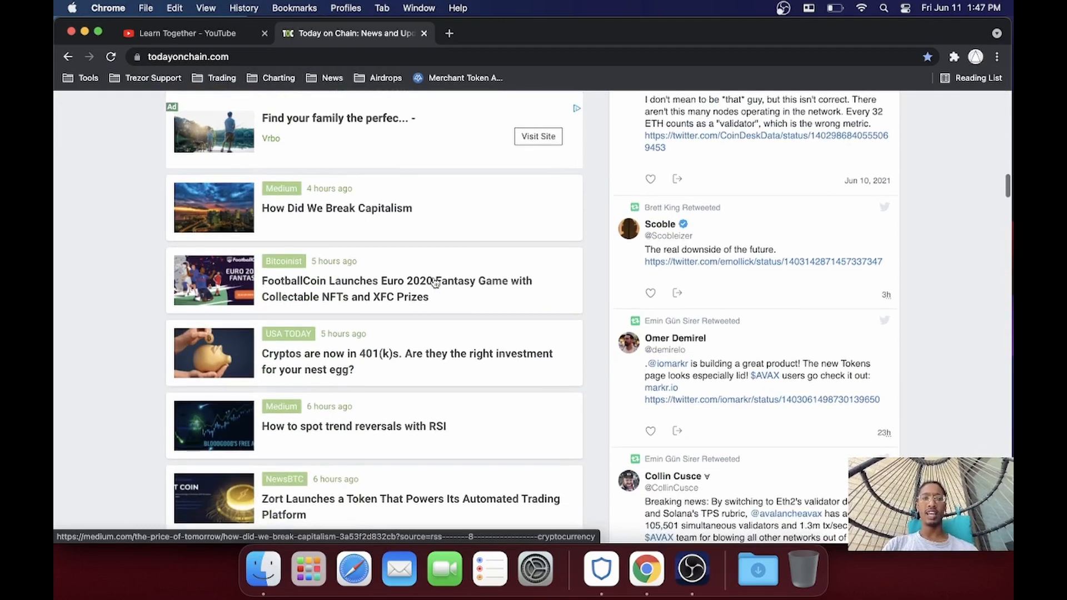
mouse_move(364, 364)
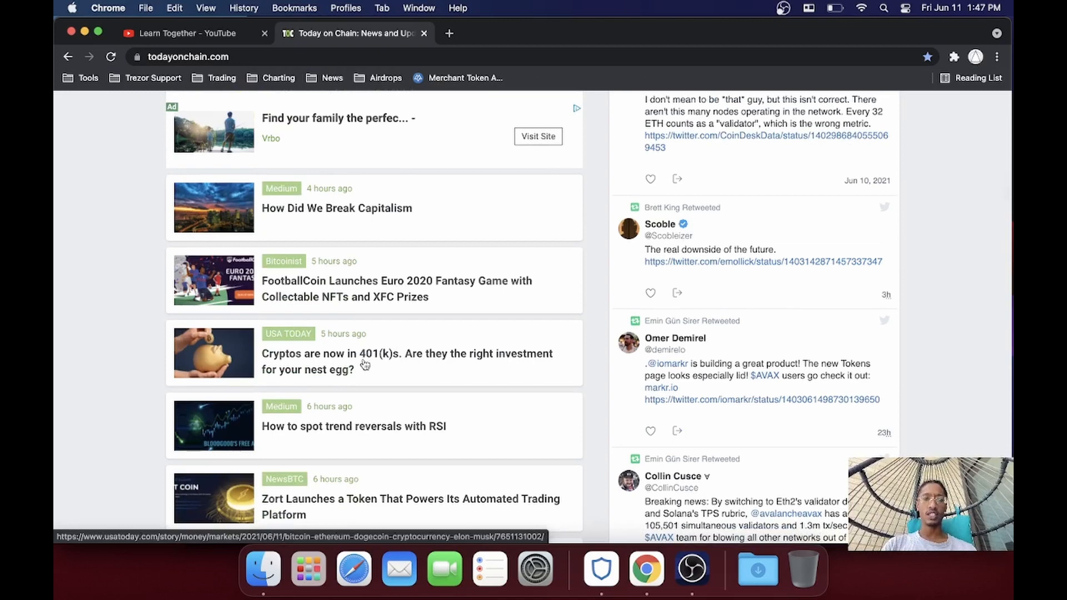
mouse_move(337, 414)
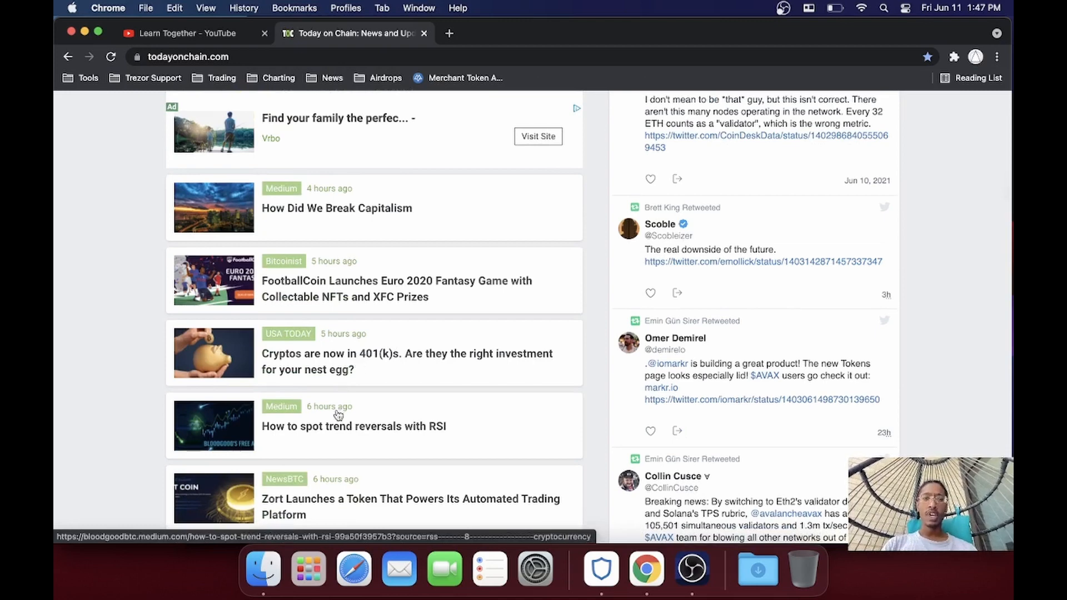
mouse_move(332, 430)
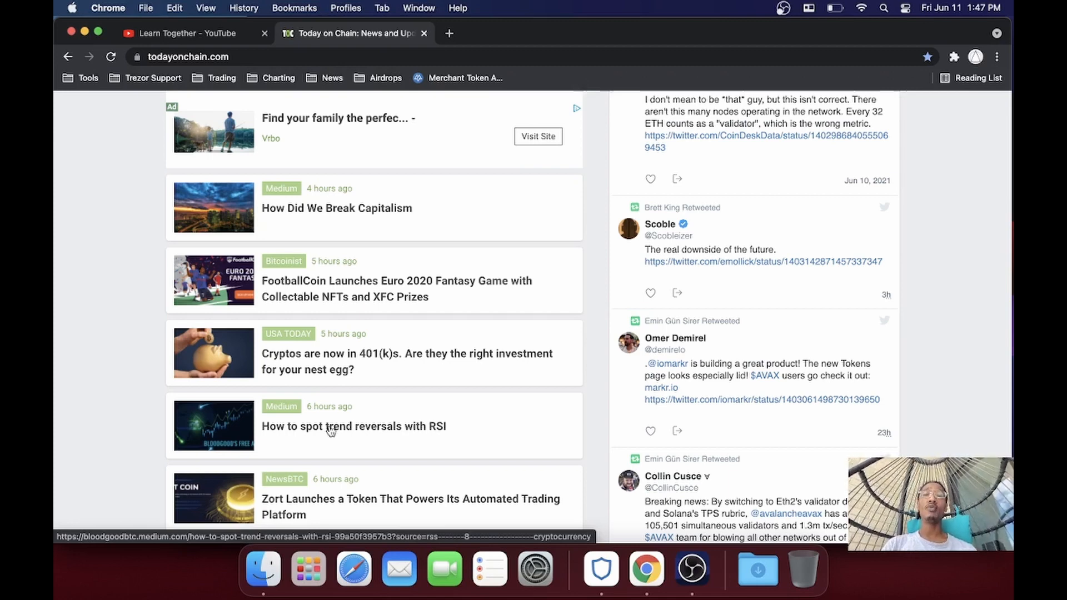
scroll("down", 3)
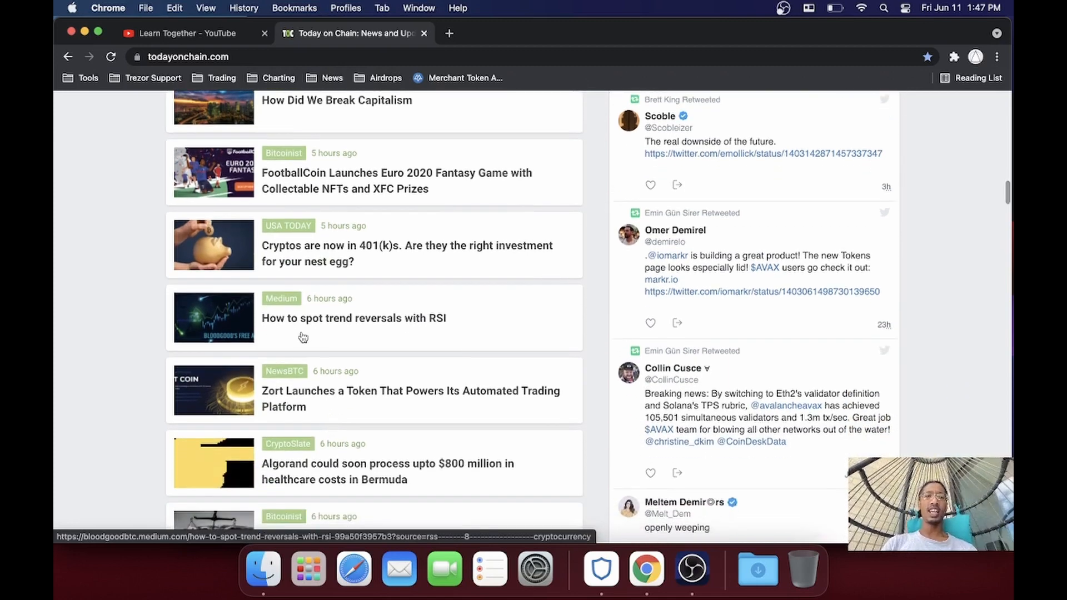
left_click(354, 317)
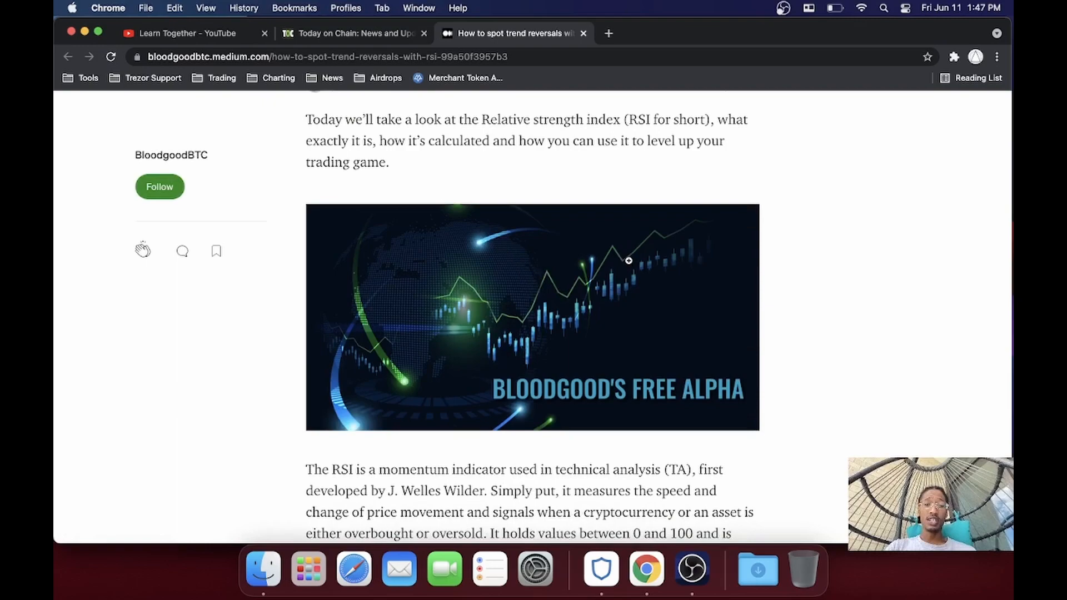
Step: Skim the Medium RSI trend-reversals article and add it as a bookmark via the address-bar star
scroll("down", 3)
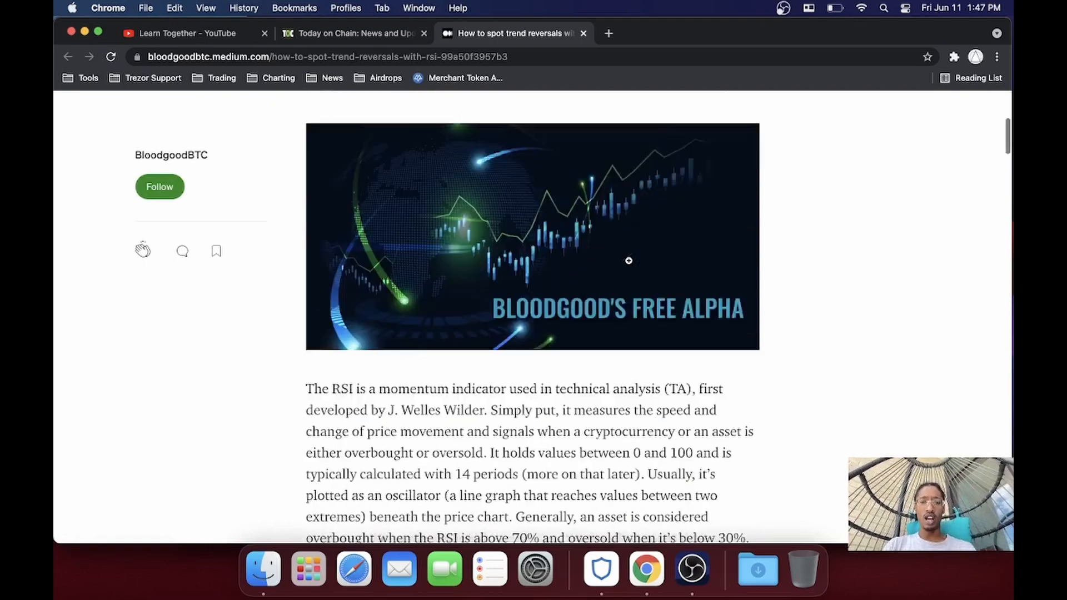
scroll("down", 3)
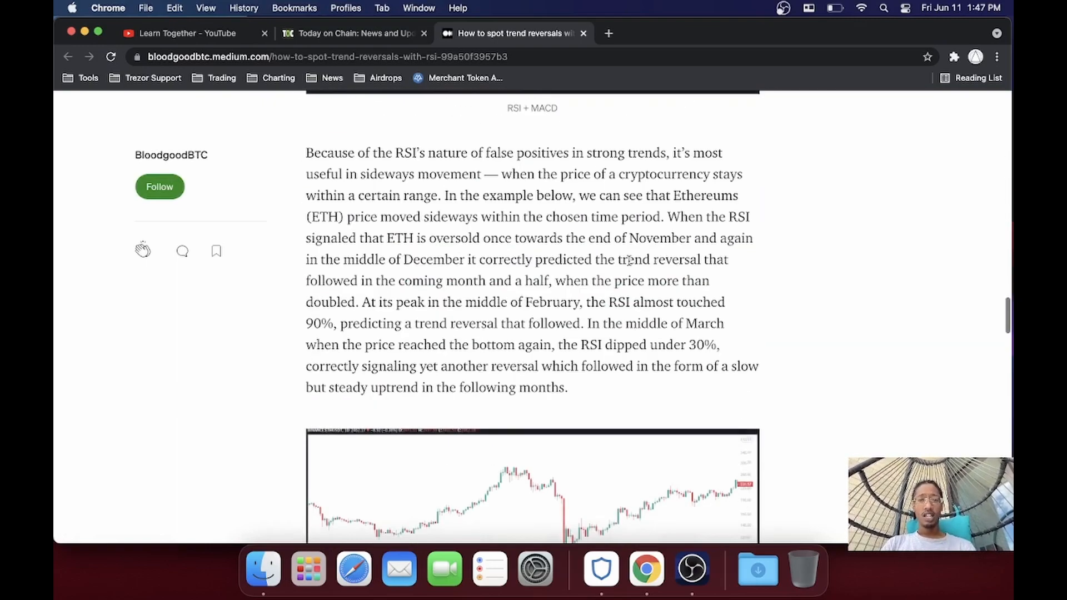
scroll("up", 3)
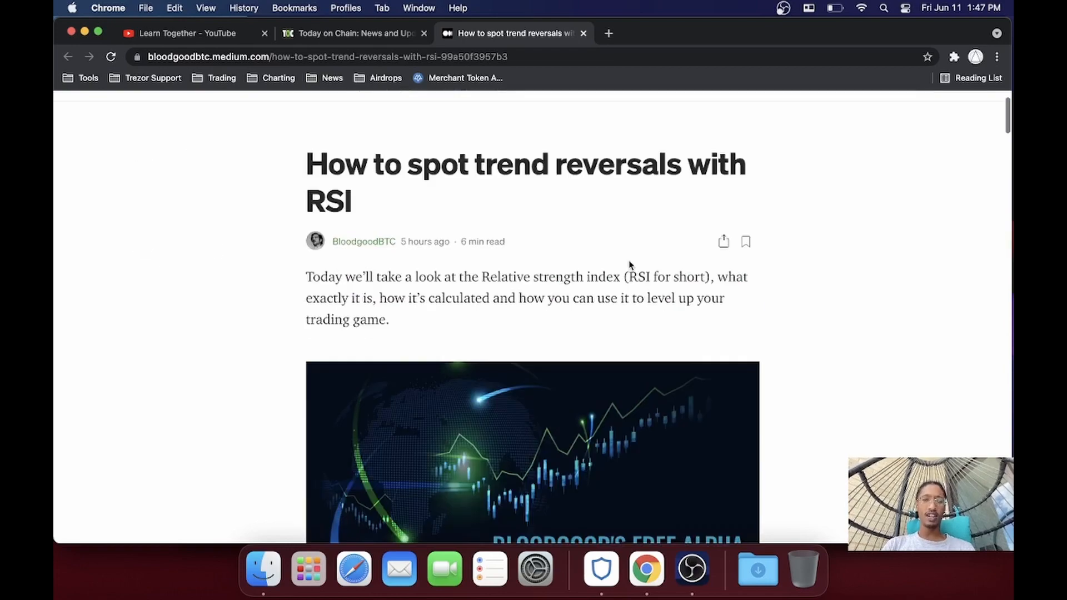
mouse_move(611, 5)
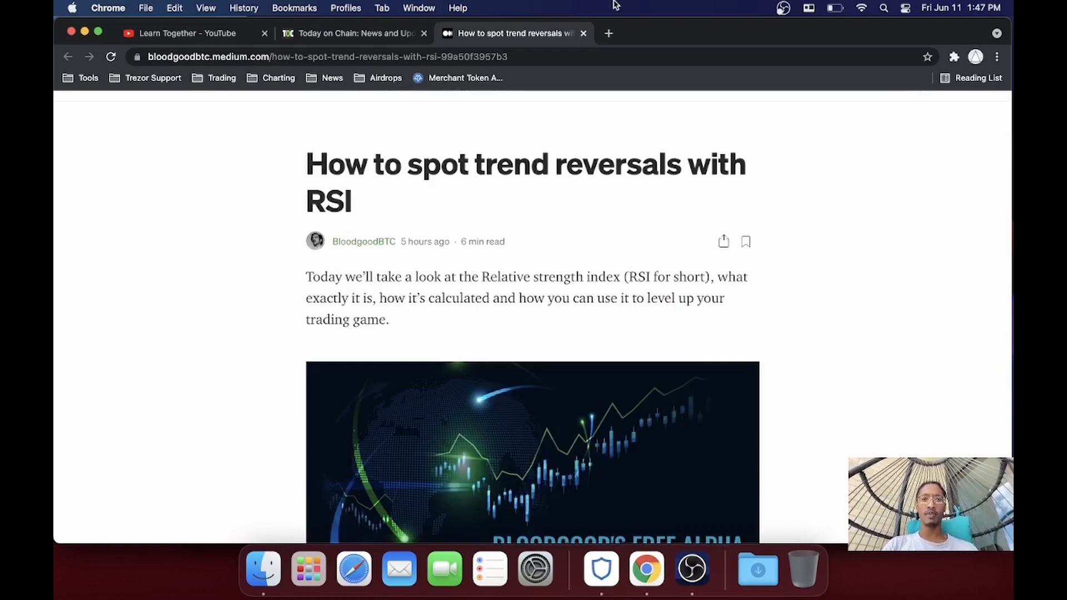
left_click(926, 57)
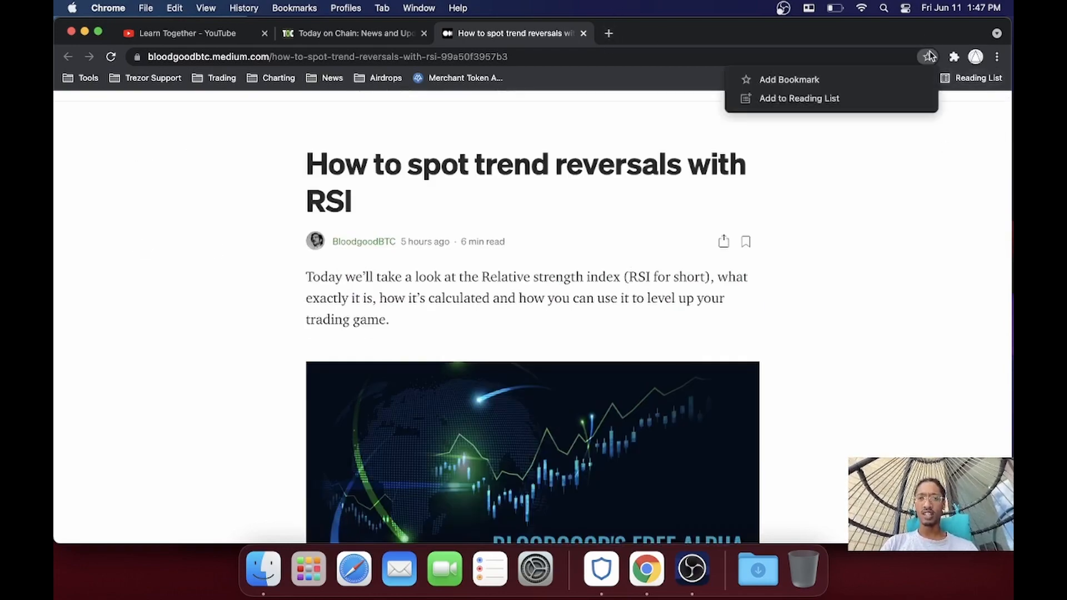
left_click(789, 80)
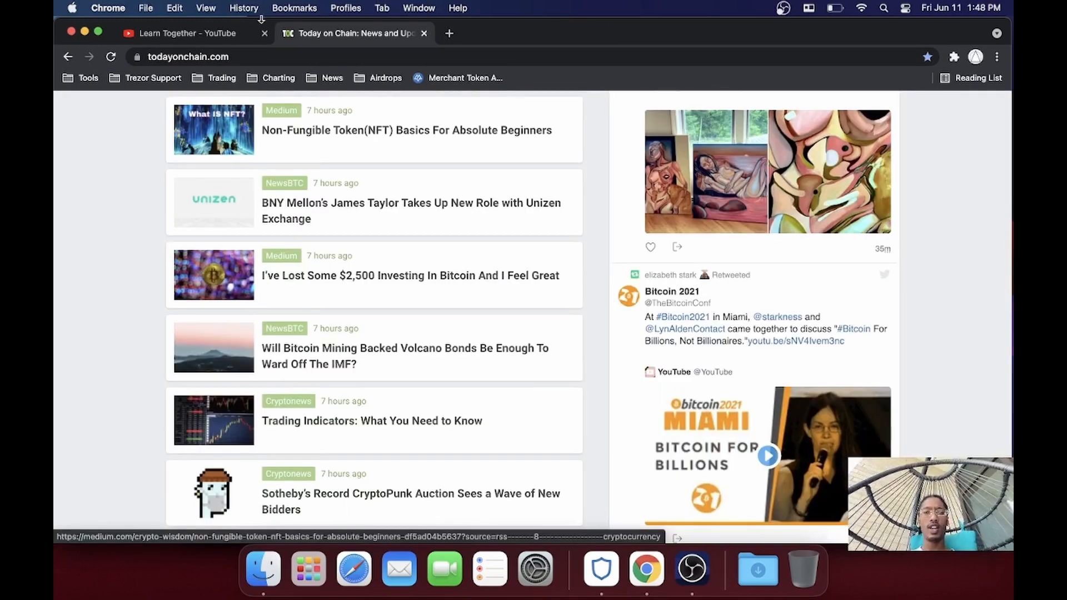
Step: Go to CCN's Markets News & Opinions page from the News bookmarks, peeking at its sections menu
left_click(332, 78)
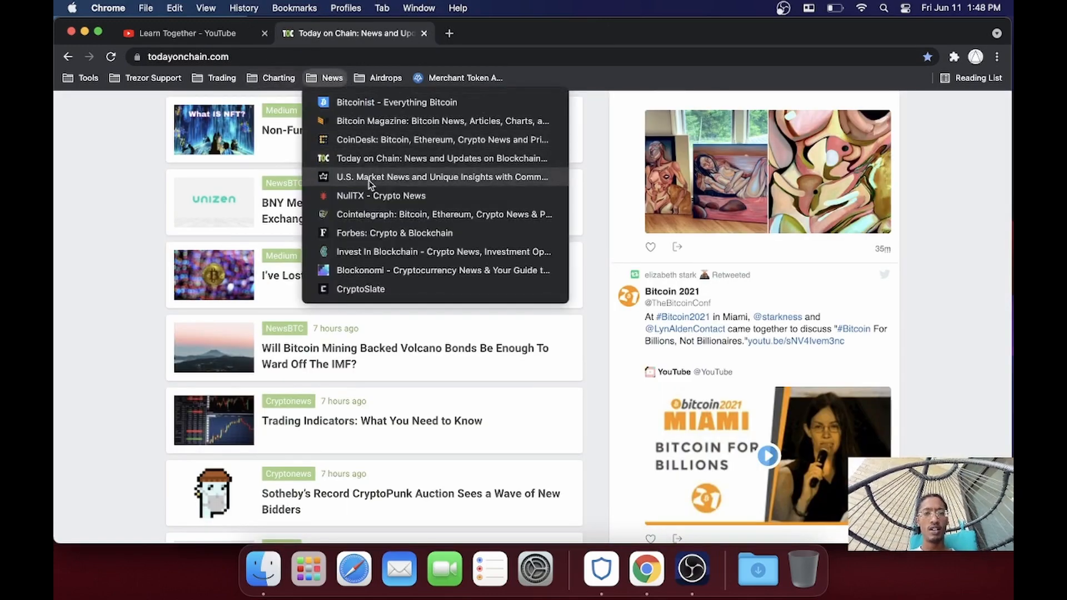
left_click(441, 177)
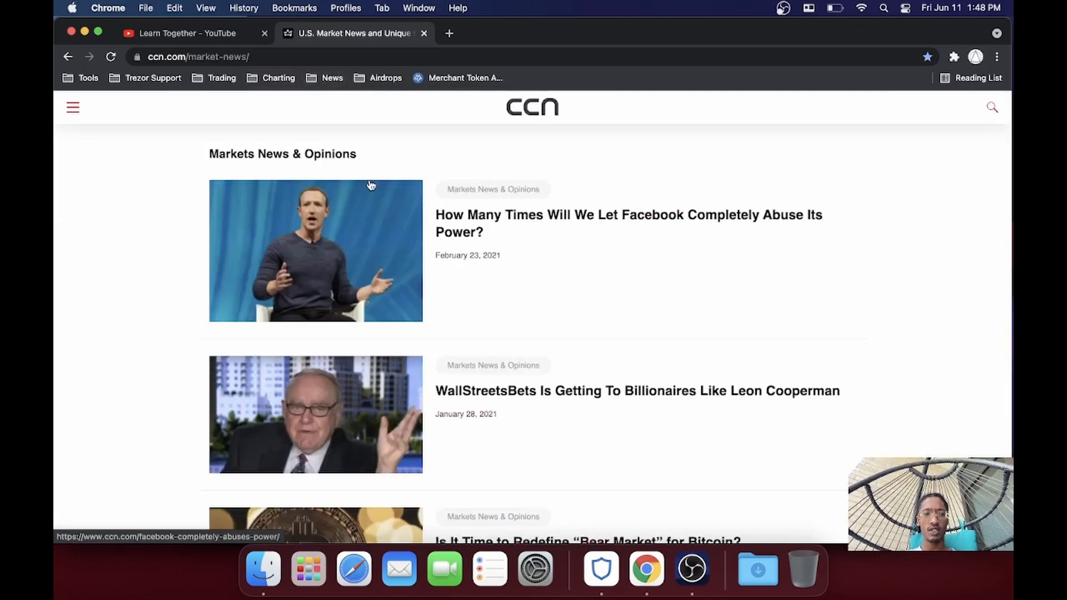
mouse_move(476, 254)
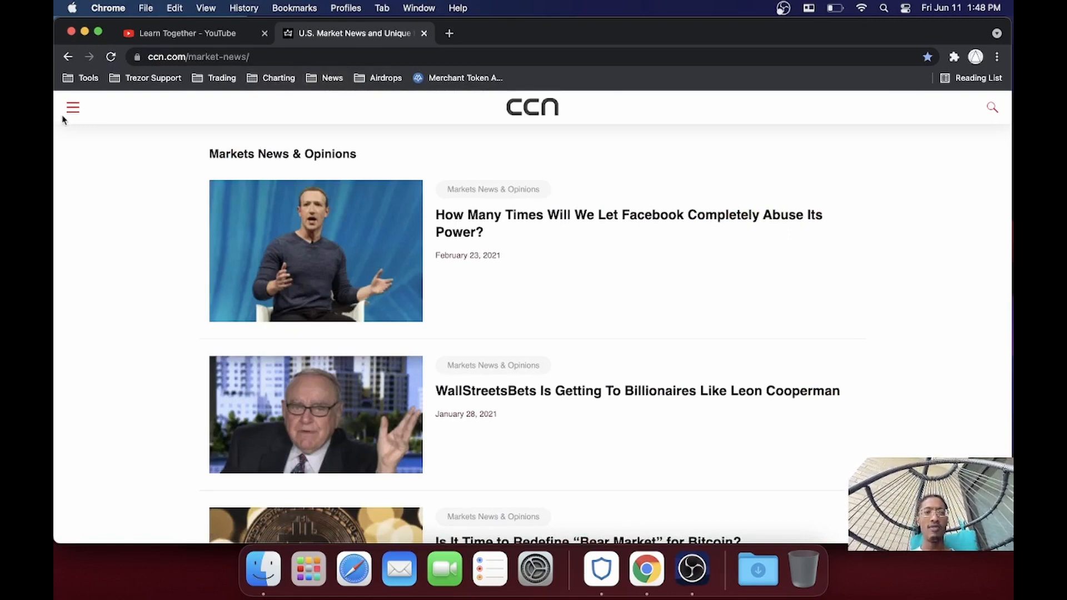
left_click(72, 107)
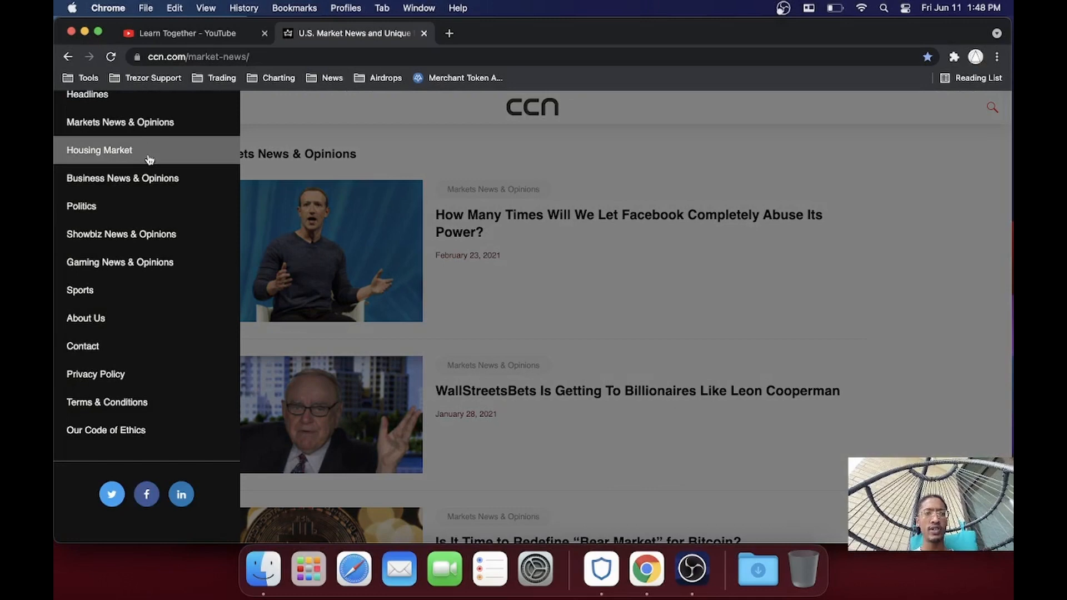
mouse_move(121, 233)
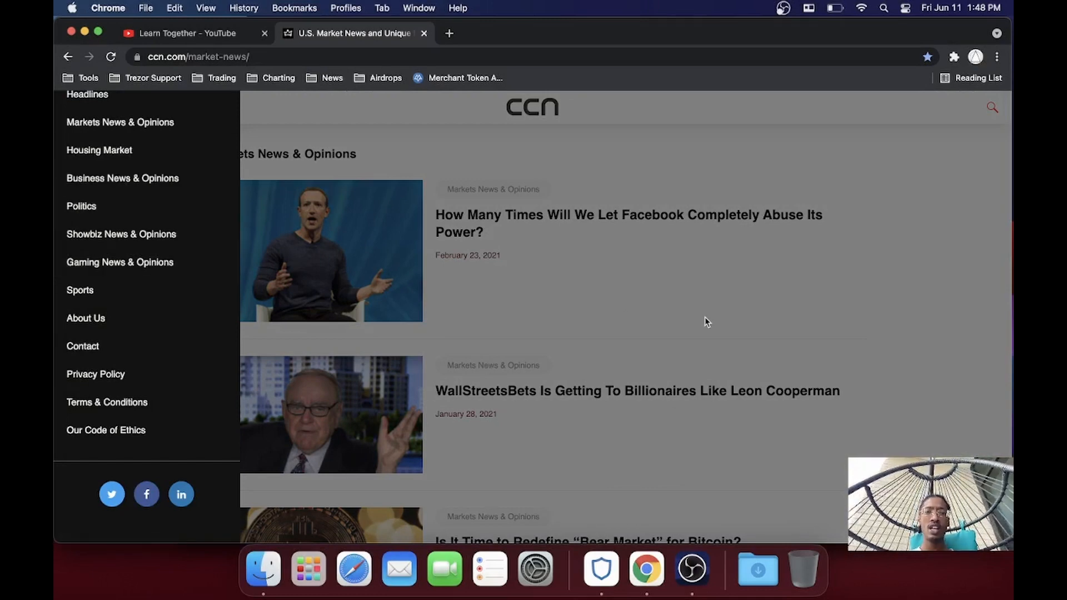
left_click(73, 107)
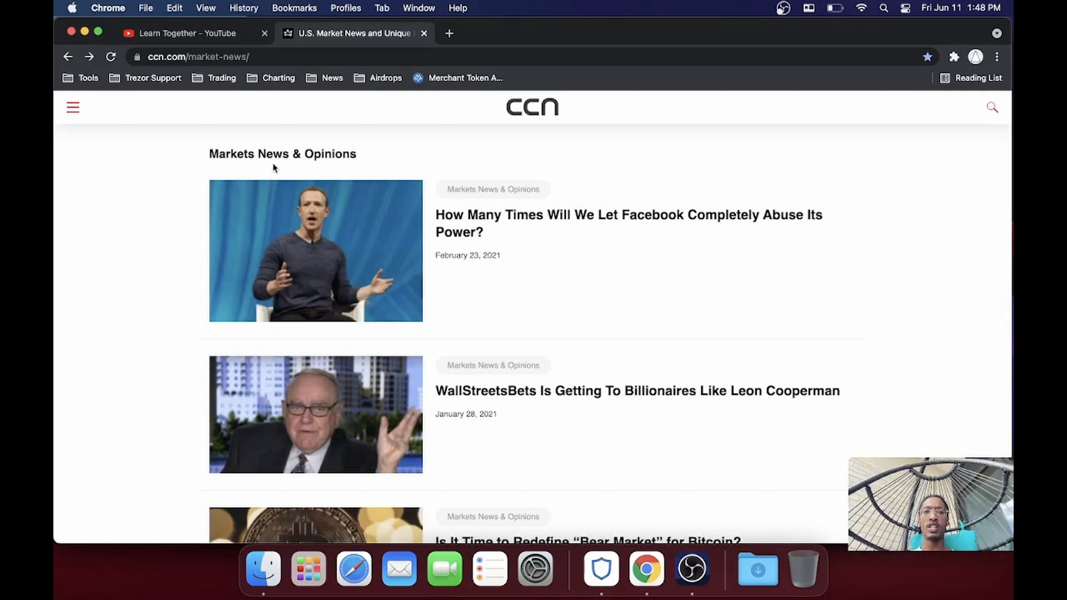
mouse_move(642, 243)
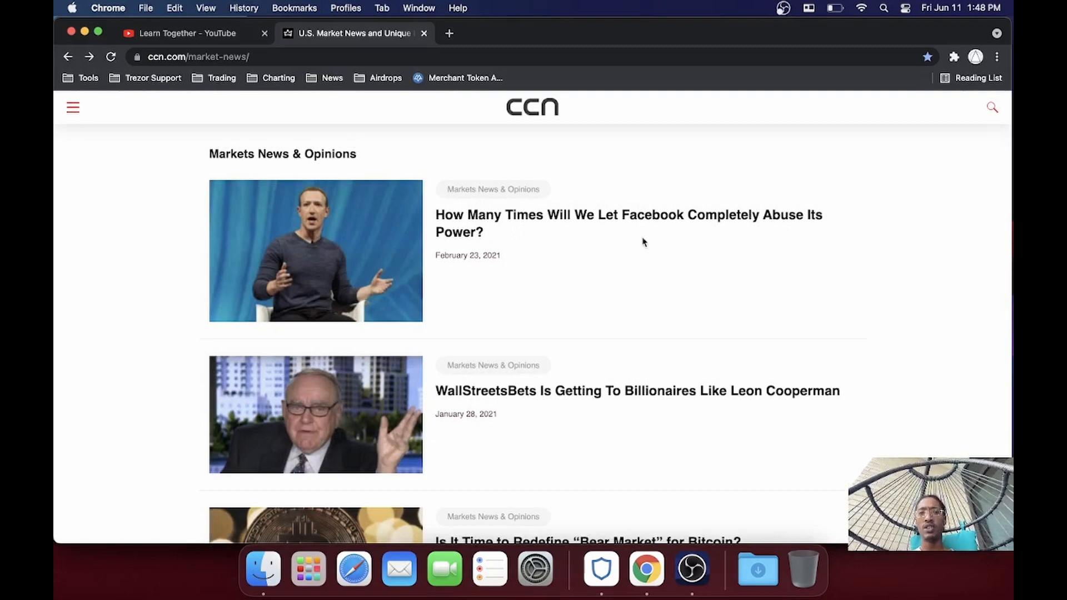
mouse_move(549, 178)
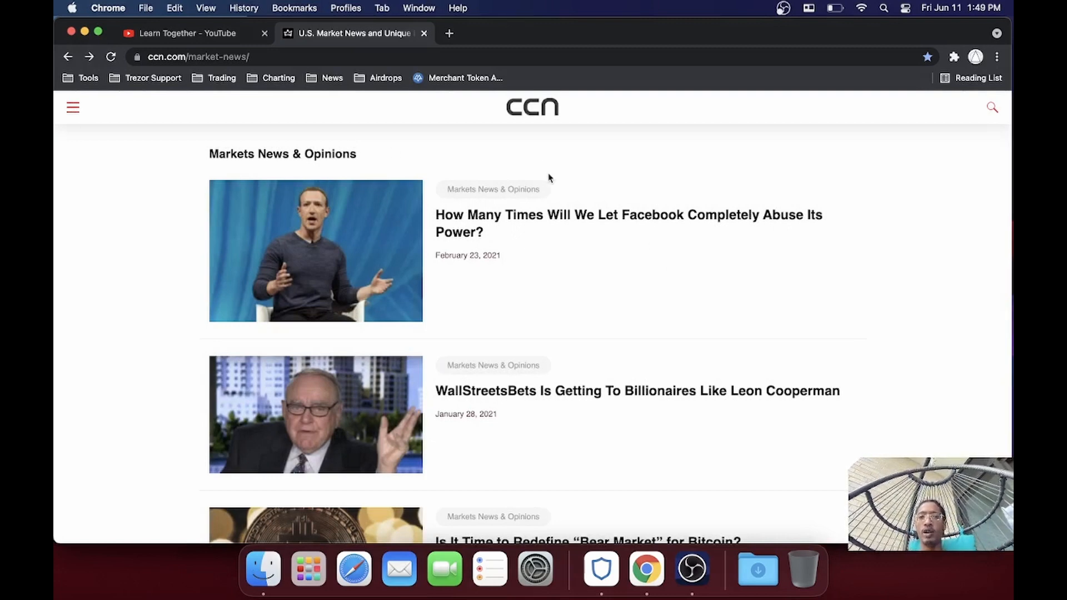
Step: Scroll through CCN's market news article list
scroll("down", 3)
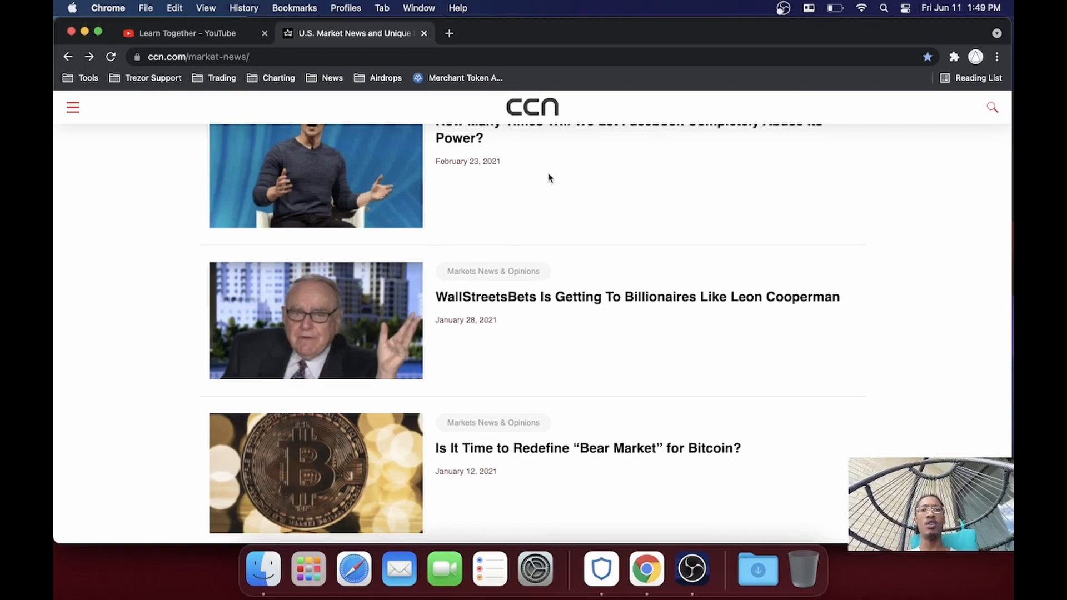
scroll("down", 3)
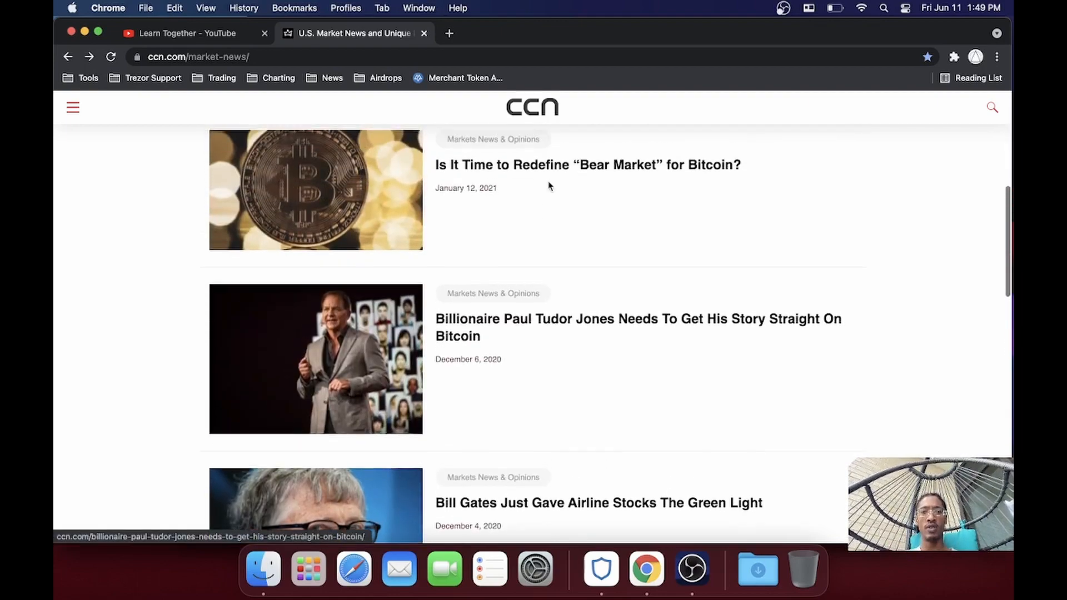
scroll("up", 3)
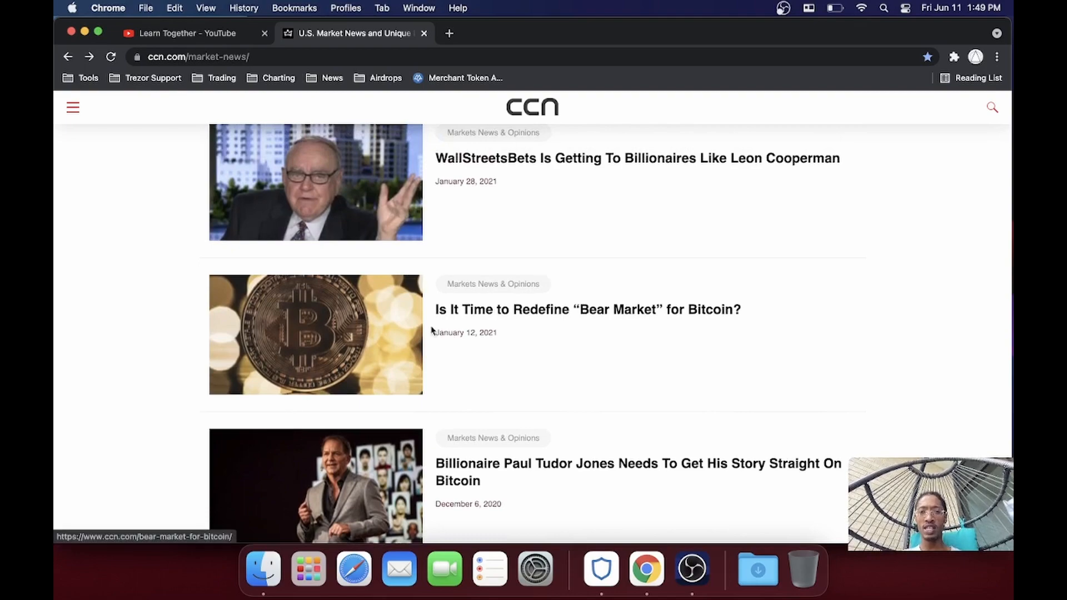
Step: Open the article "Is It Time to Redefine 'Bear Market' for Bitcoin?" and start reading it
left_click(587, 310)
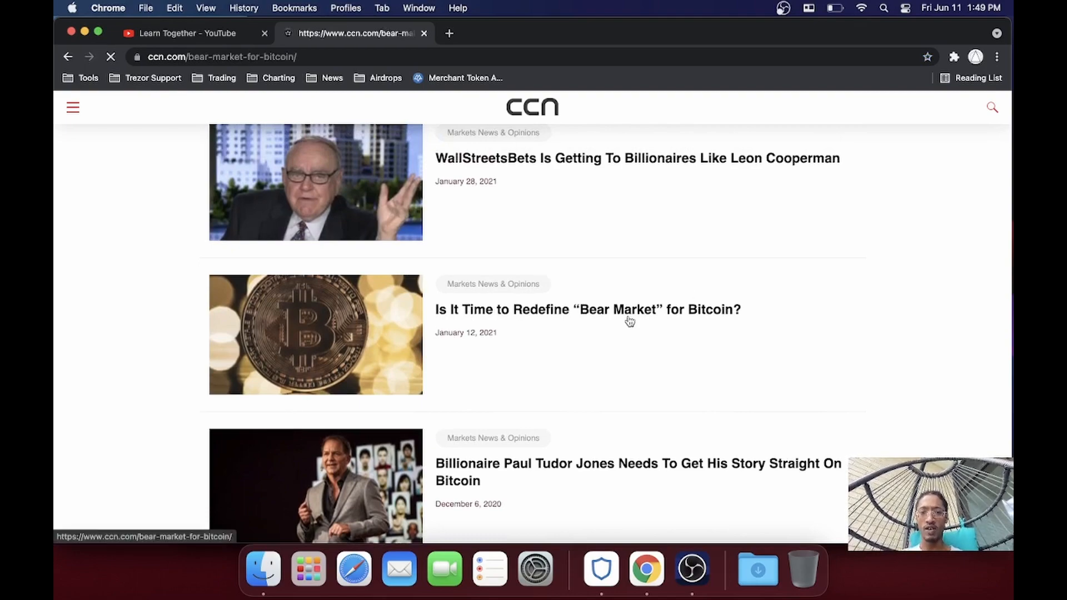
left_click(586, 308)
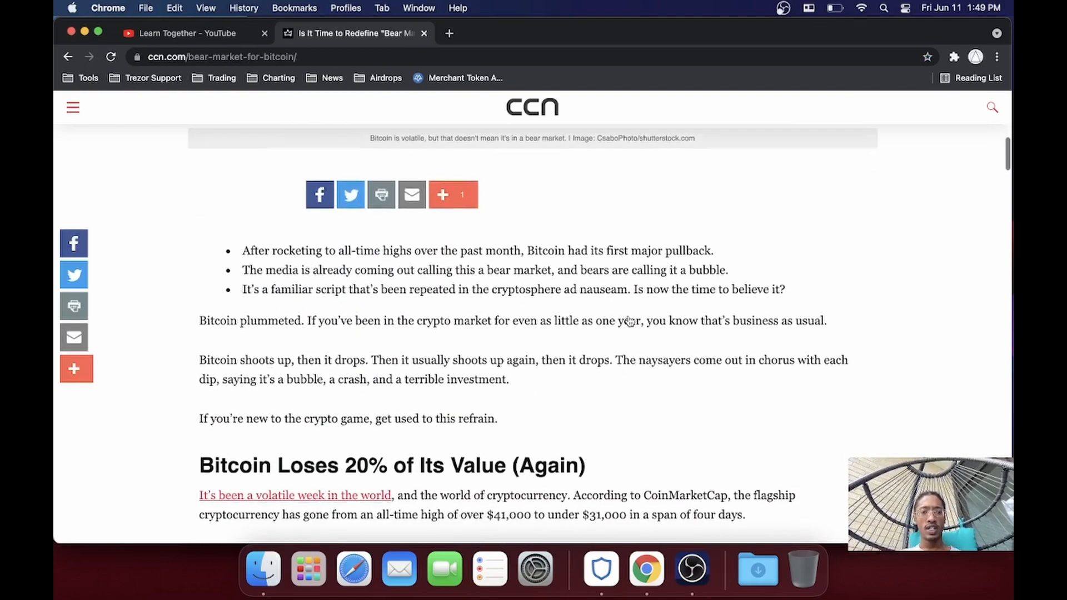
scroll("down", 3)
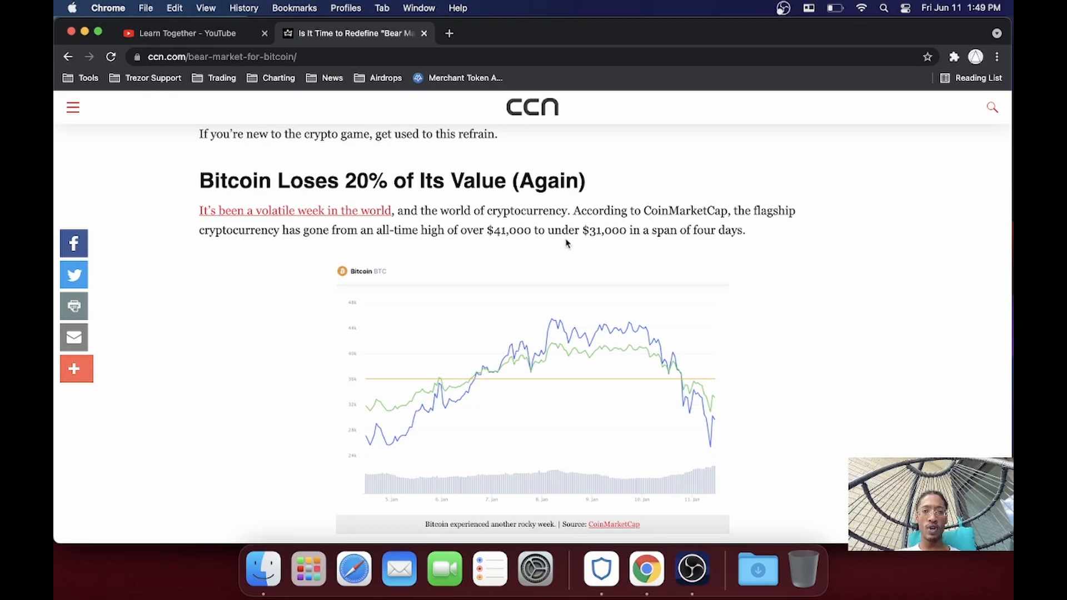
scroll("down", 3)
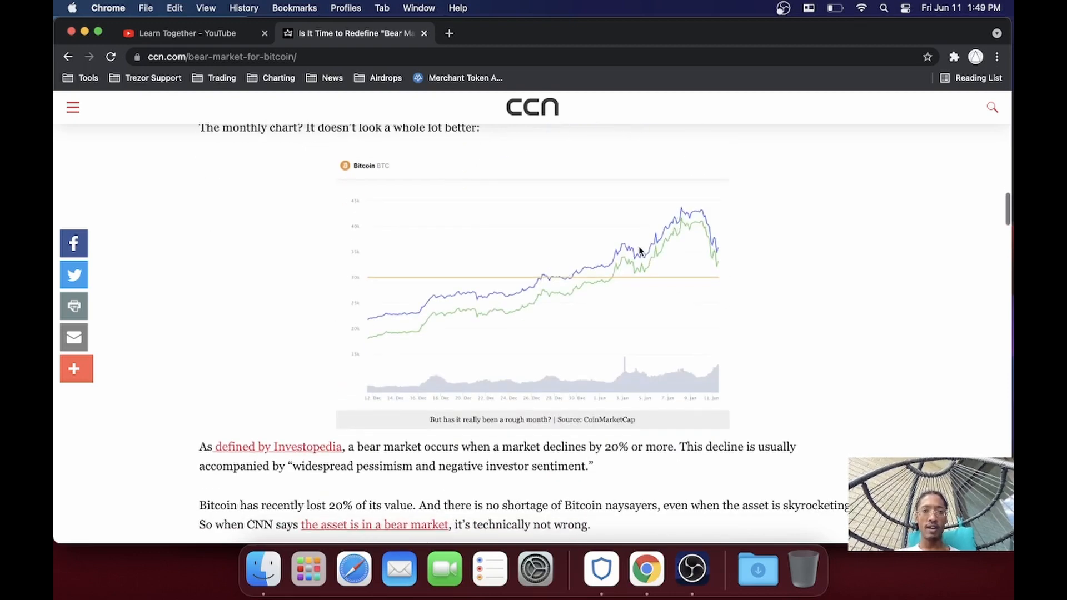
scroll("down", 3)
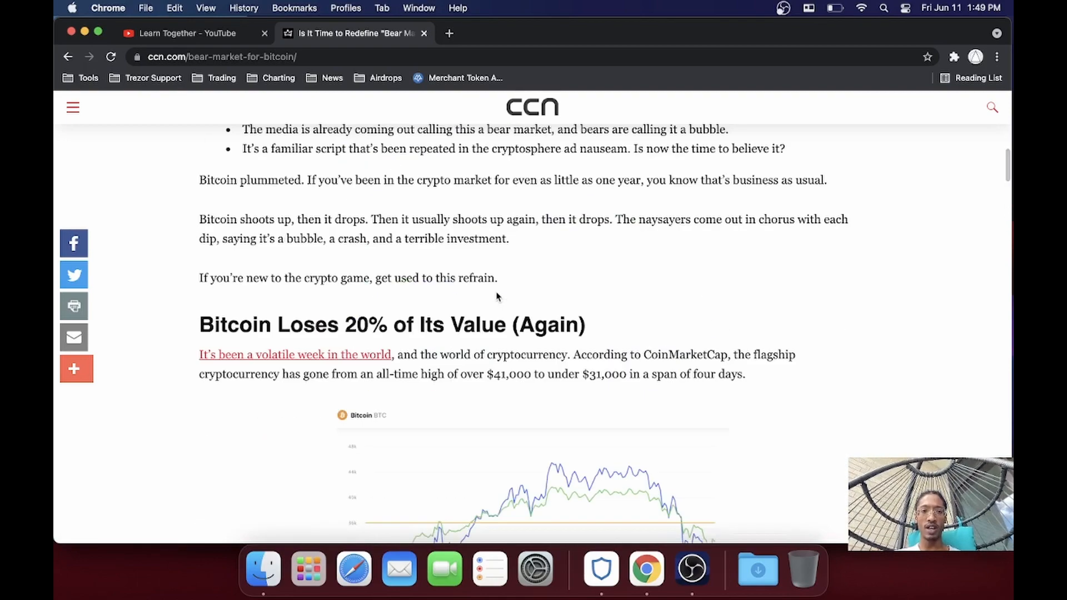
Step: Read through the rest of the bear market article, then bring up the News bookmarks
scroll("down", 3)
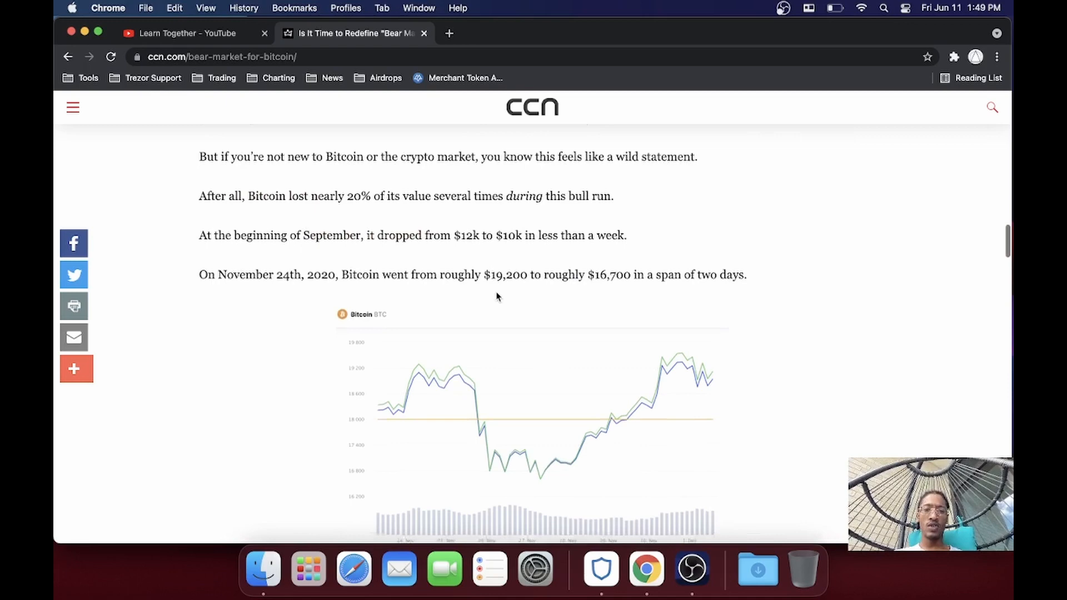
scroll("down", 3)
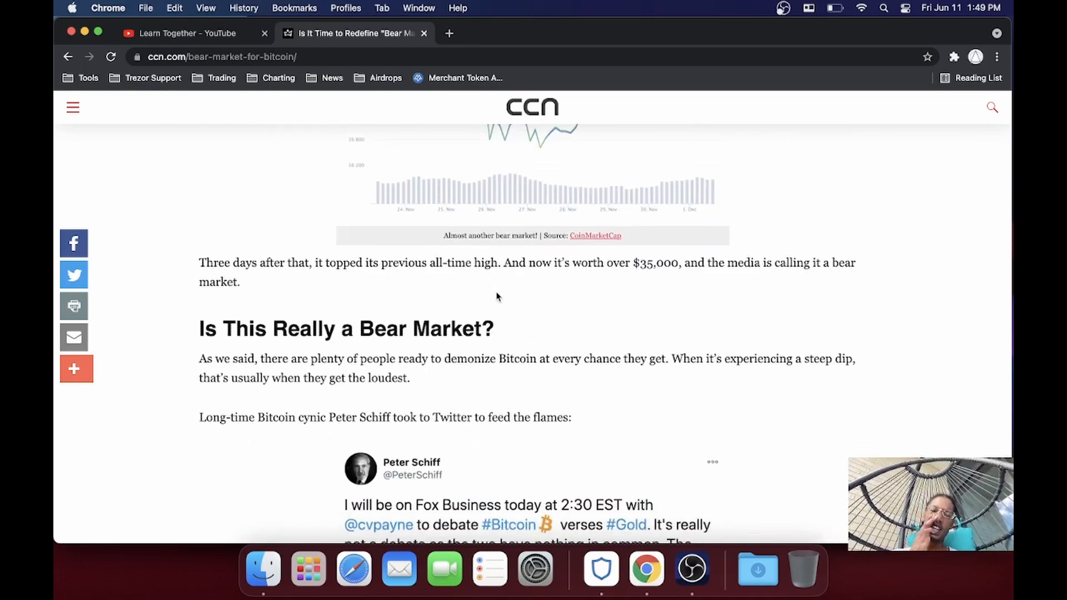
scroll("down", 3)
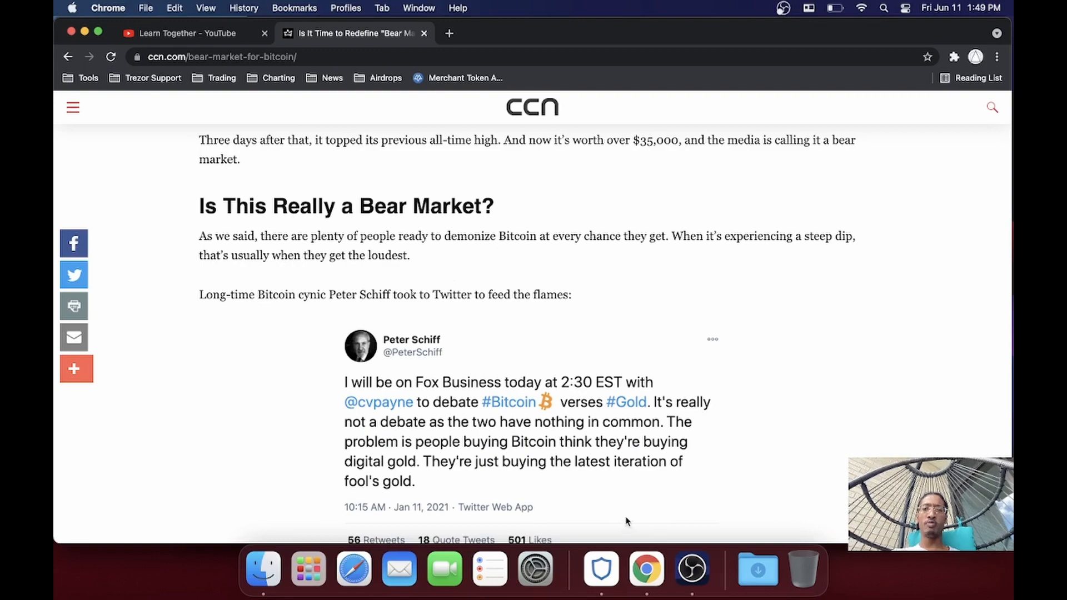
scroll("down", 3)
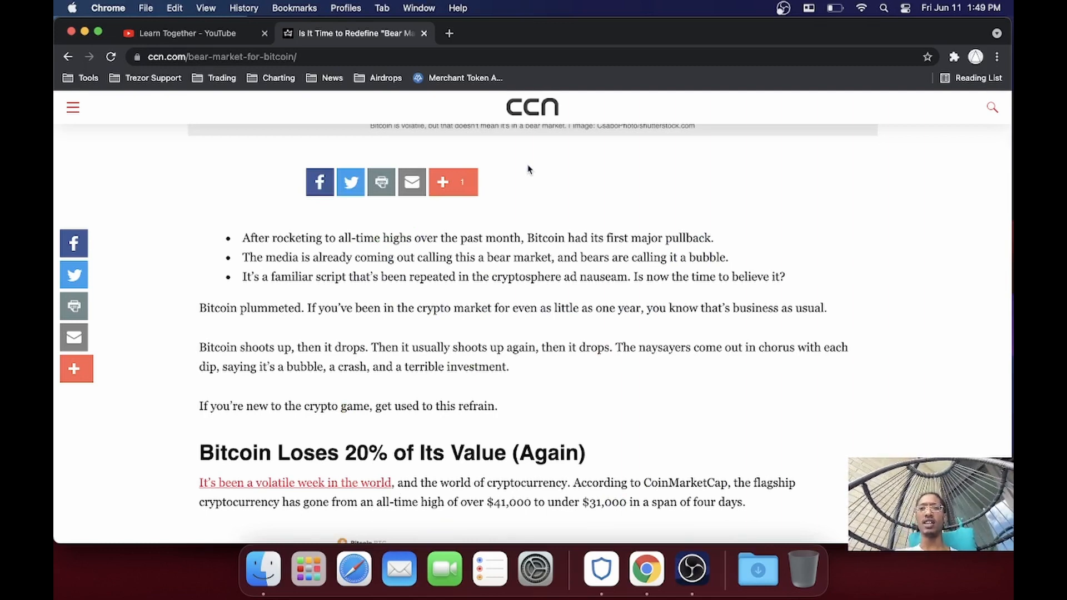
mouse_move(332, 77)
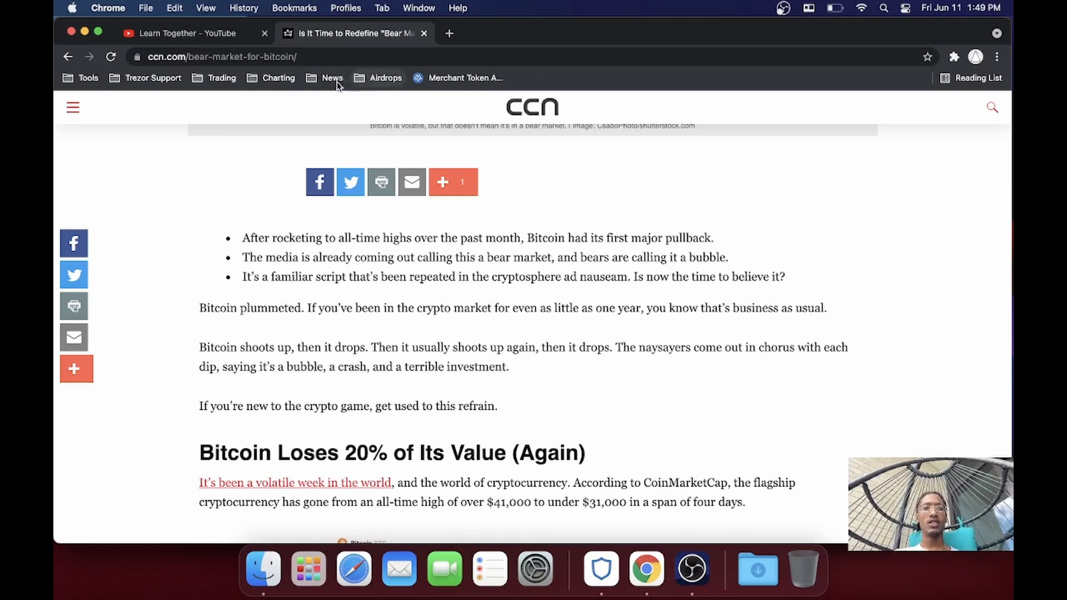
left_click(332, 78)
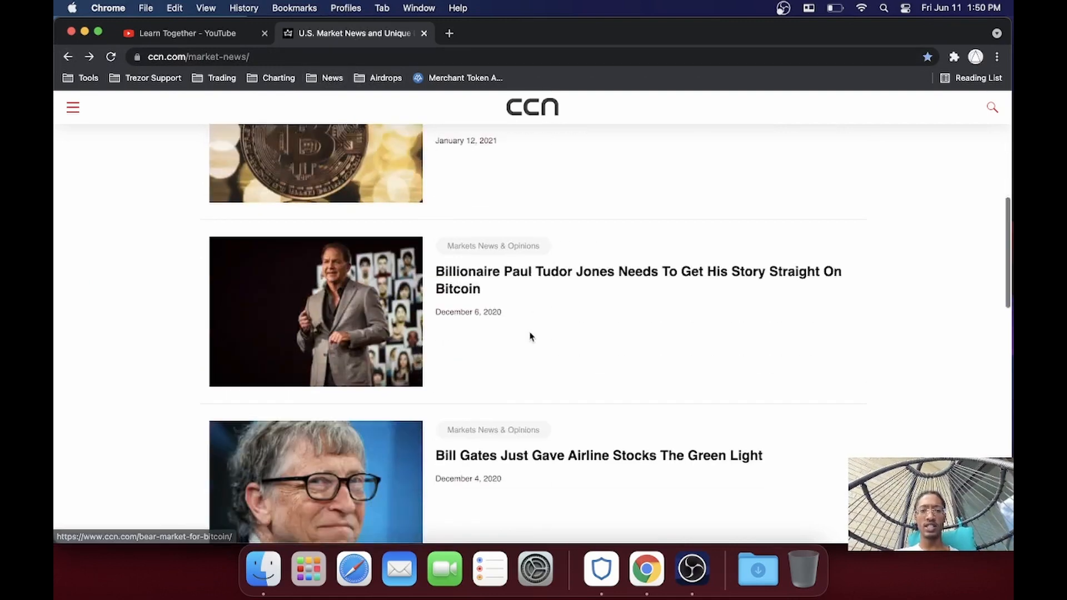
scroll("down", 3)
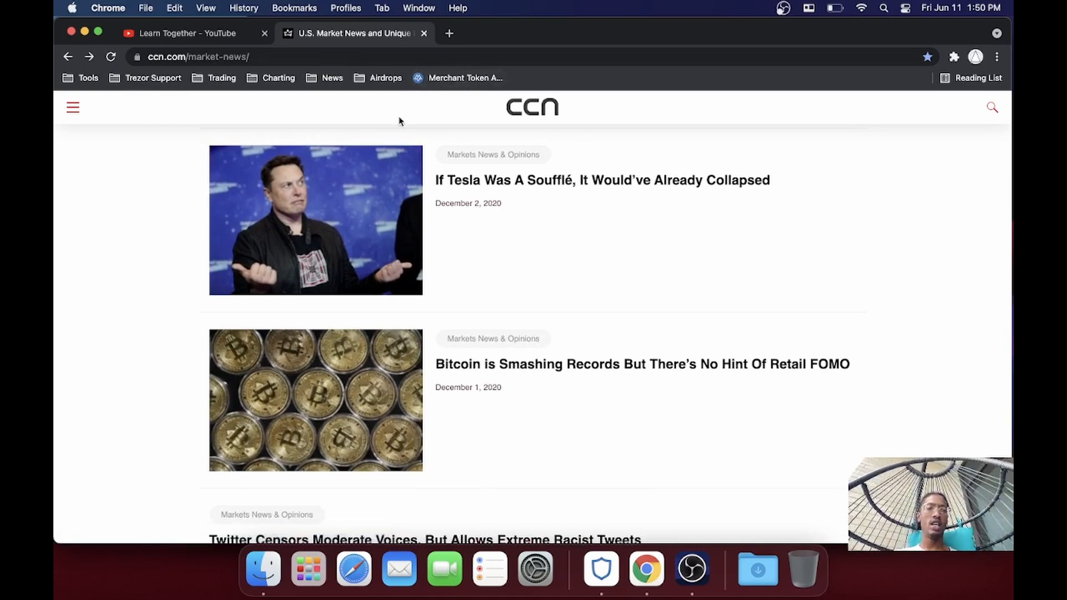
scroll("down", 3)
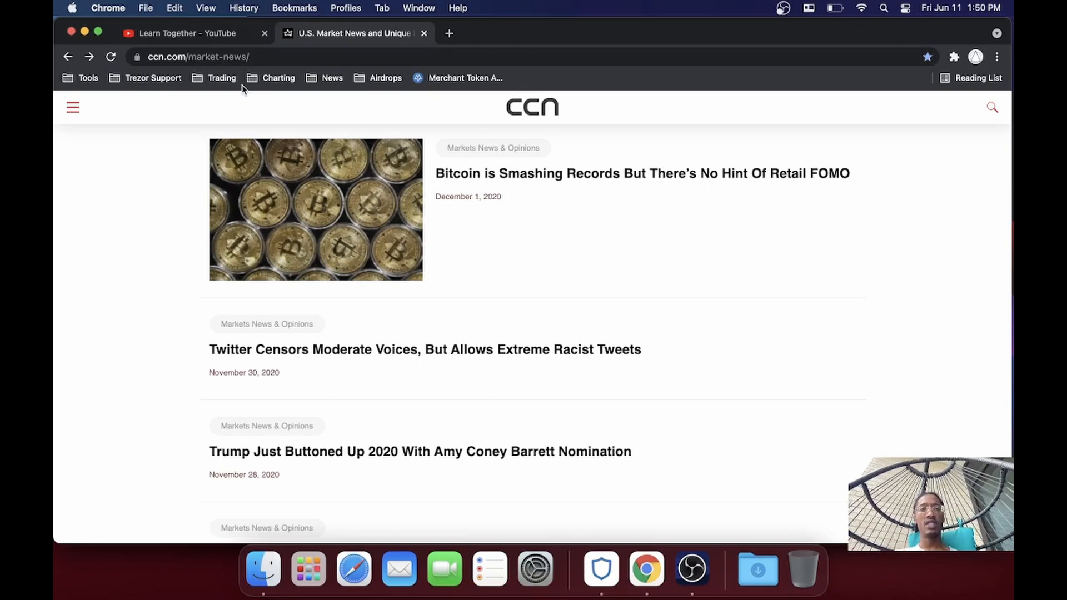
mouse_move(291, 49)
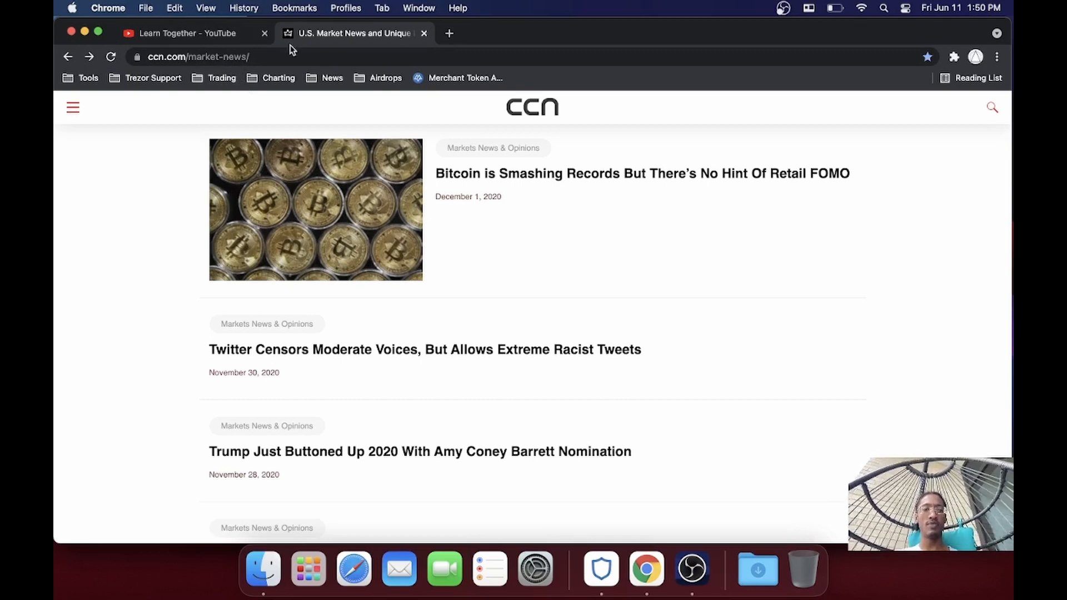
mouse_move(335, 73)
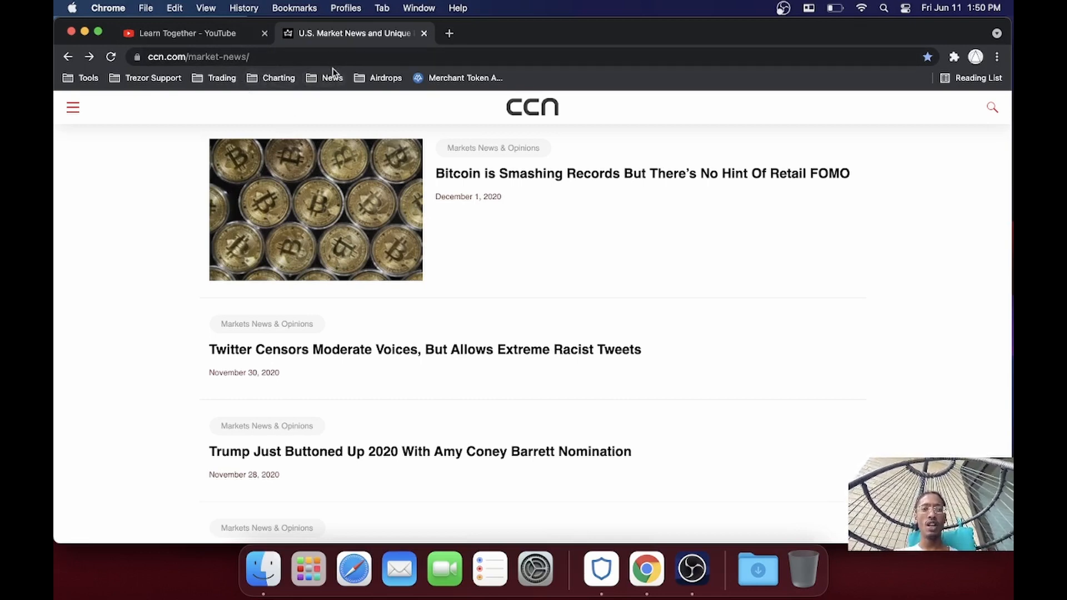
Step: Go to the NullTX crypto news site from the News bookmarks and scroll to its Latest Articles
left_click(333, 78)
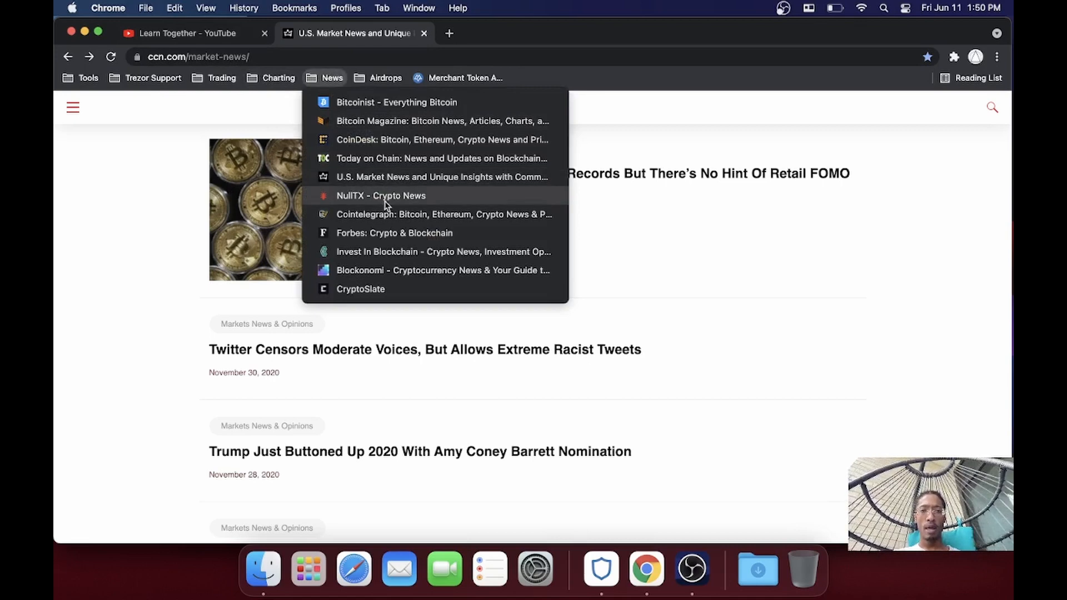
mouse_move(381, 195)
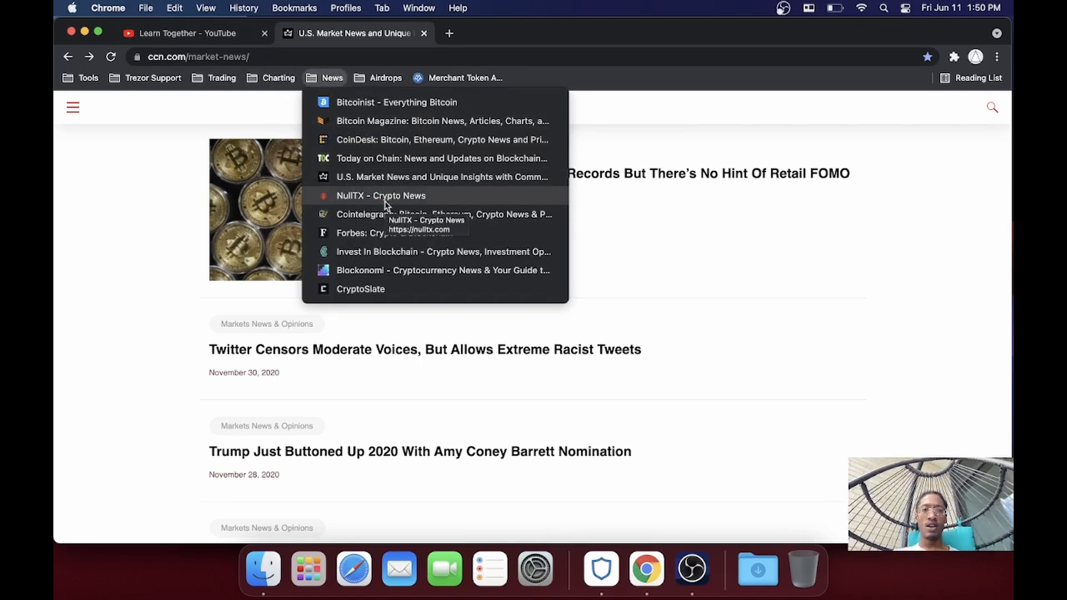
left_click(381, 196)
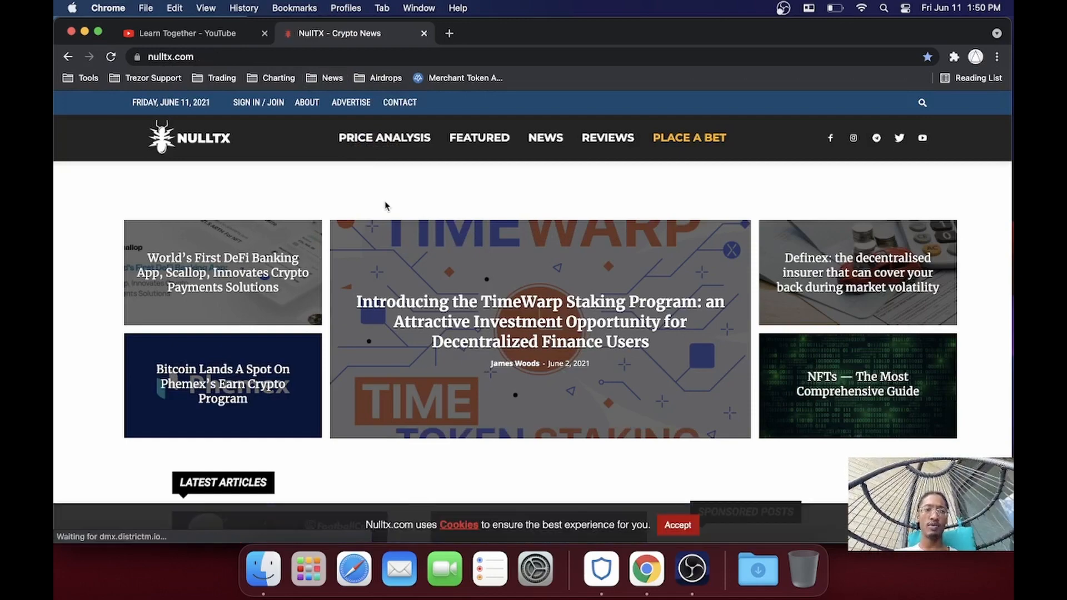
scroll("down", 3)
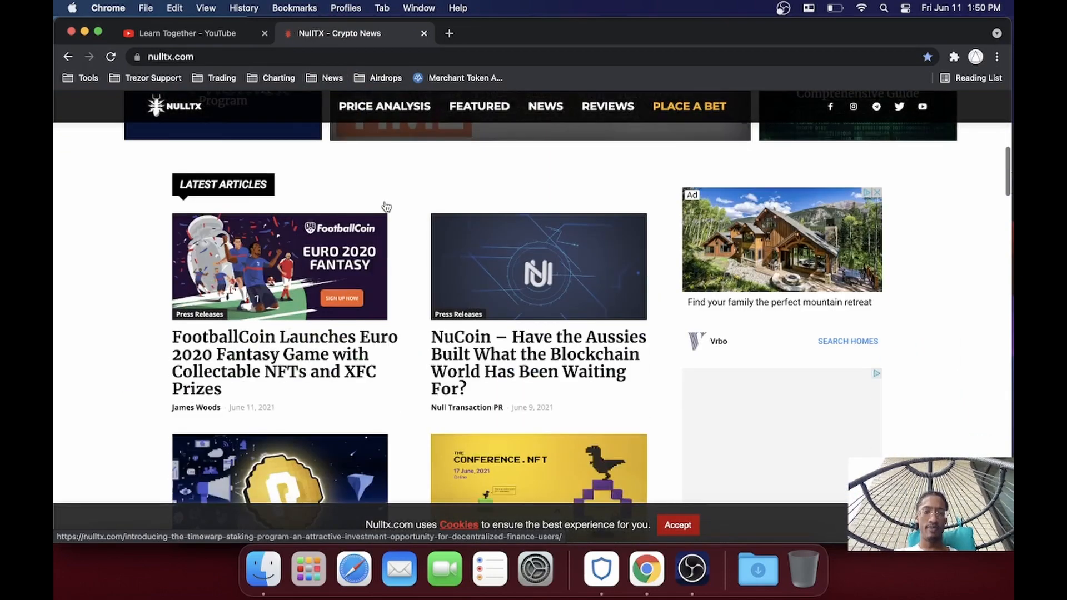
mouse_move(384, 336)
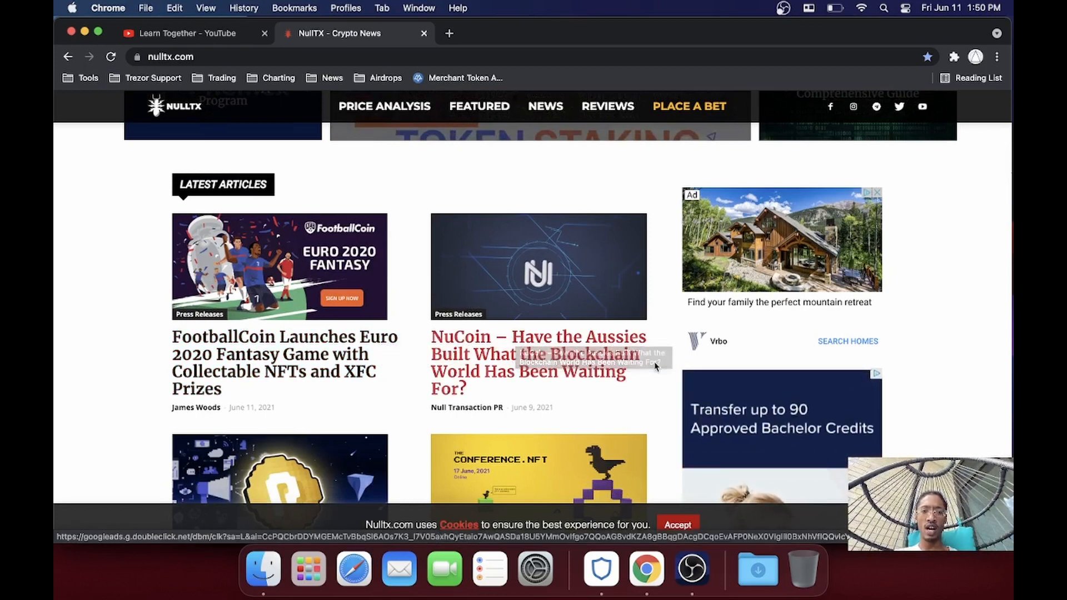
scroll("down", 3)
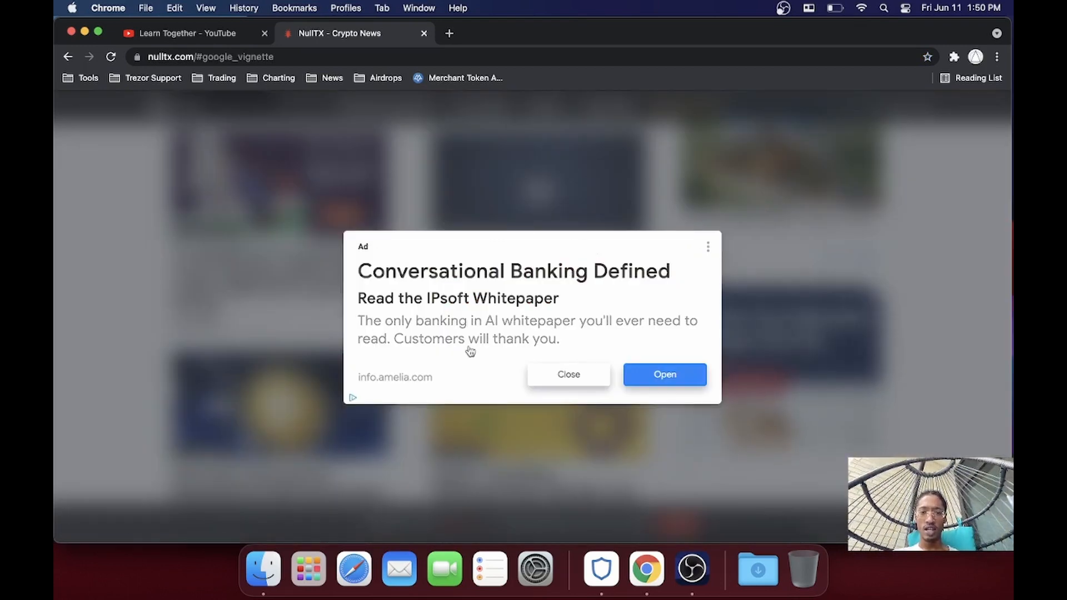
Step: Dismiss the full-page ad and read through the NuCoin article
left_click(567, 375)
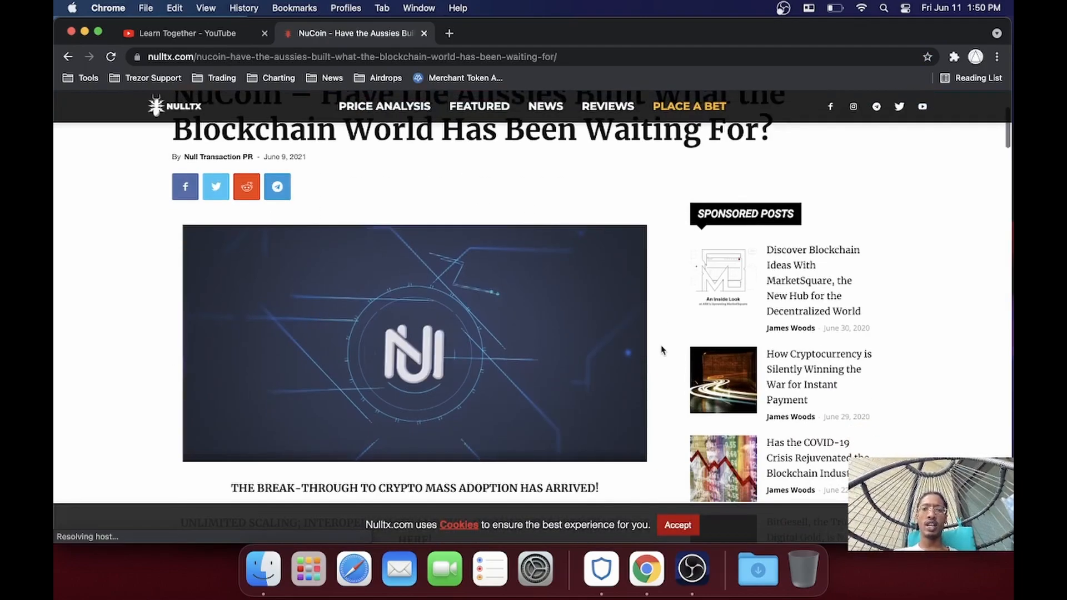
scroll("down", 3)
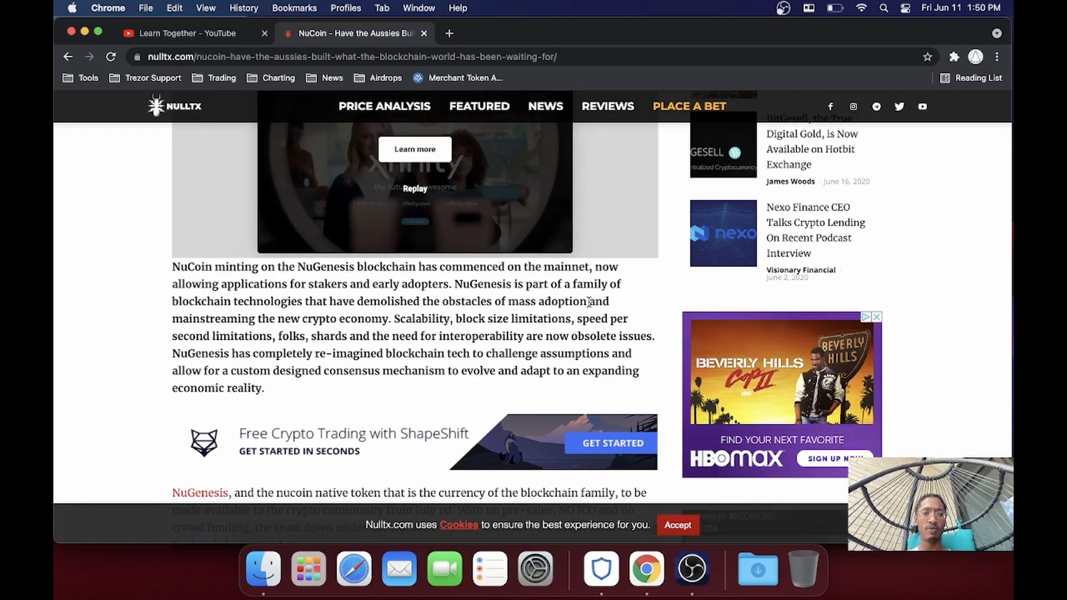
scroll("down", 3)
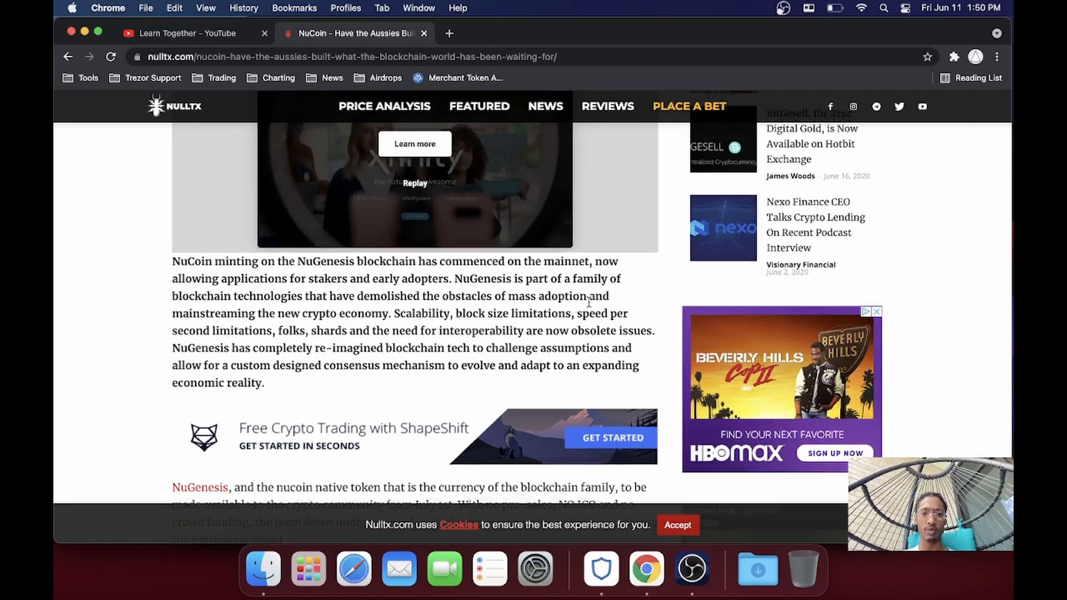
scroll("down", 3)
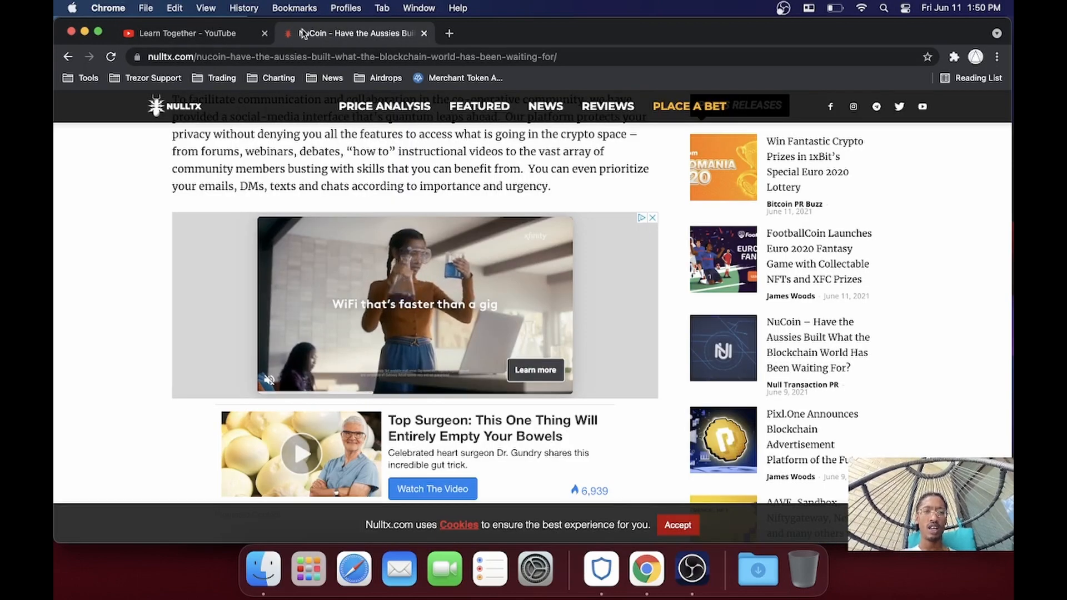
Step: Return to the NullTX home page via the News bookmarks and browse its stories
left_click(332, 78)
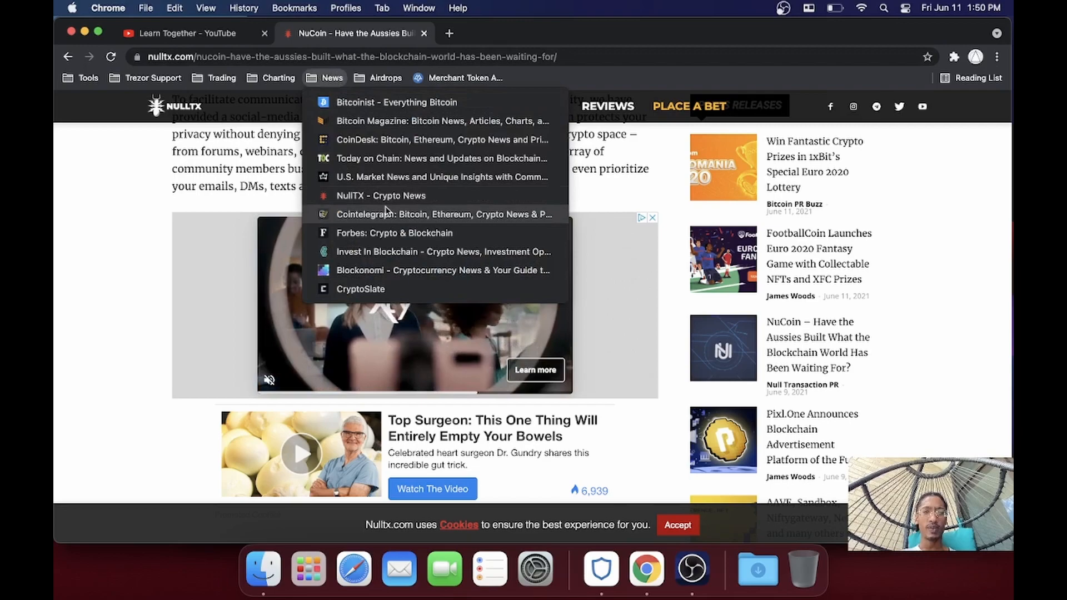
left_click(382, 196)
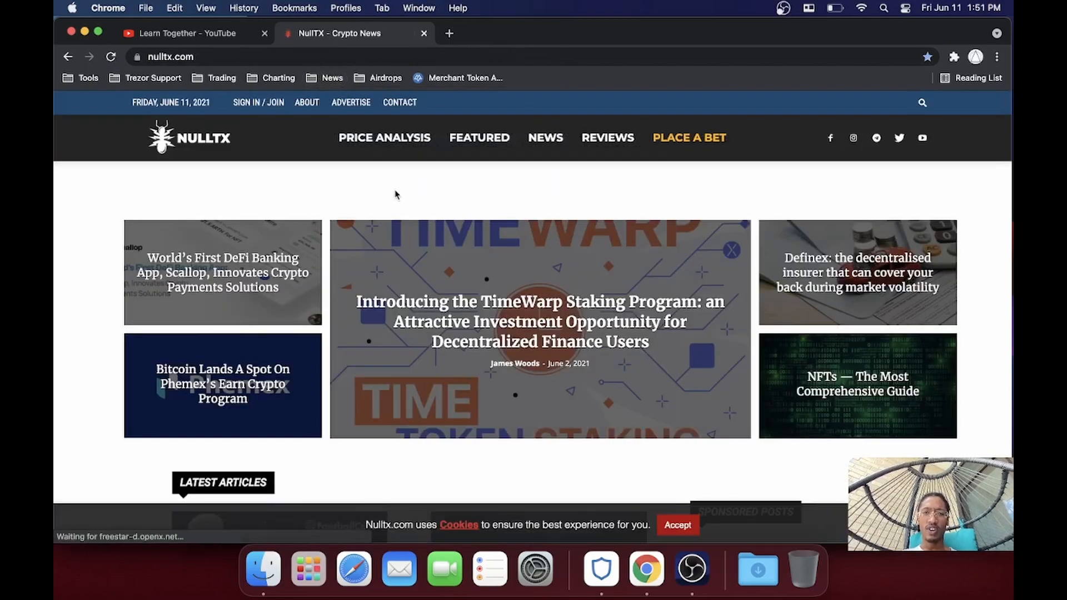
scroll("down", 3)
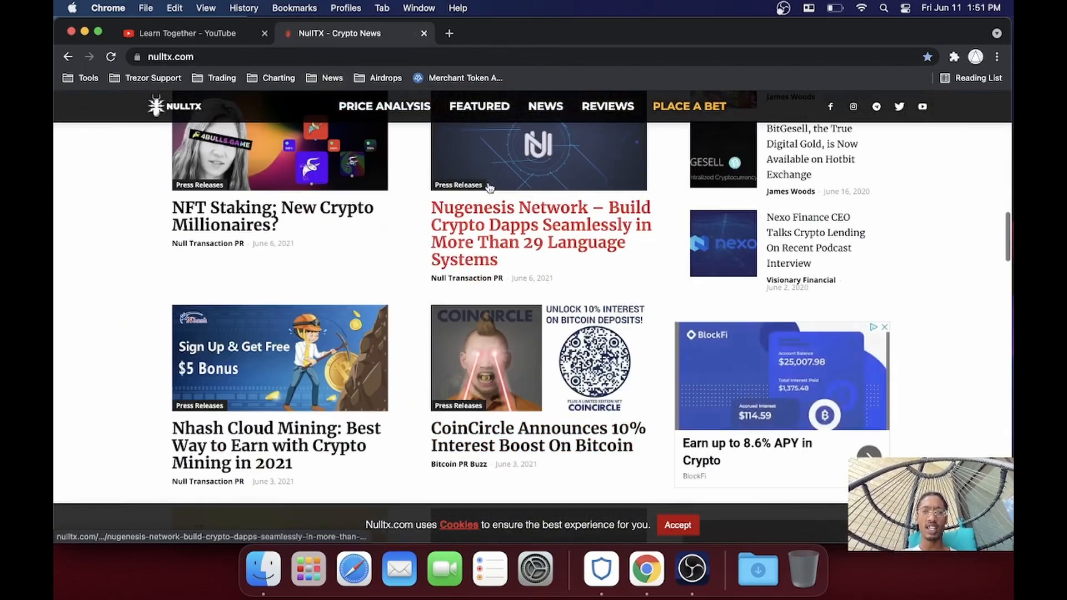
scroll("down", 3)
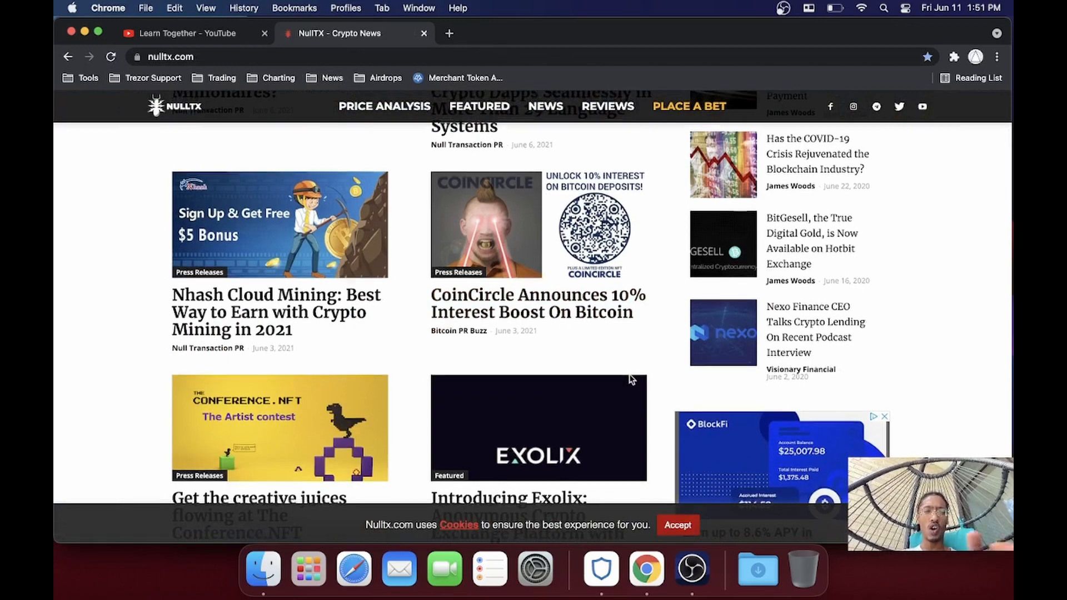
scroll("down", 3)
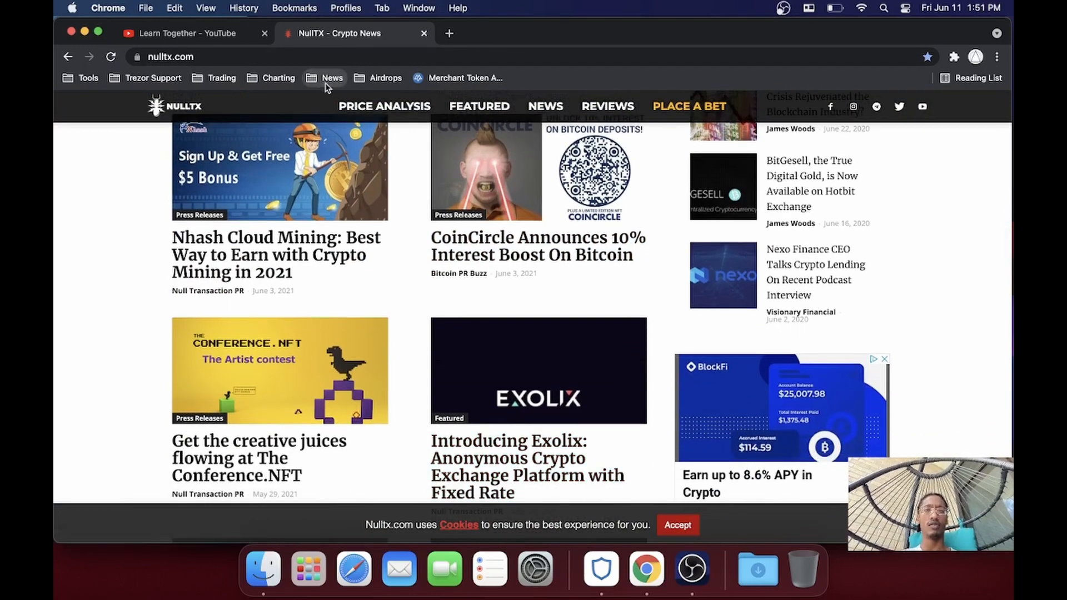
left_click(332, 78)
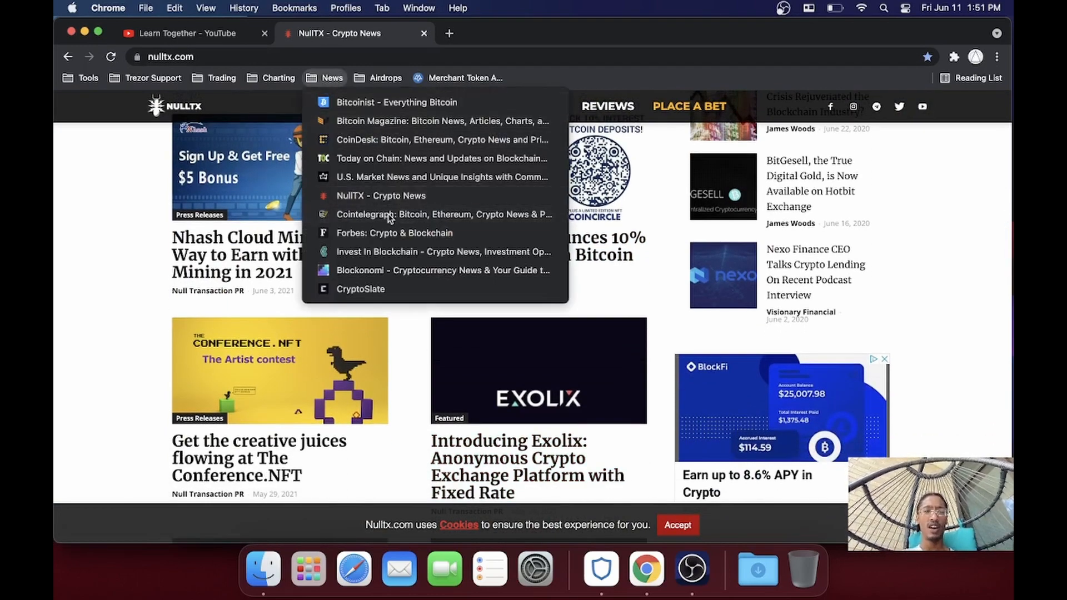
Step: Go to Cointelegraph and scroll past press releases and latest stories to the Markets News section
left_click(442, 215)
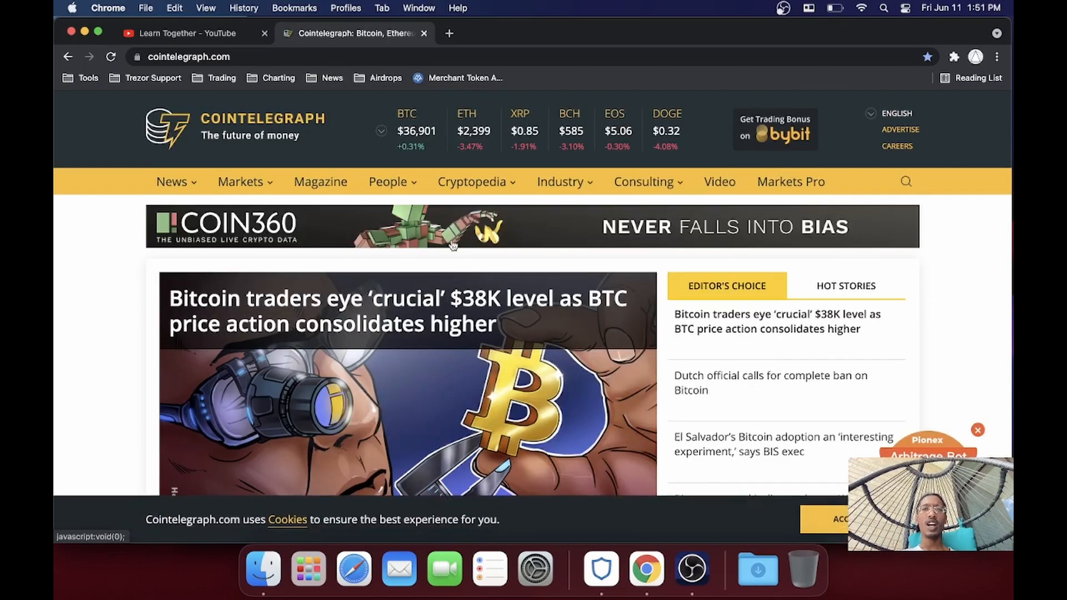
scroll("down", 3)
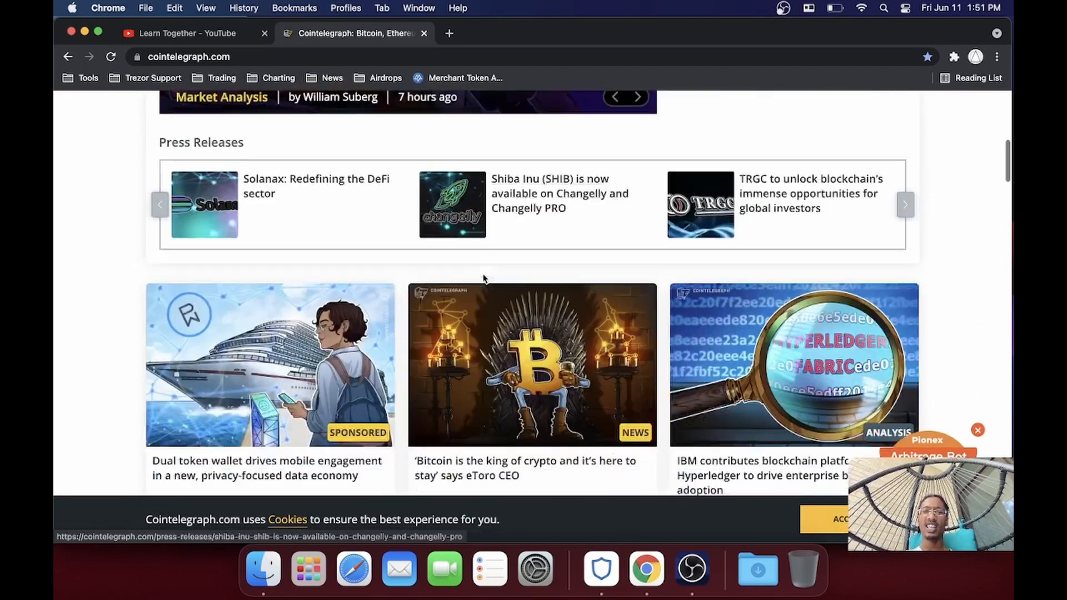
scroll("down", 3)
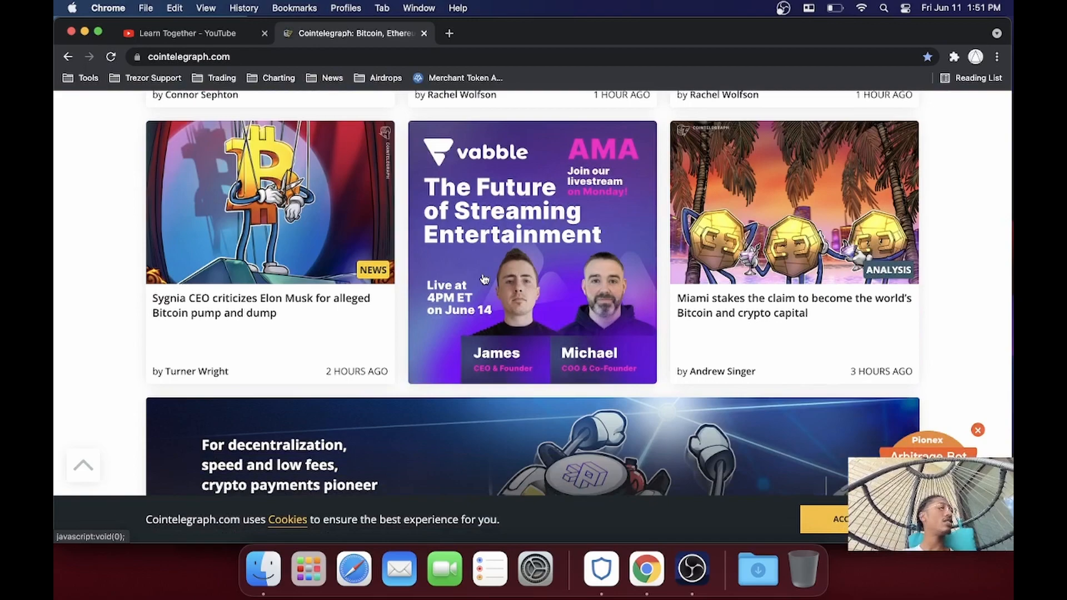
scroll("up", 3)
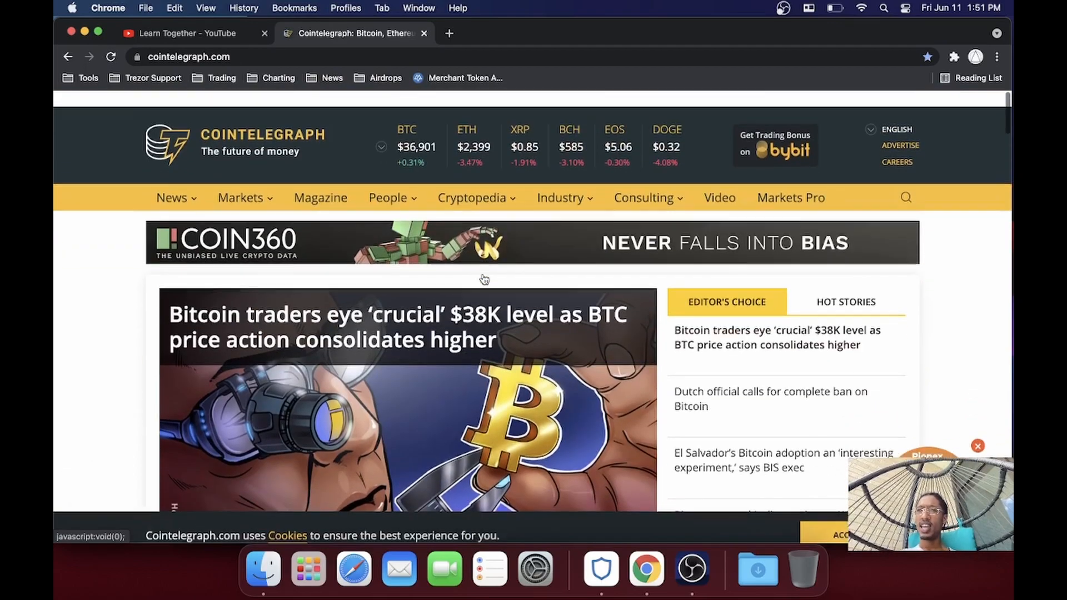
scroll("down", 3)
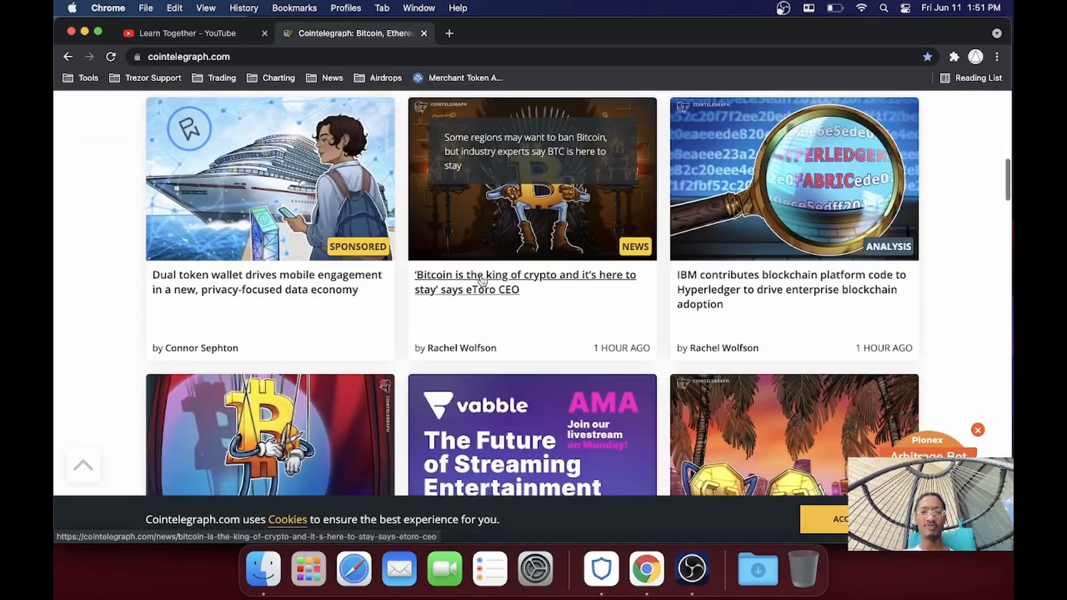
scroll("down", 3)
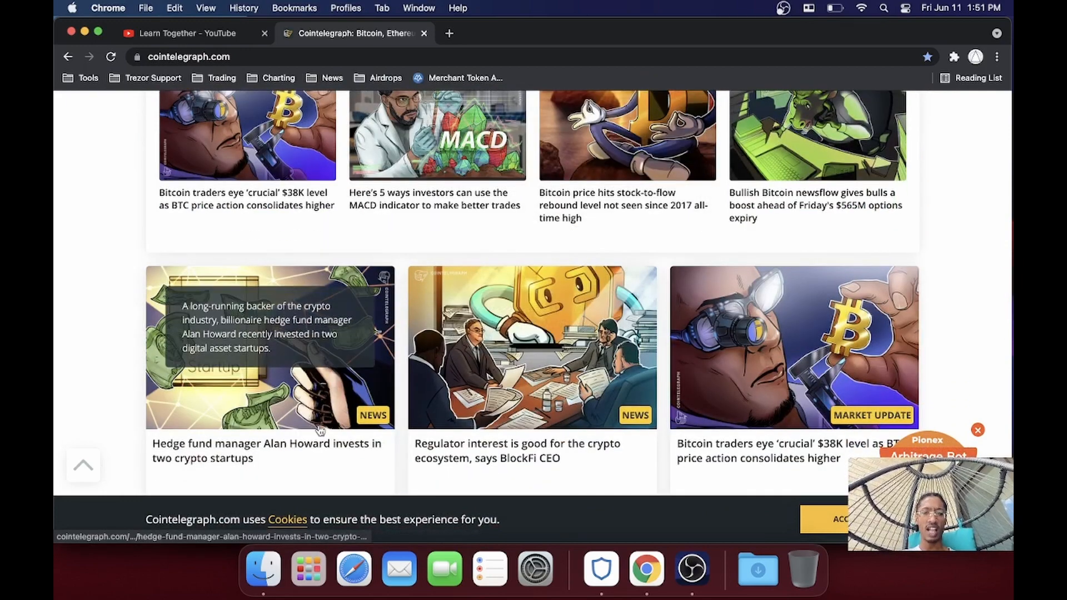
mouse_move(265, 450)
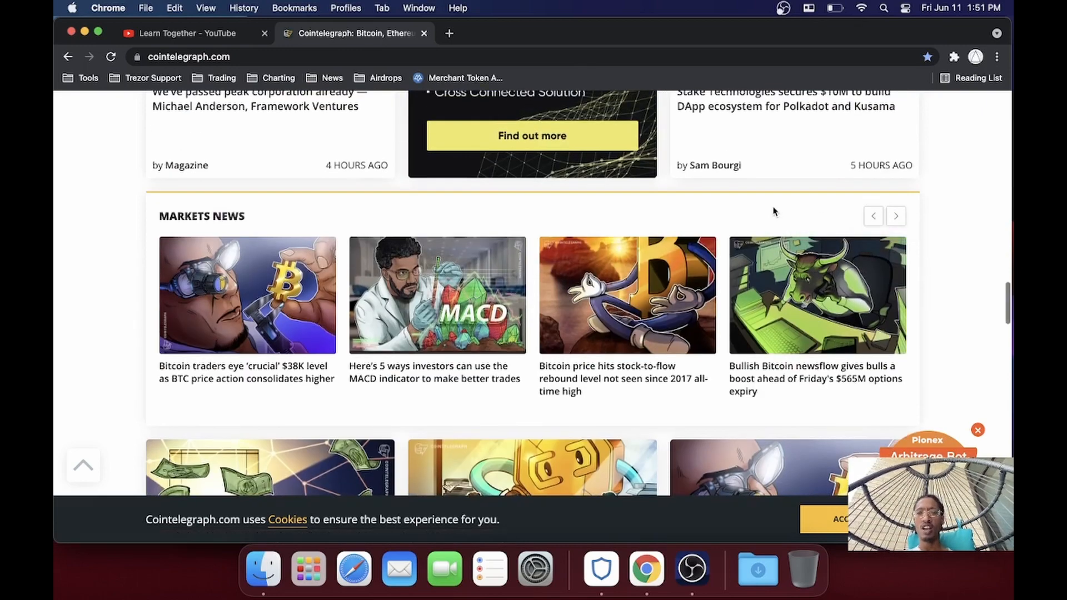
scroll("down", 3)
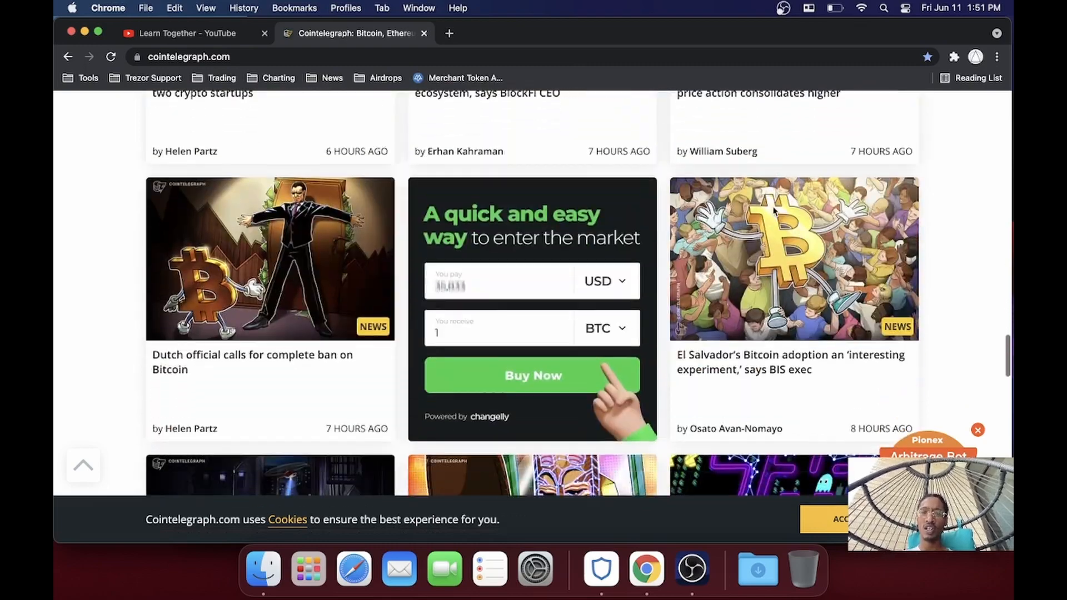
scroll("down", 3)
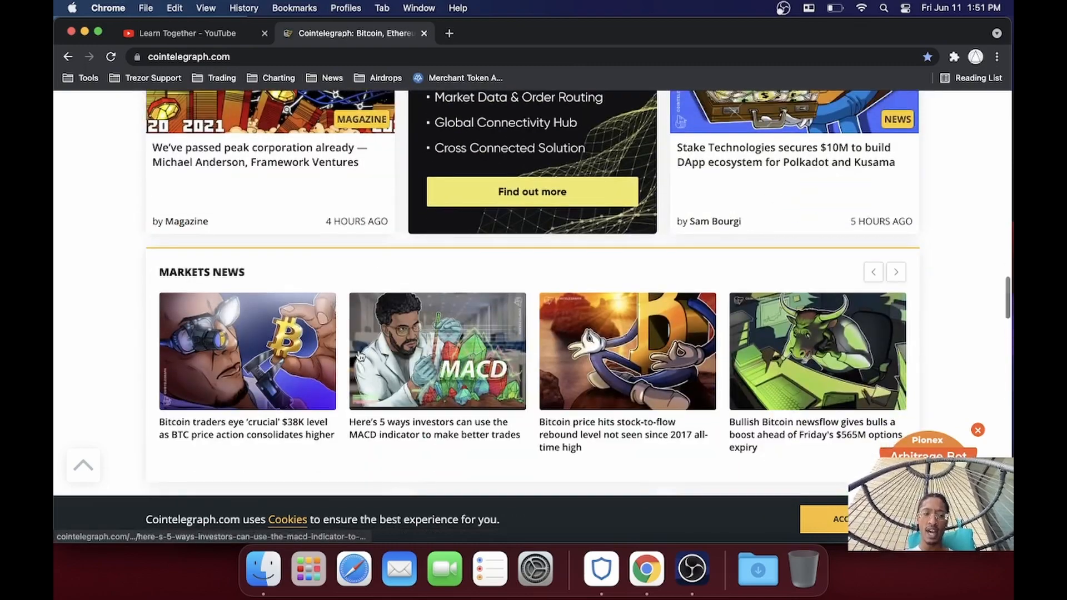
mouse_move(430, 434)
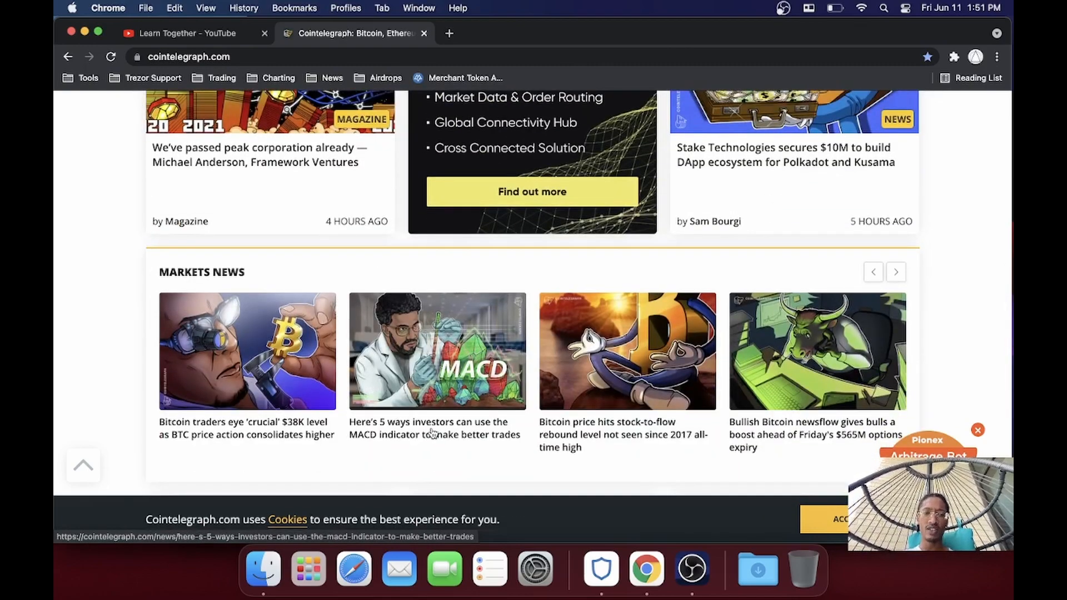
mouse_move(457, 446)
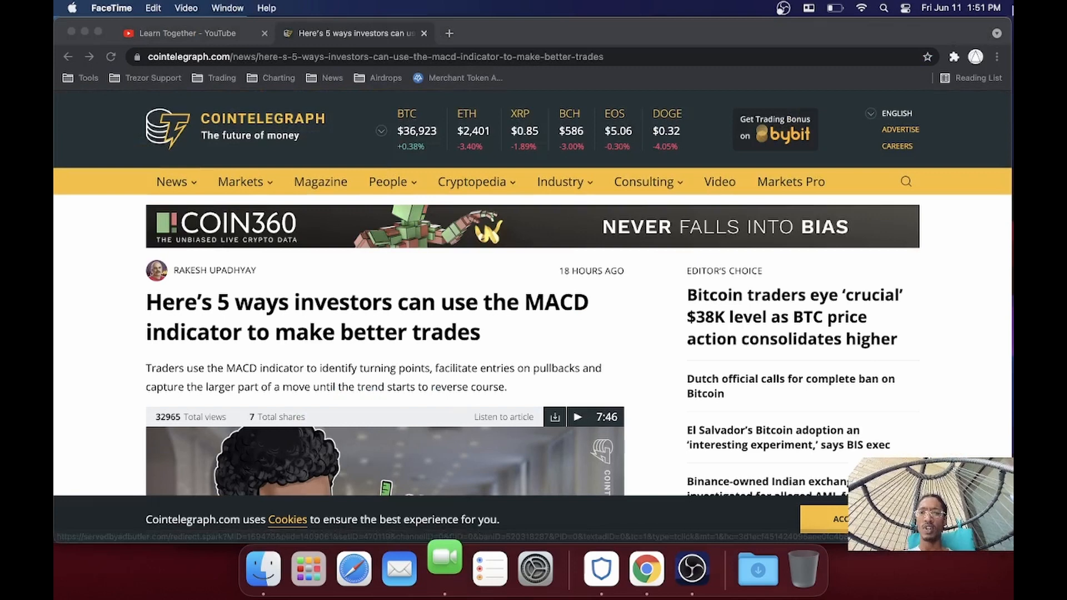
Step: Bookmark the MACD indicator article into the Trading folder
left_click(927, 57)
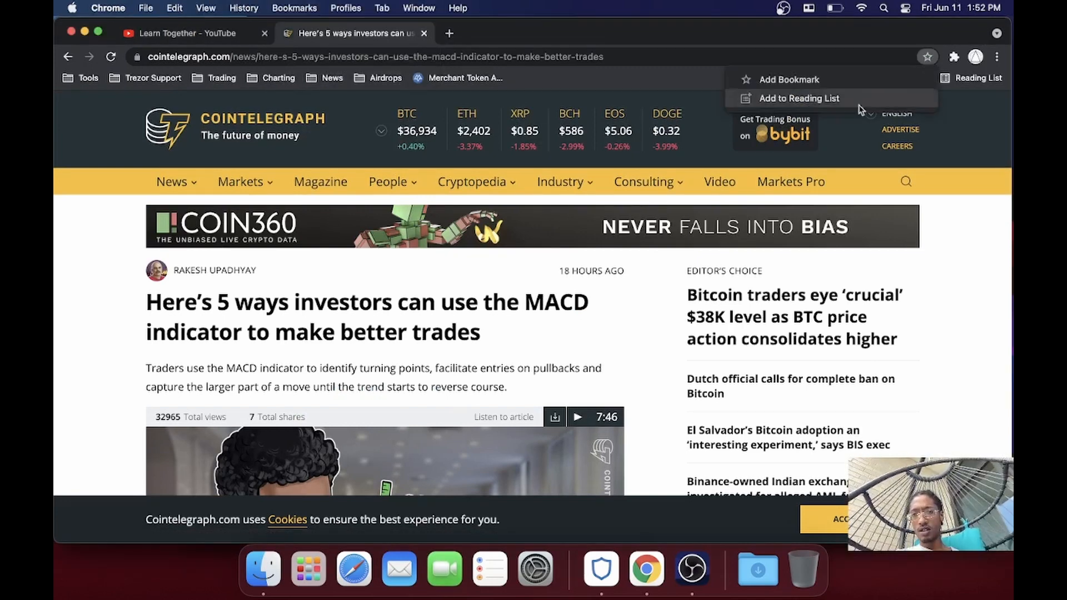
left_click(789, 78)
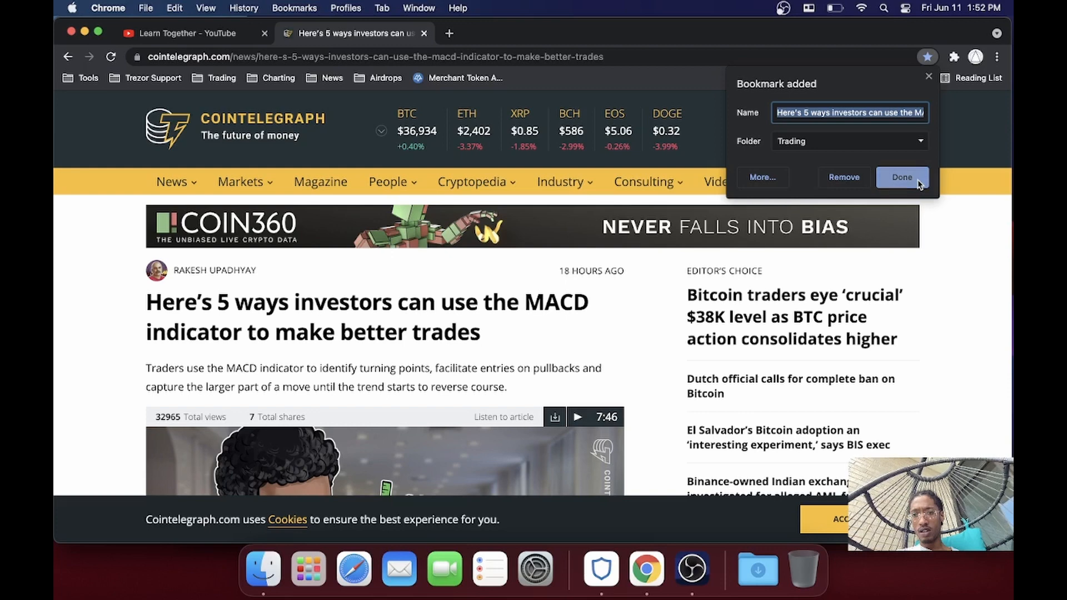
left_click(902, 177)
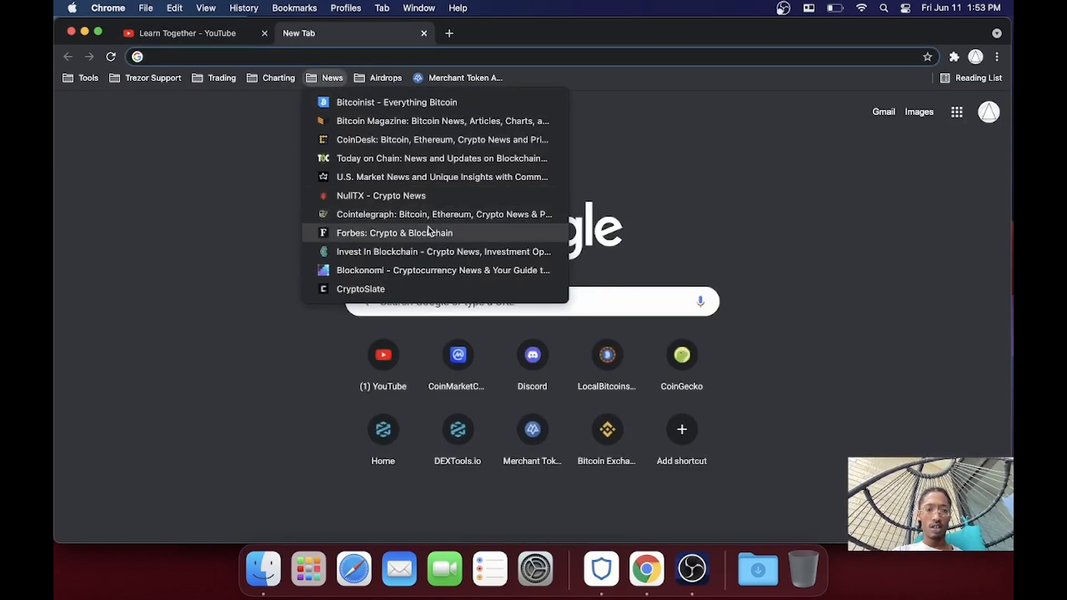
Step: Go to Forbes Crypto & Blockchain from the News bookmarks and look over its stories
left_click(394, 233)
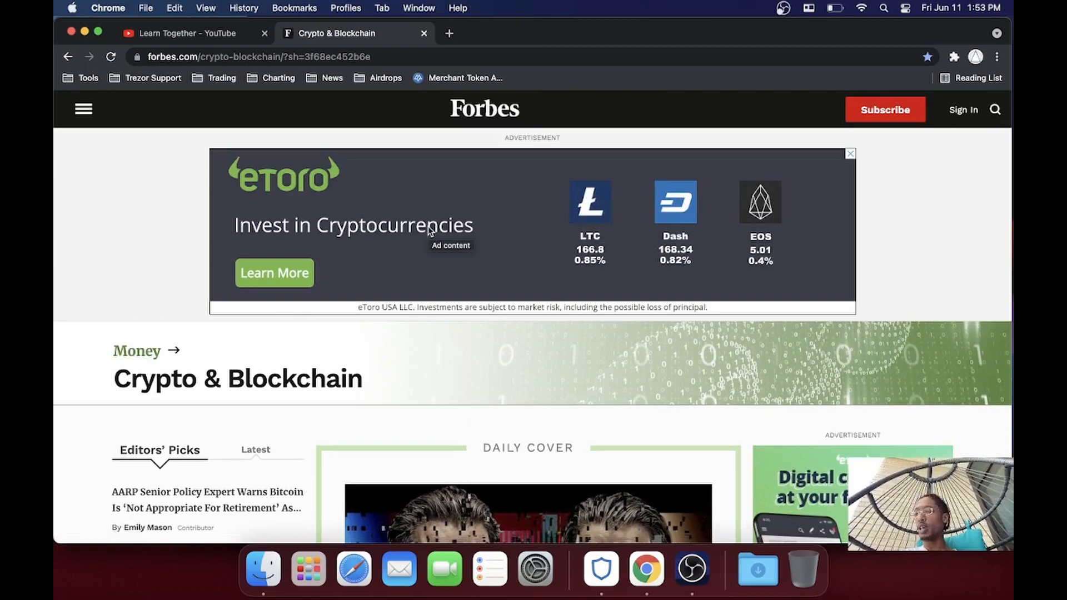
scroll("down", 3)
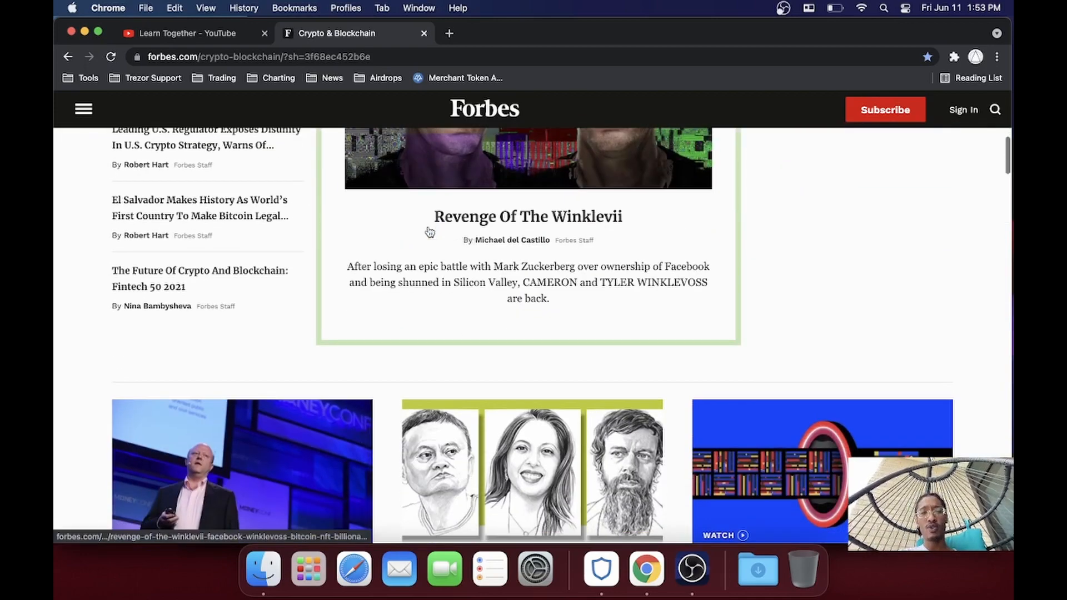
scroll("down", 3)
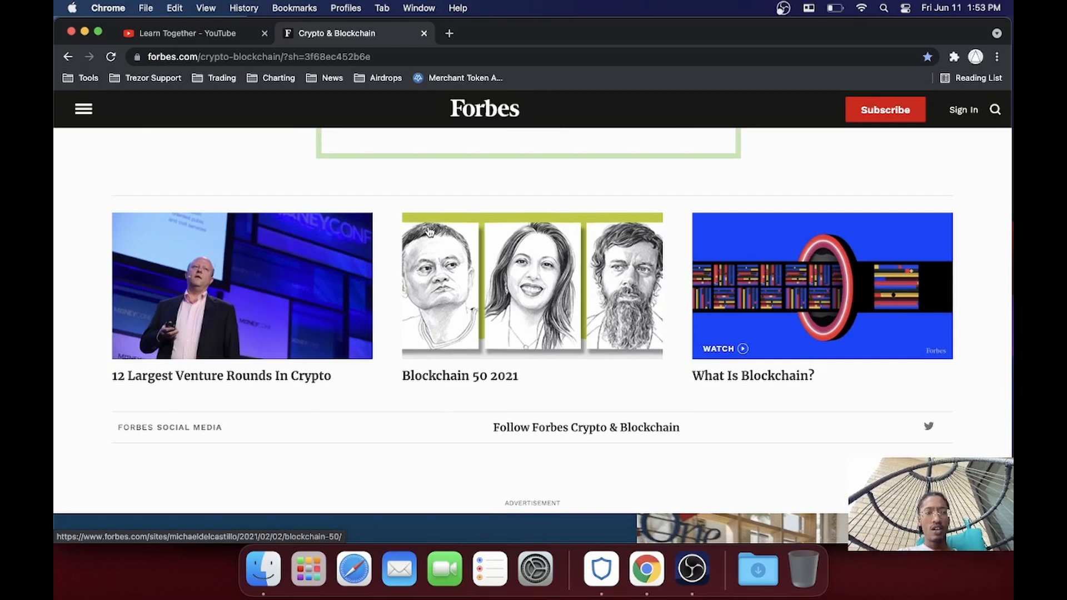
Step: Read the 12 Largest Venture Rounds In Crypto story
left_click(220, 375)
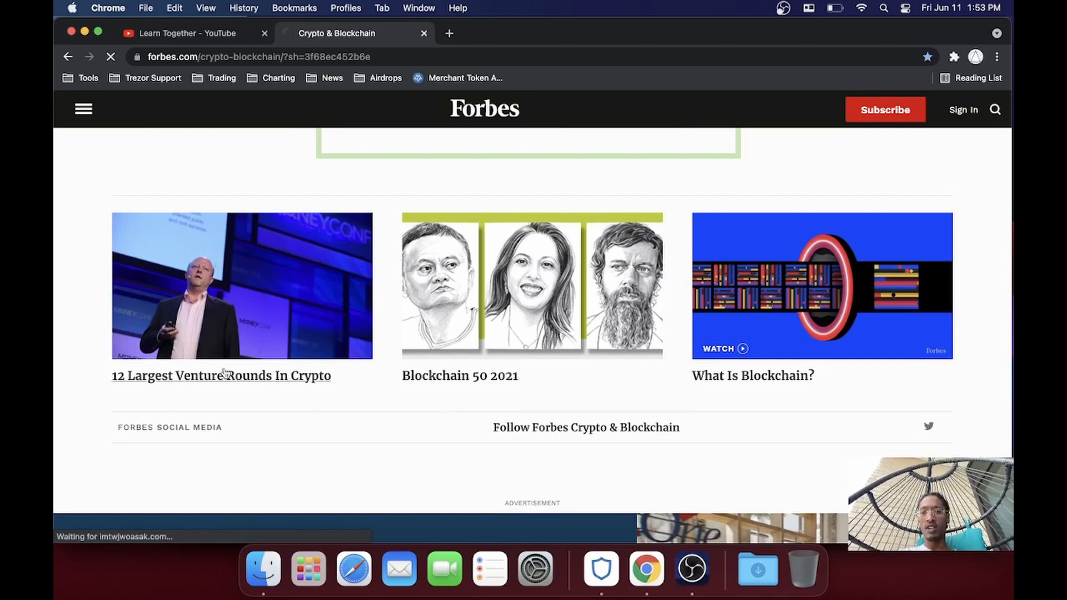
left_click(220, 375)
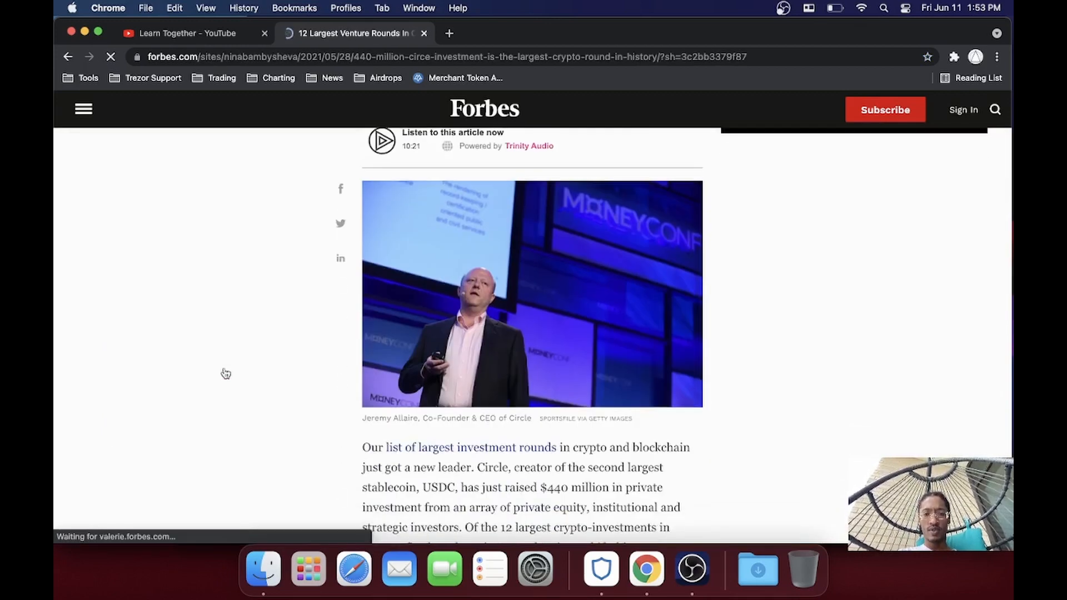
scroll("down", 3)
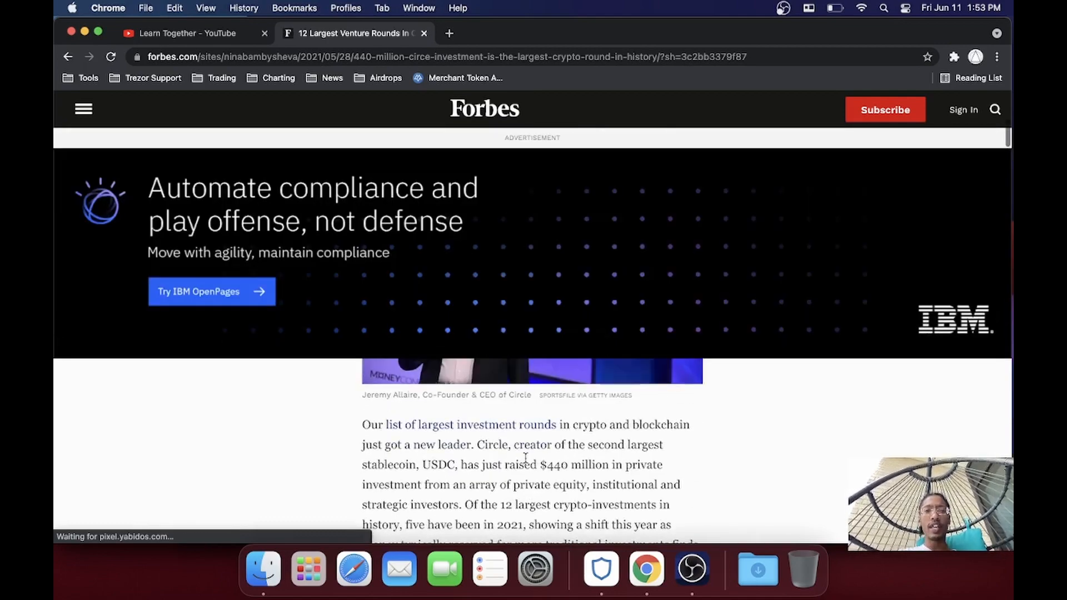
scroll("down", 3)
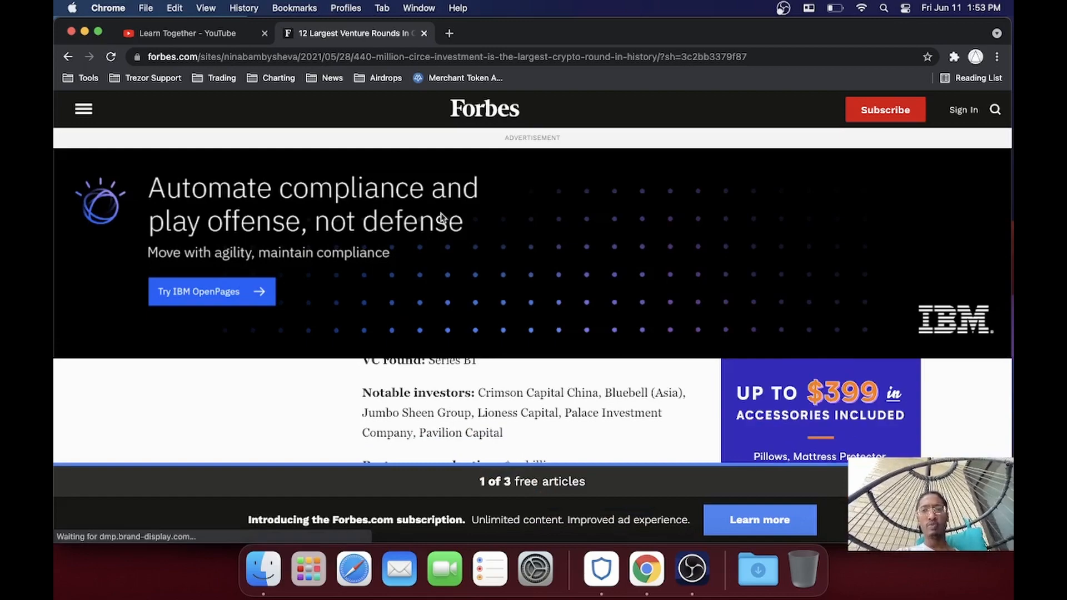
Step: Go back to the Crypto & Blockchain section, browse further, then bring up the News bookmarks
left_click(67, 57)
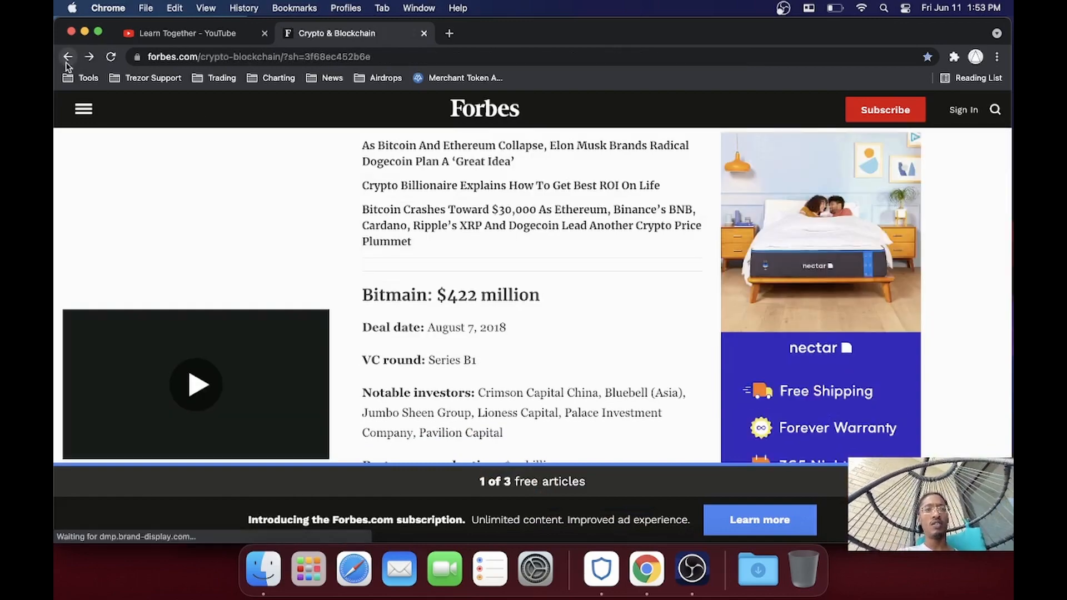
scroll("down", 3)
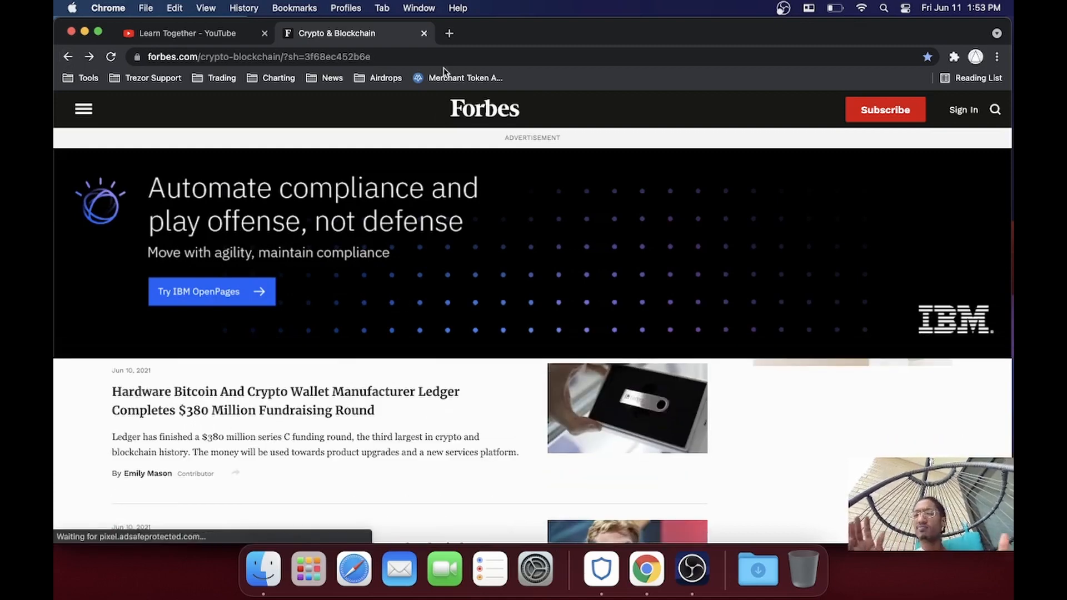
scroll("down", 3)
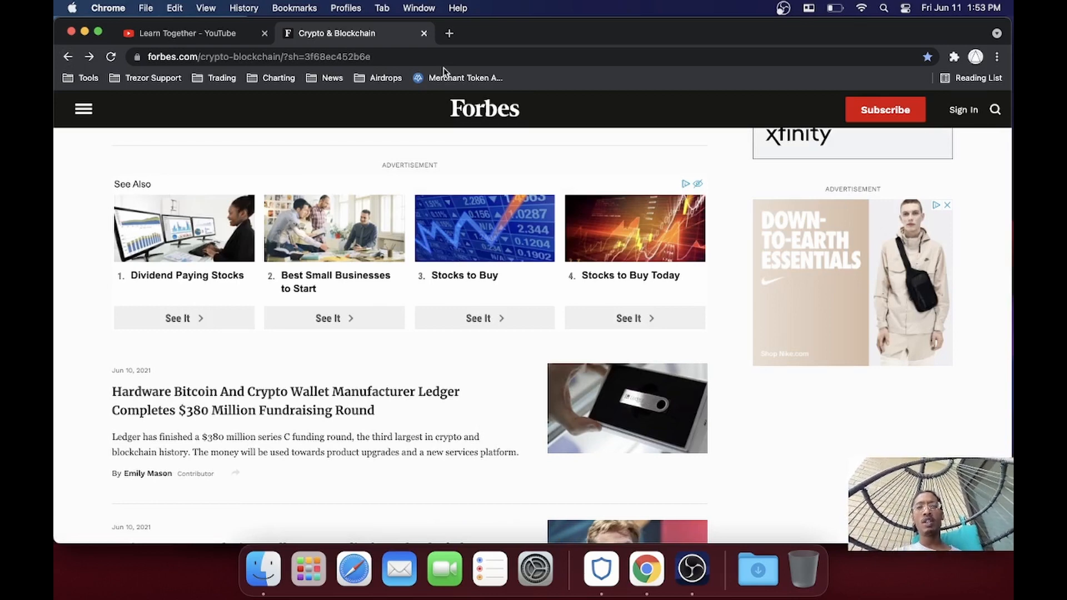
left_click(331, 78)
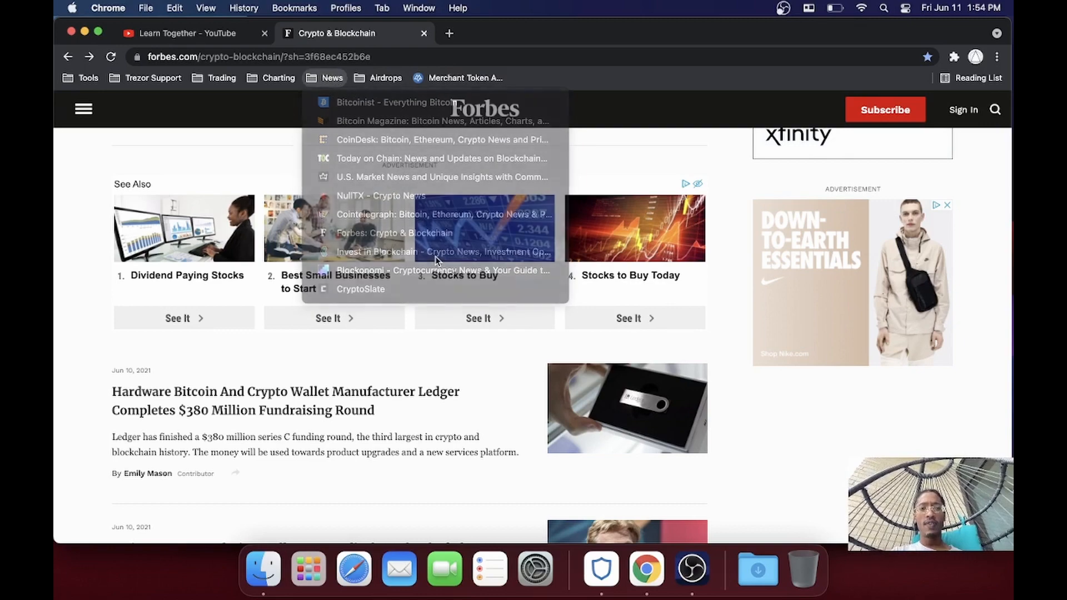
Step: Go to Invest In Blockchain from the News bookmarks and look over its homepage stories
left_click(377, 252)
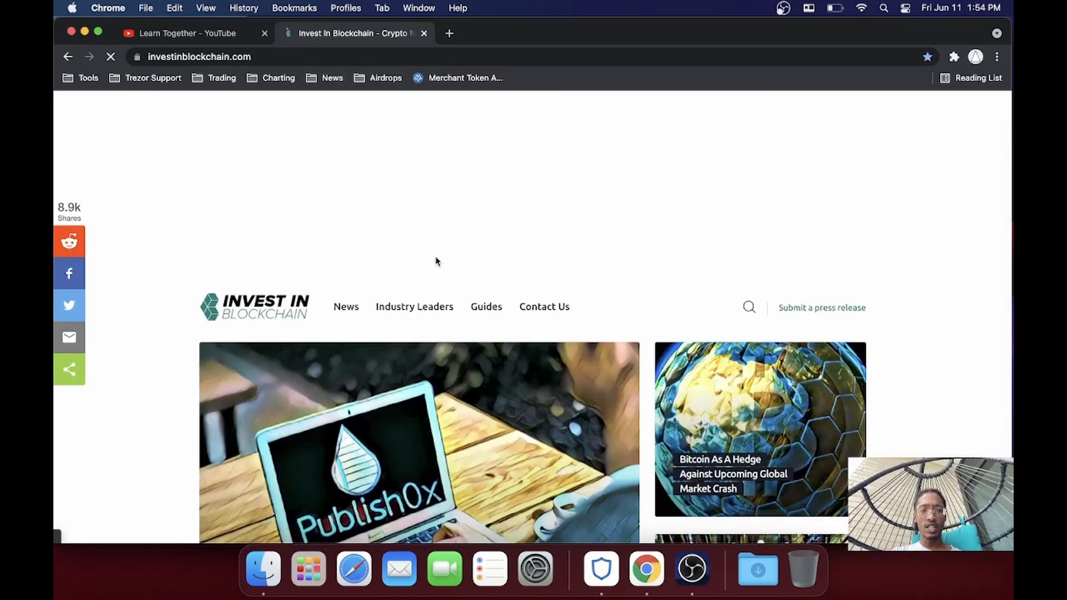
scroll("down", 3)
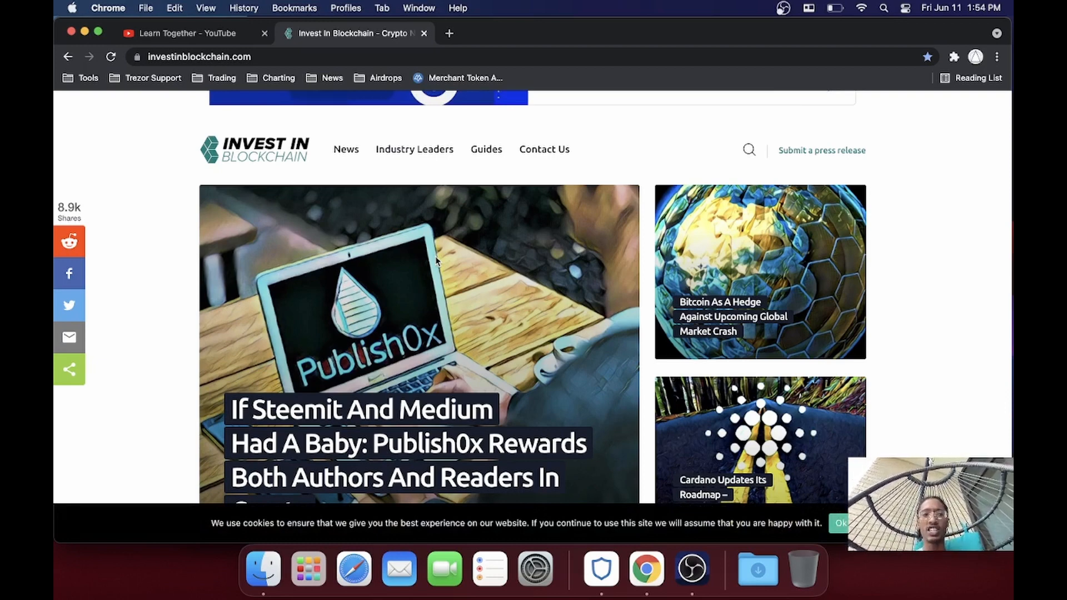
scroll("down", 3)
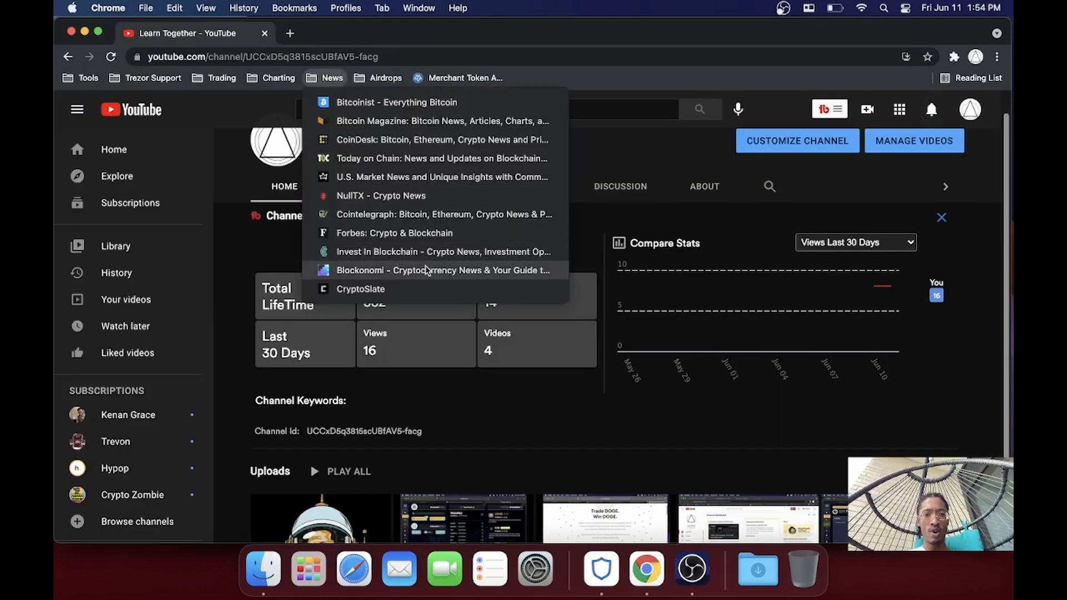
Step: Go to Blockonomi and scroll past price tickers and featured stories to the latest Bitcoin news
left_click(443, 270)
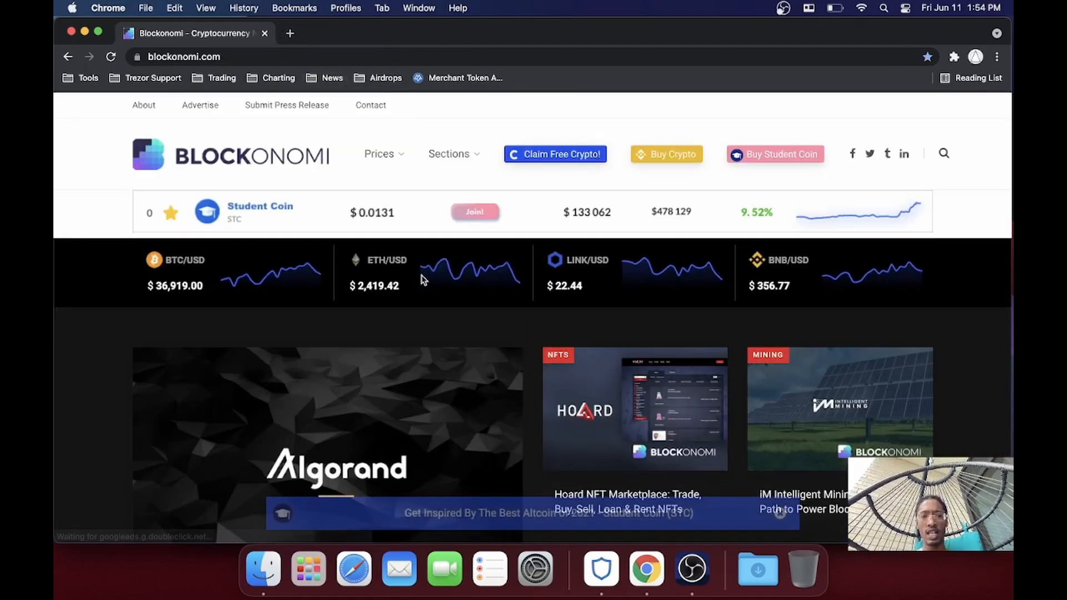
scroll("down", 3)
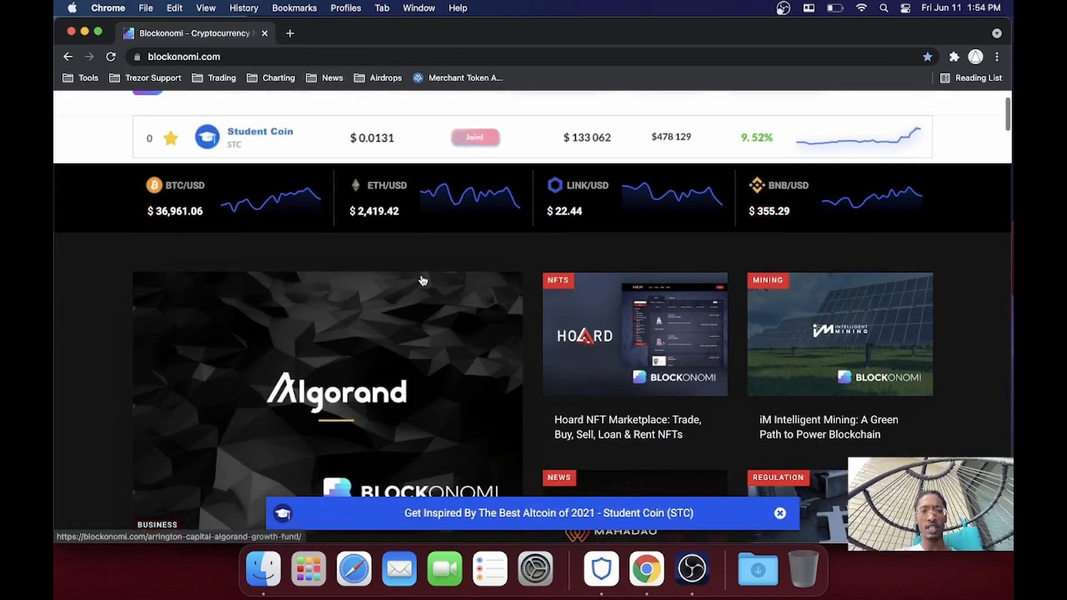
scroll("down", 3)
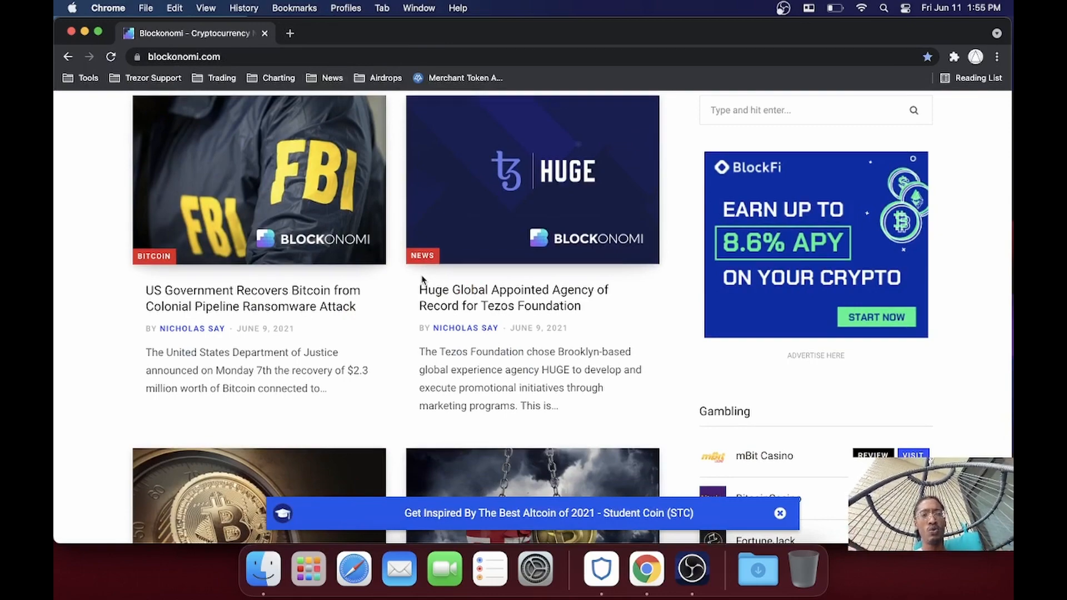
scroll("down", 3)
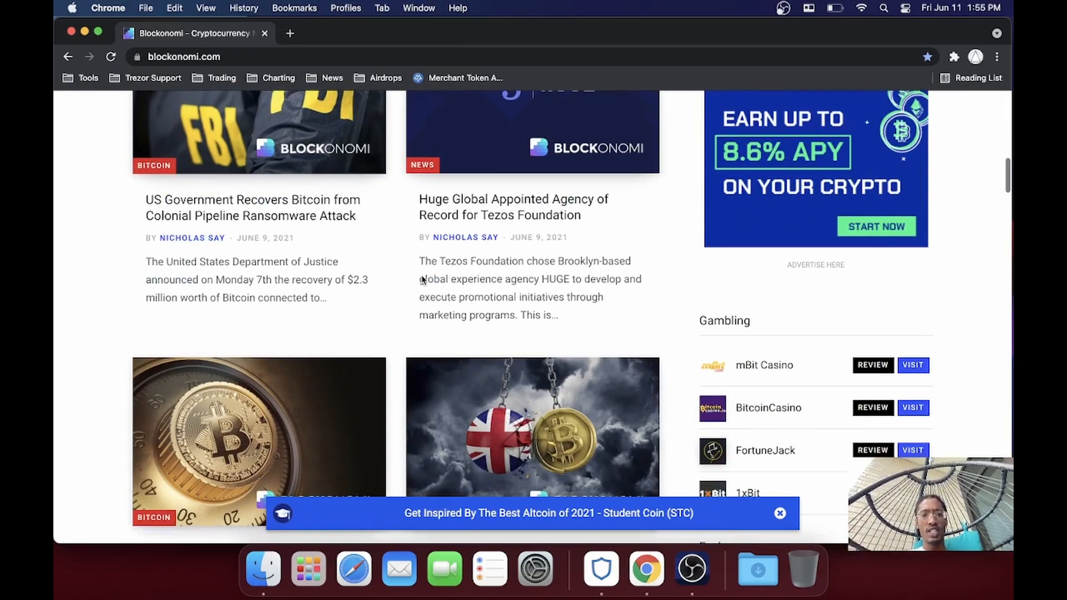
scroll("down", 3)
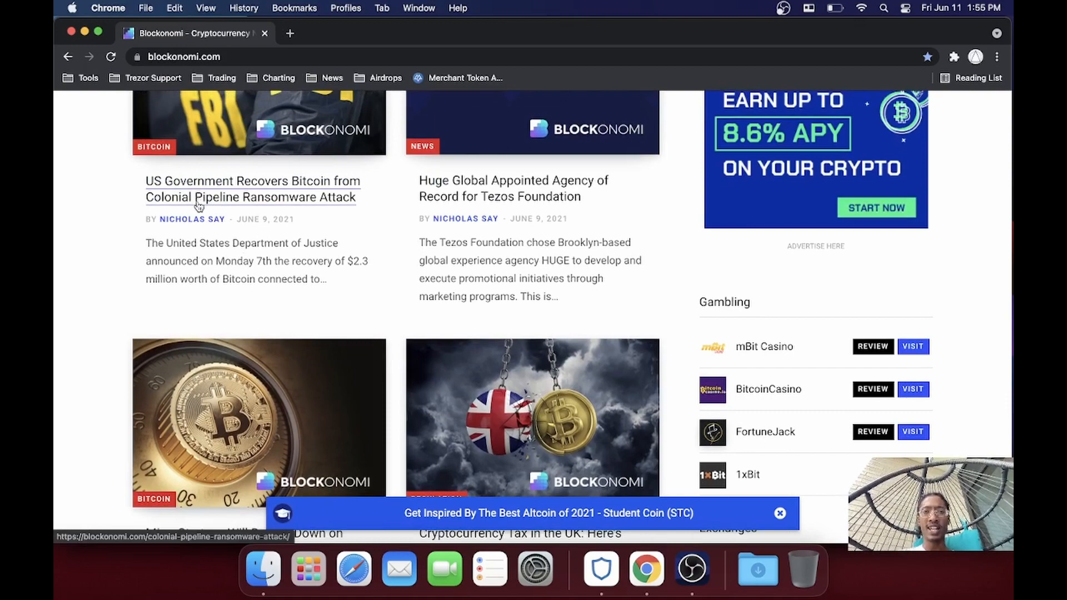
mouse_move(512, 189)
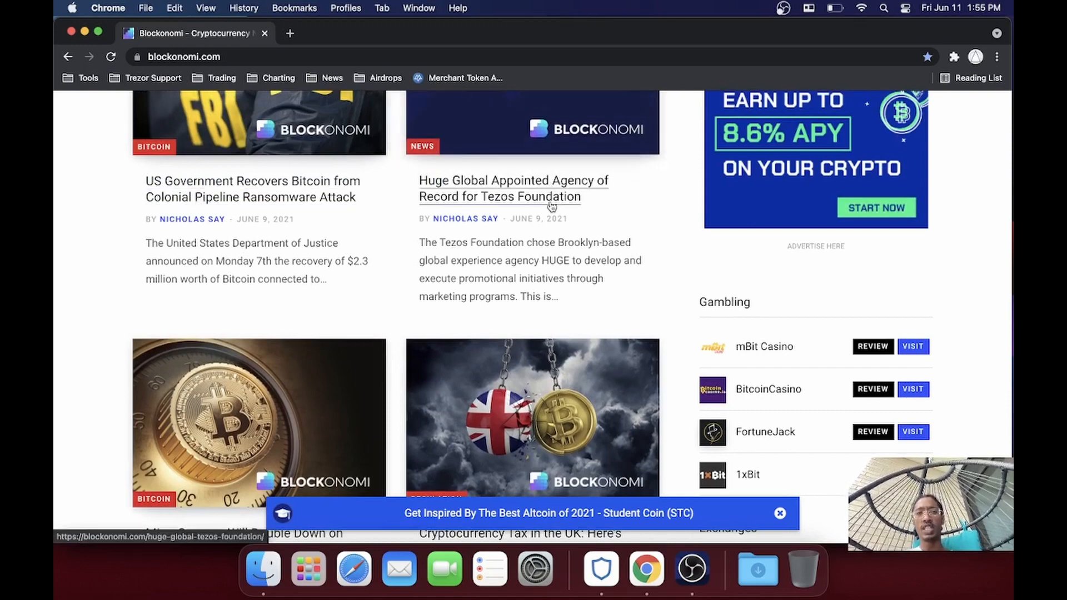